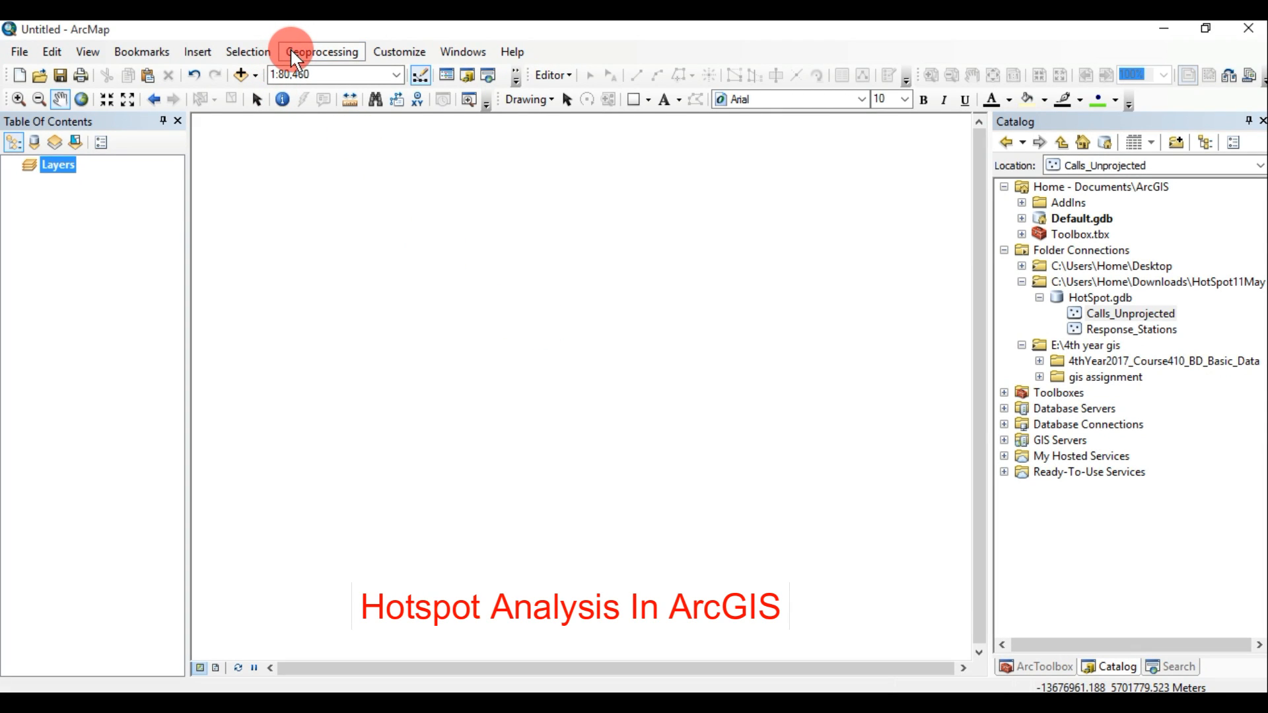
- Set the current geoprocessing workspace to Downloads\HotSpot11May\HotSpot.gdb
click(320, 52)
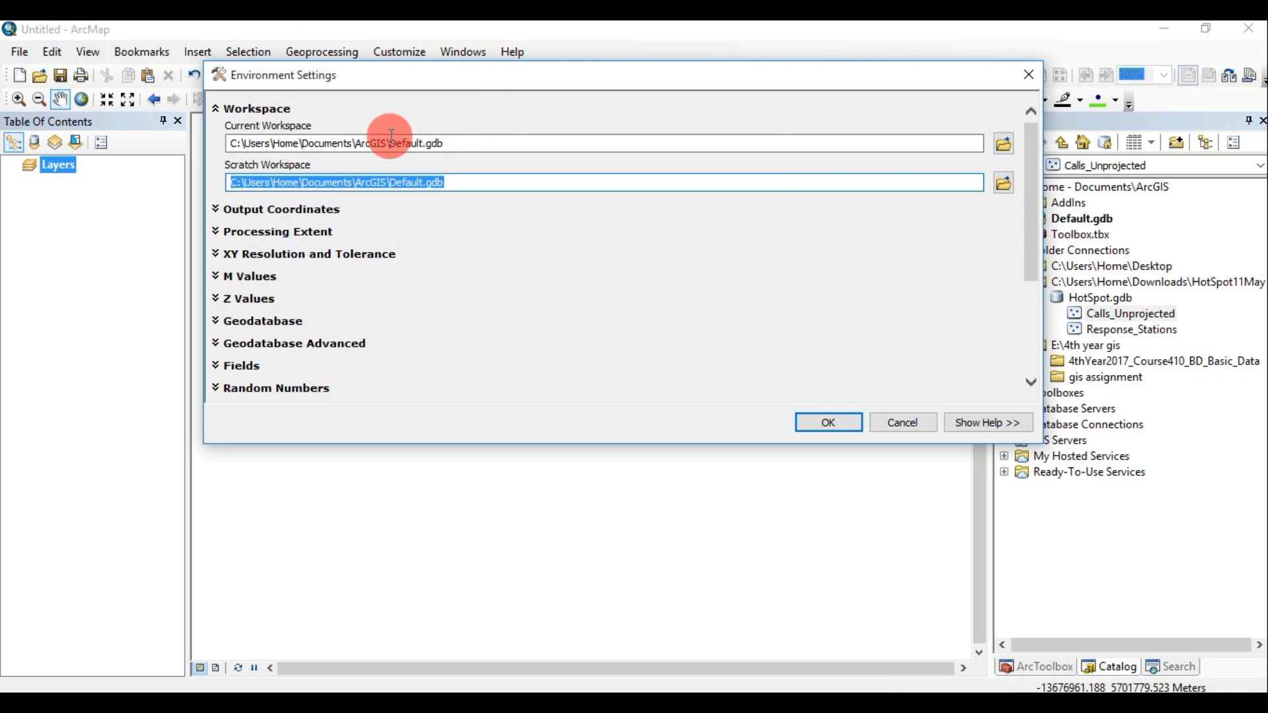
click(1002, 142)
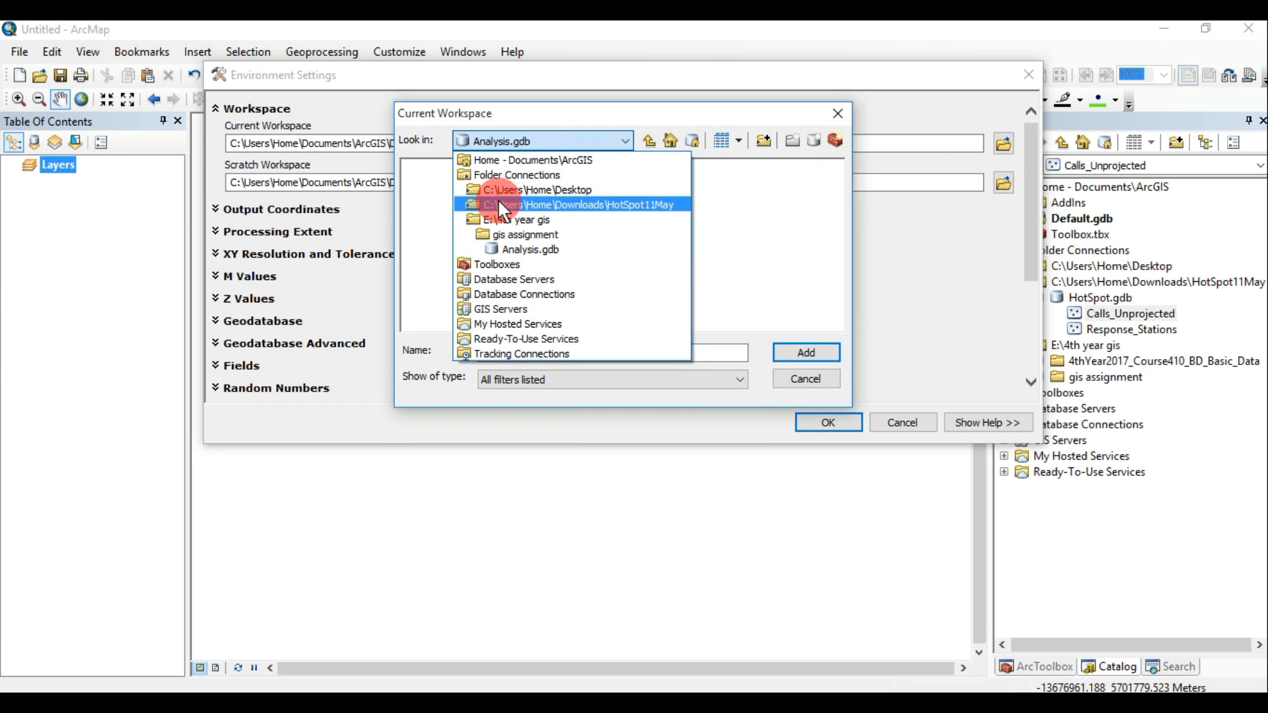
click(595, 204)
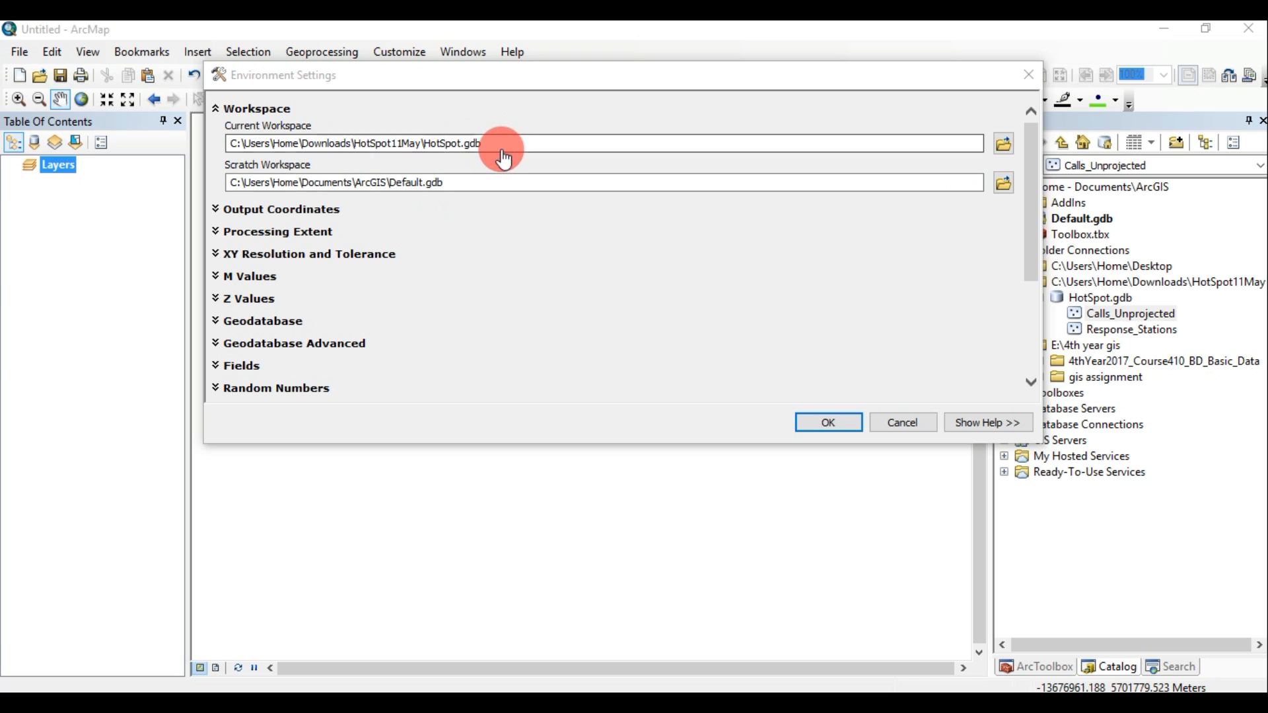
right_click(502, 142)
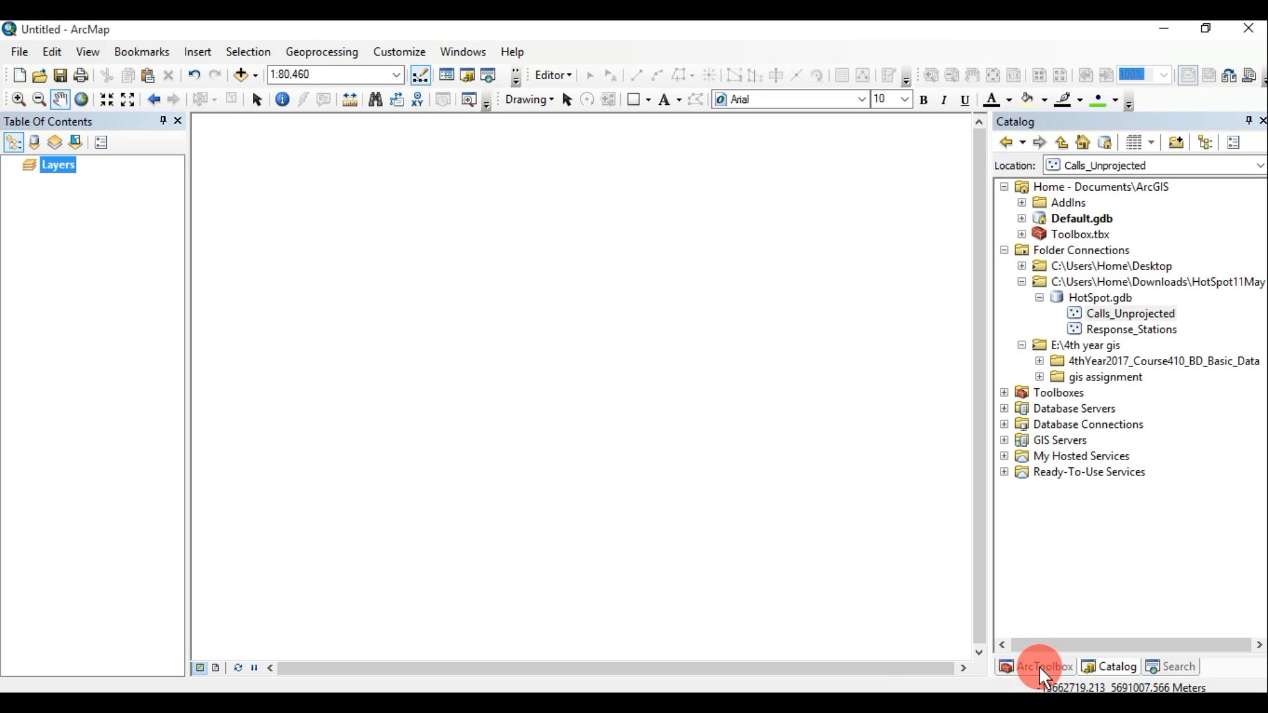
mouse_move(1042, 666)
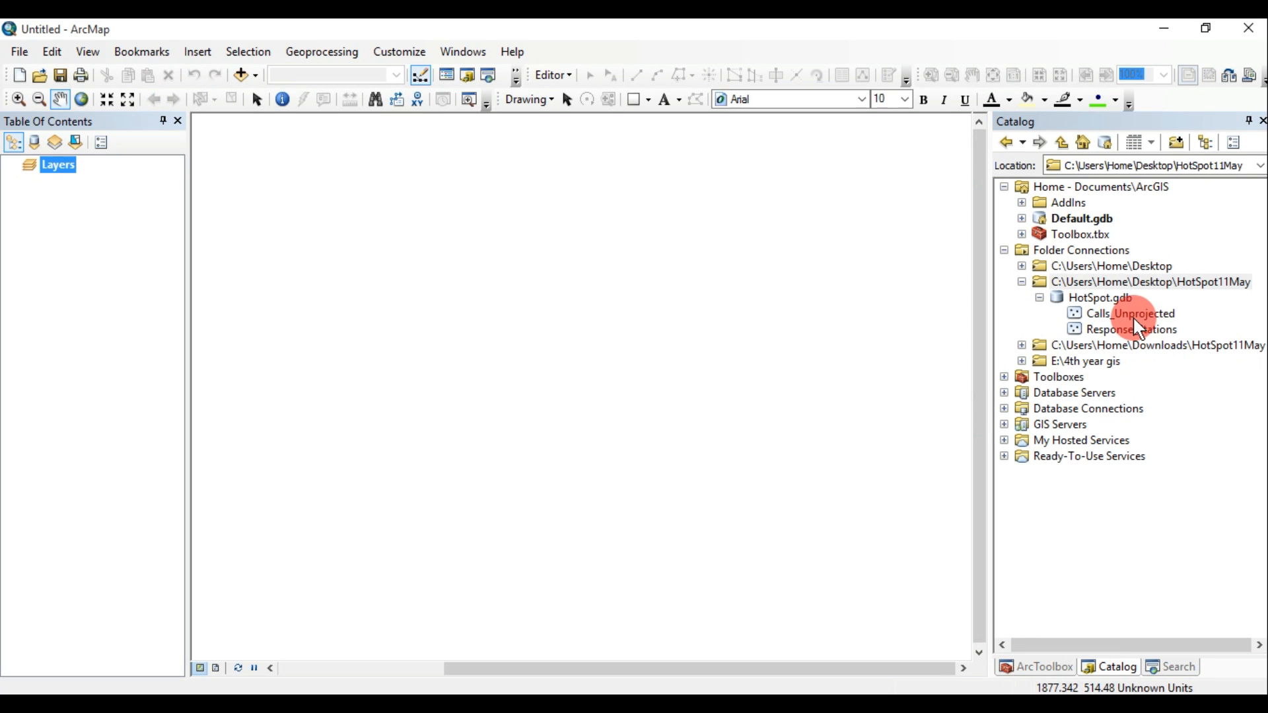
right_click(1130, 313)
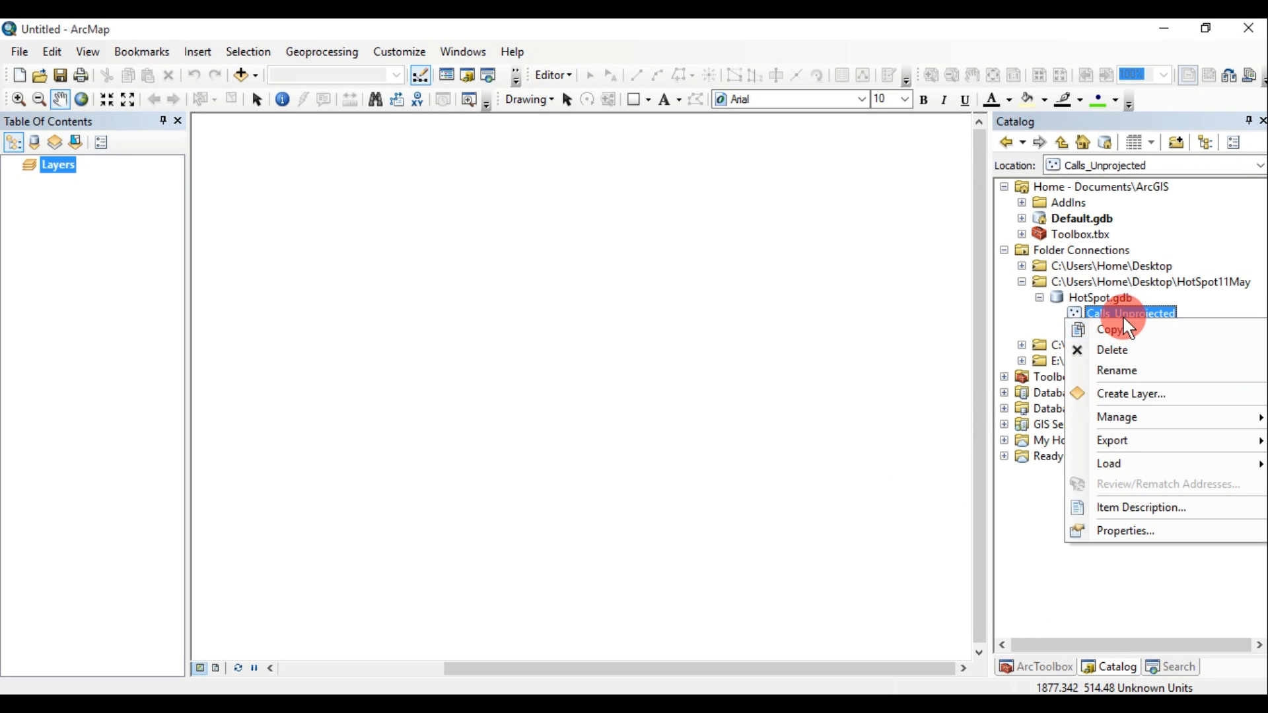
click(1125, 531)
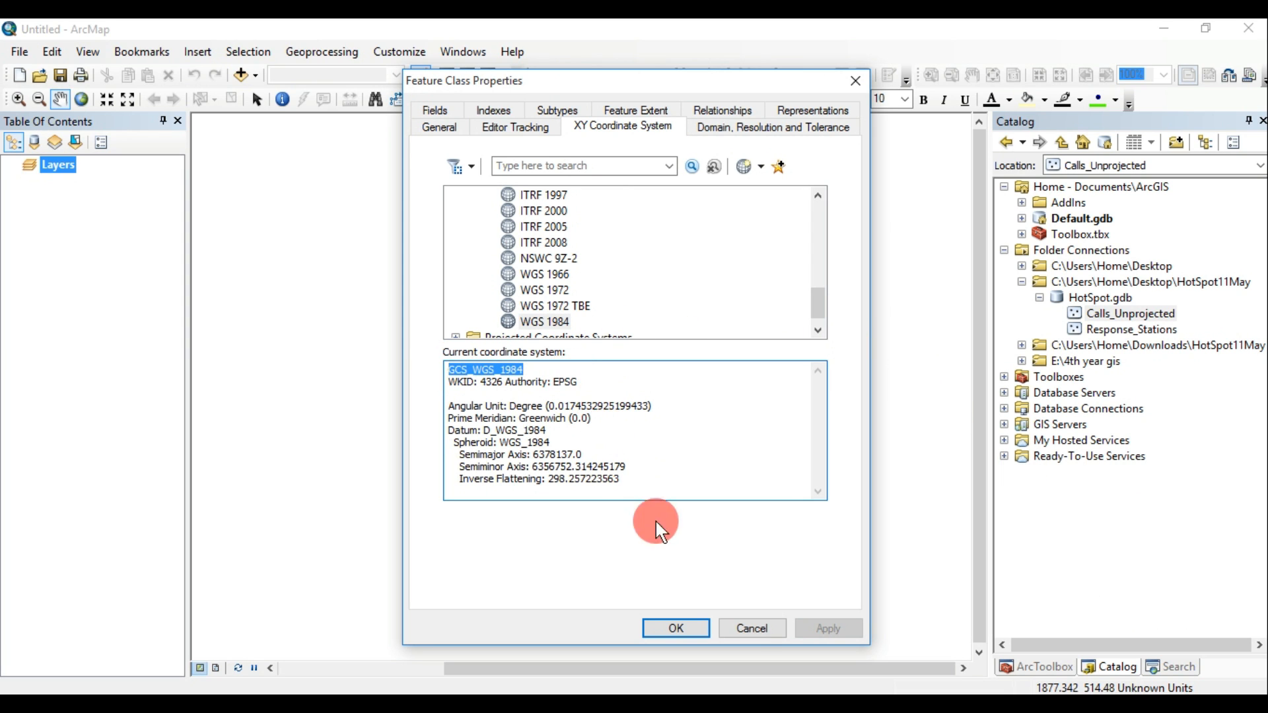
right_click(1131, 329)
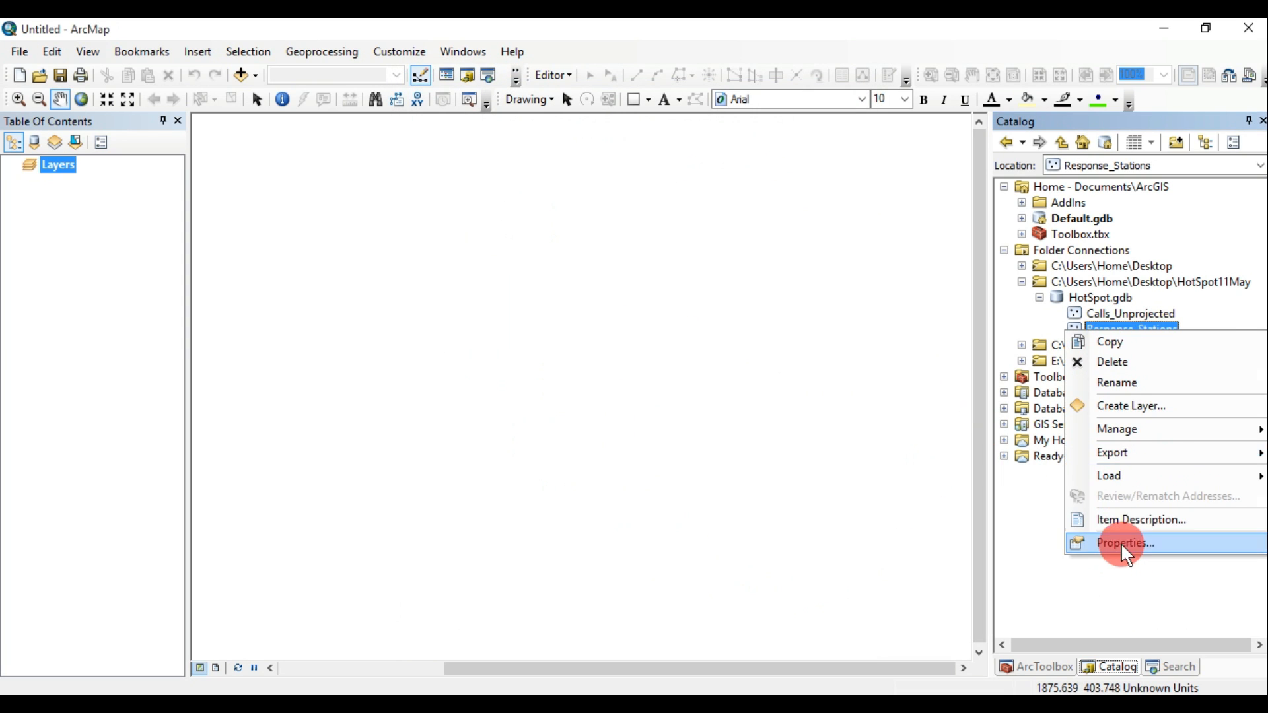
click(1124, 543)
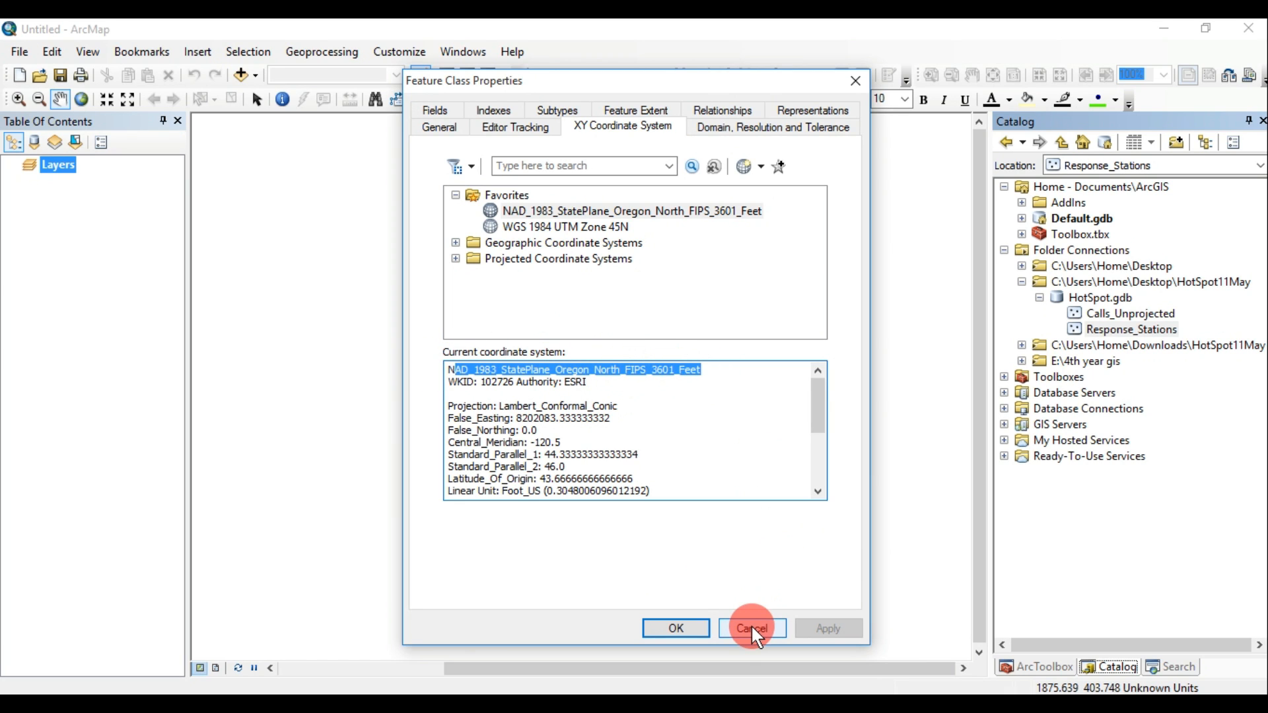
click(750, 629)
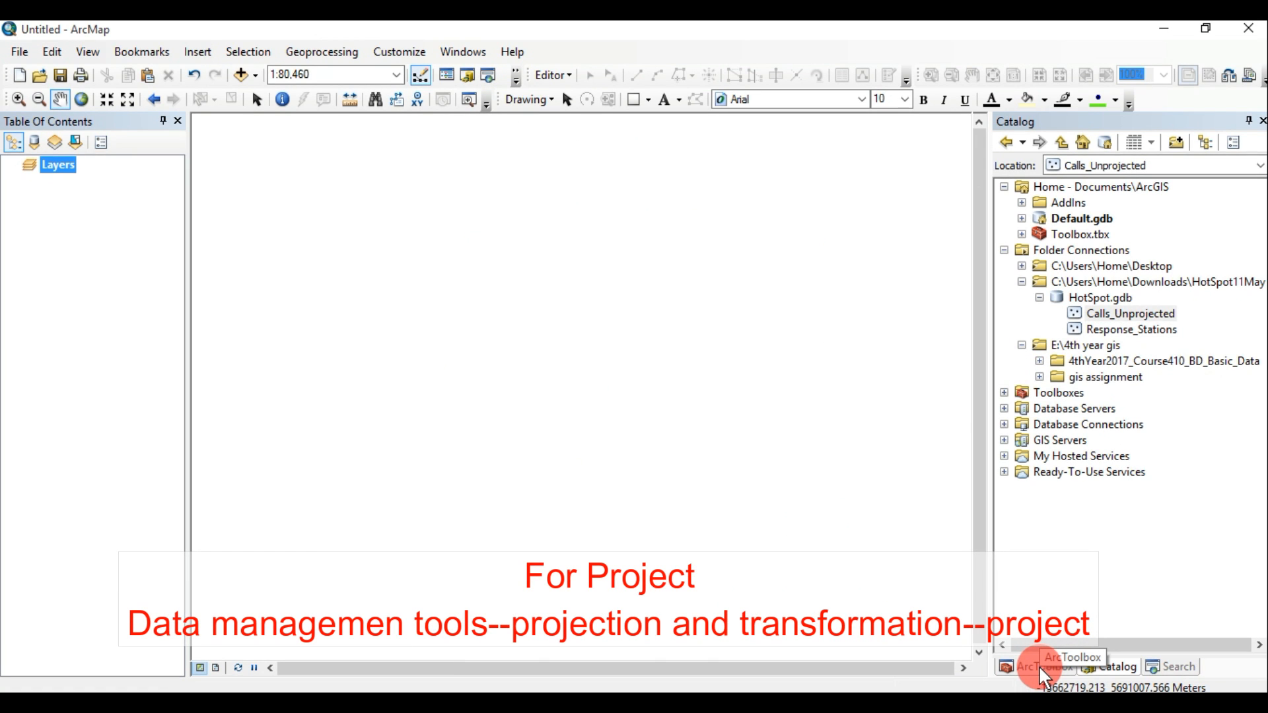
- Launch Project from Data Management Tools > Projections and Transformations in ArcToolbox
click(1038, 666)
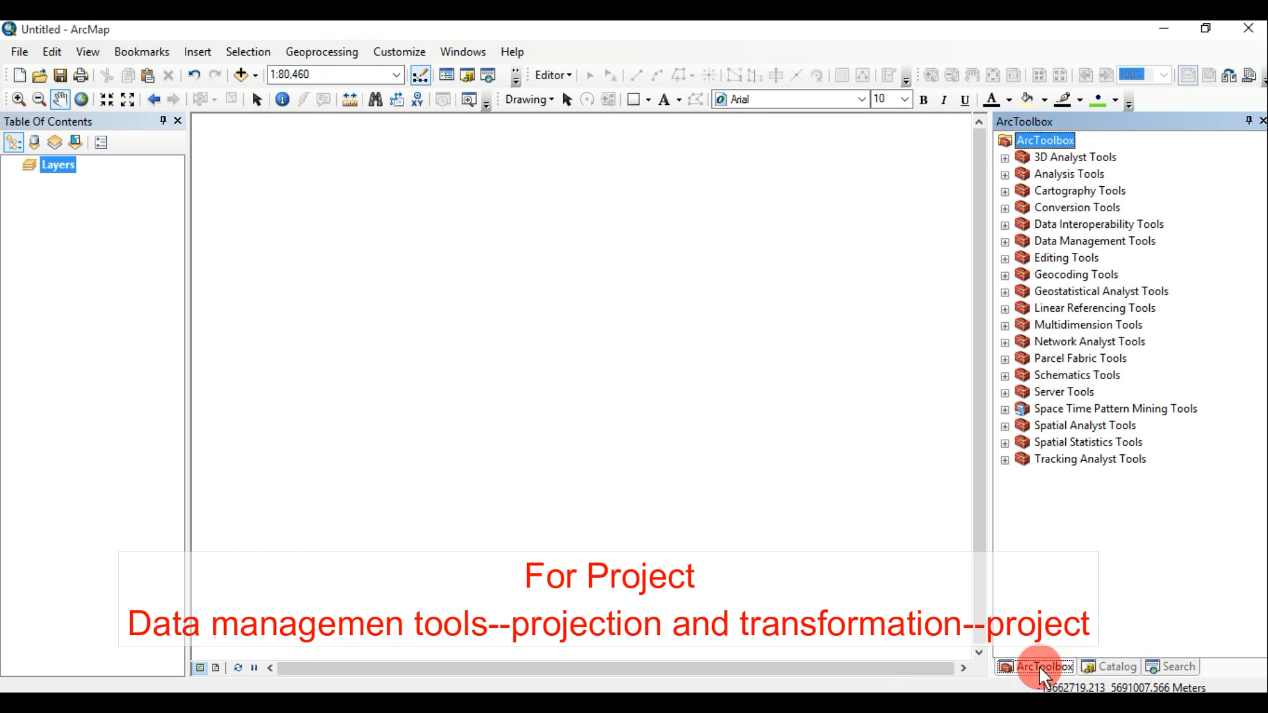
click(1006, 240)
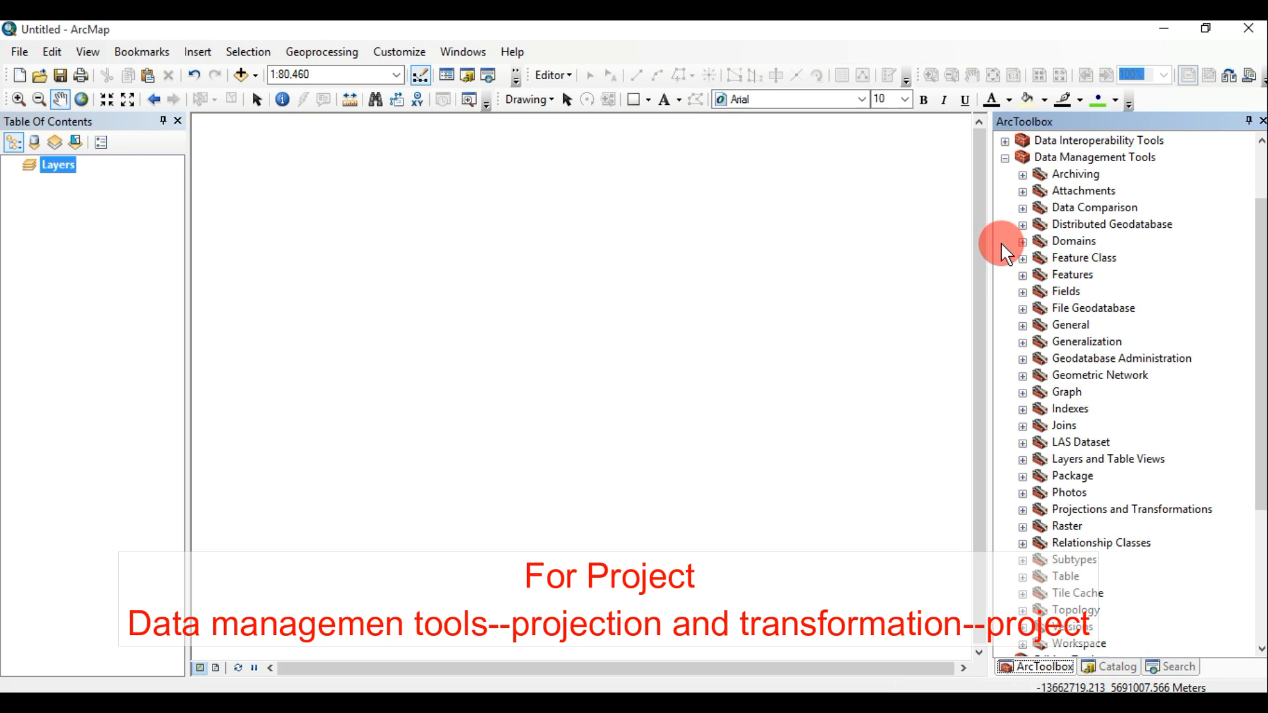
mouse_move(1031, 453)
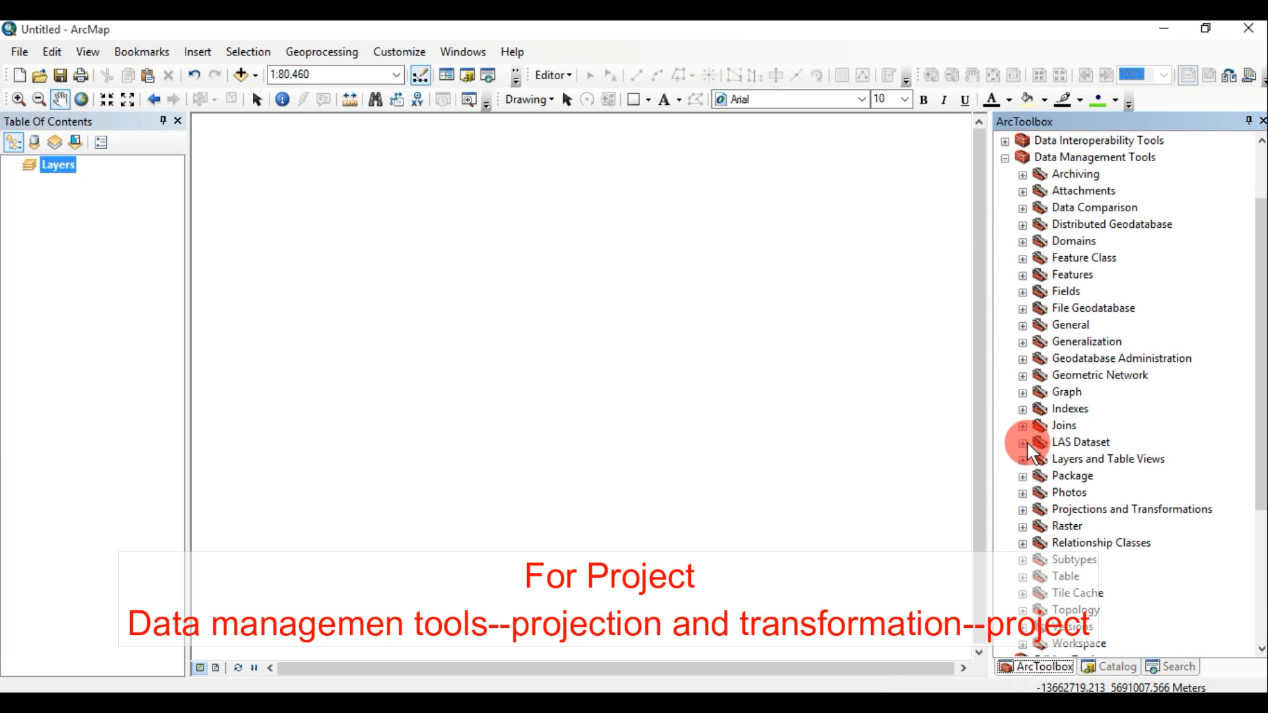
click(1021, 508)
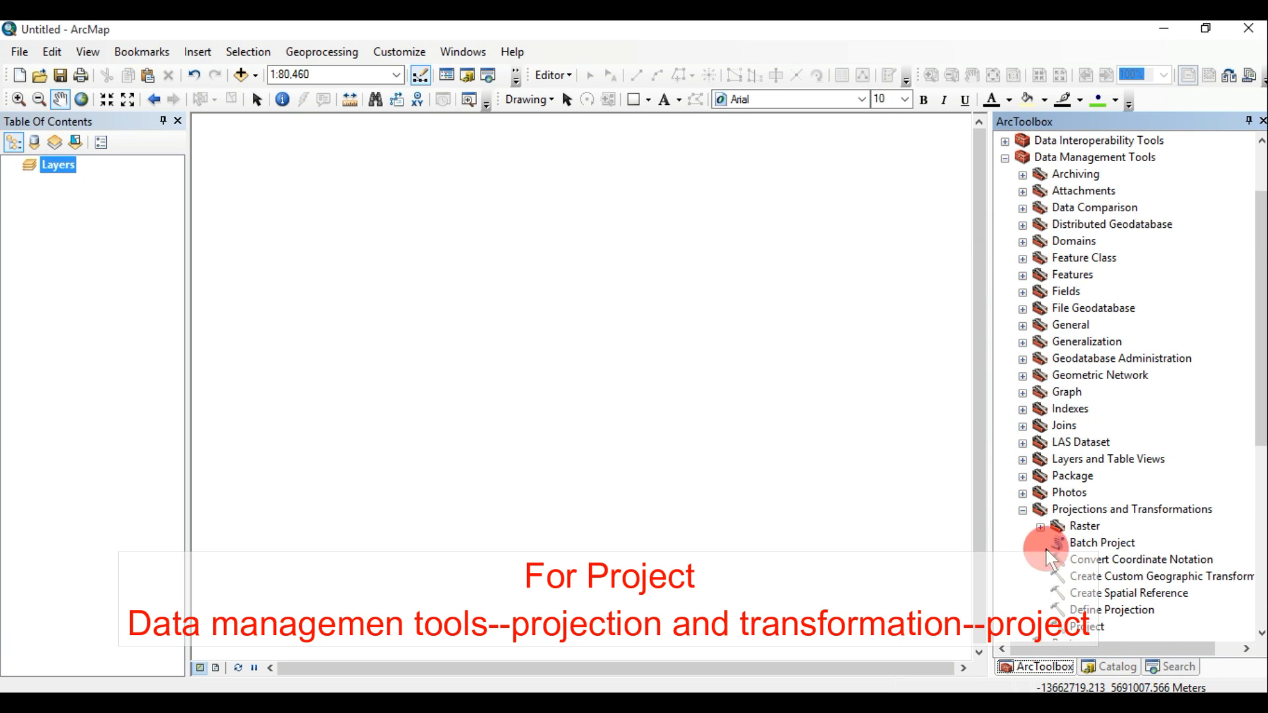
mouse_move(1075, 626)
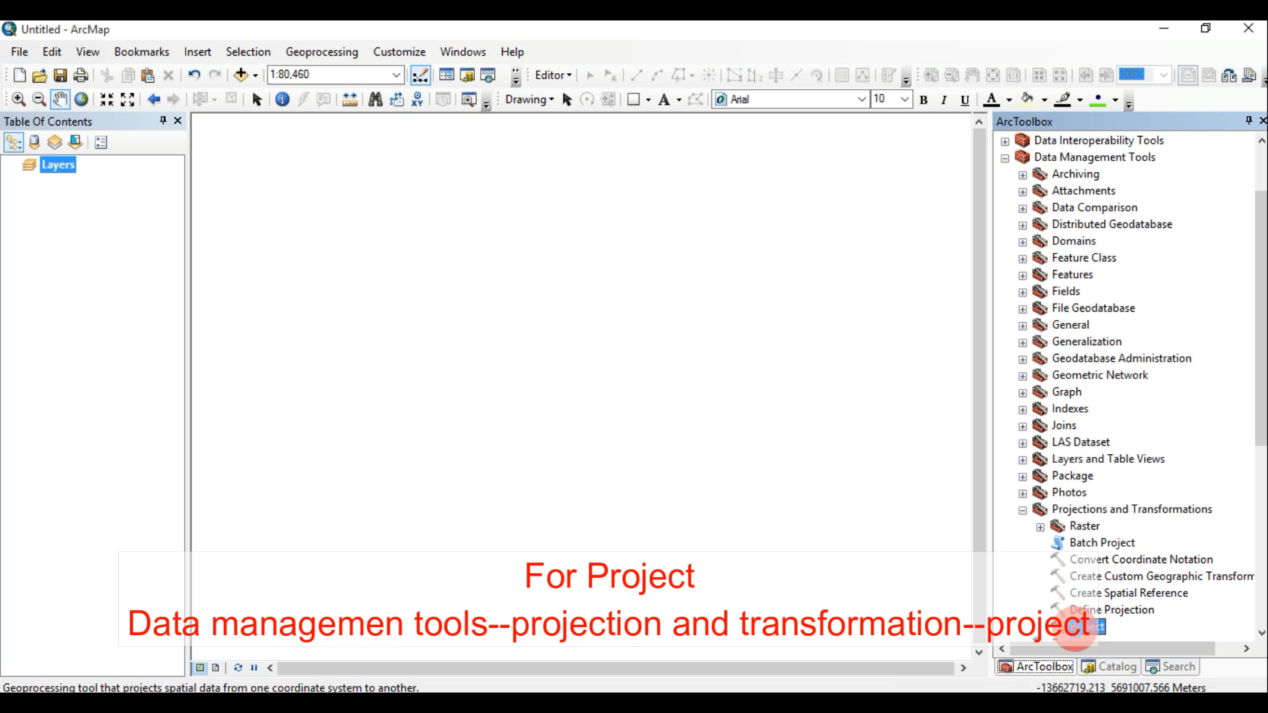
double_click(1089, 626)
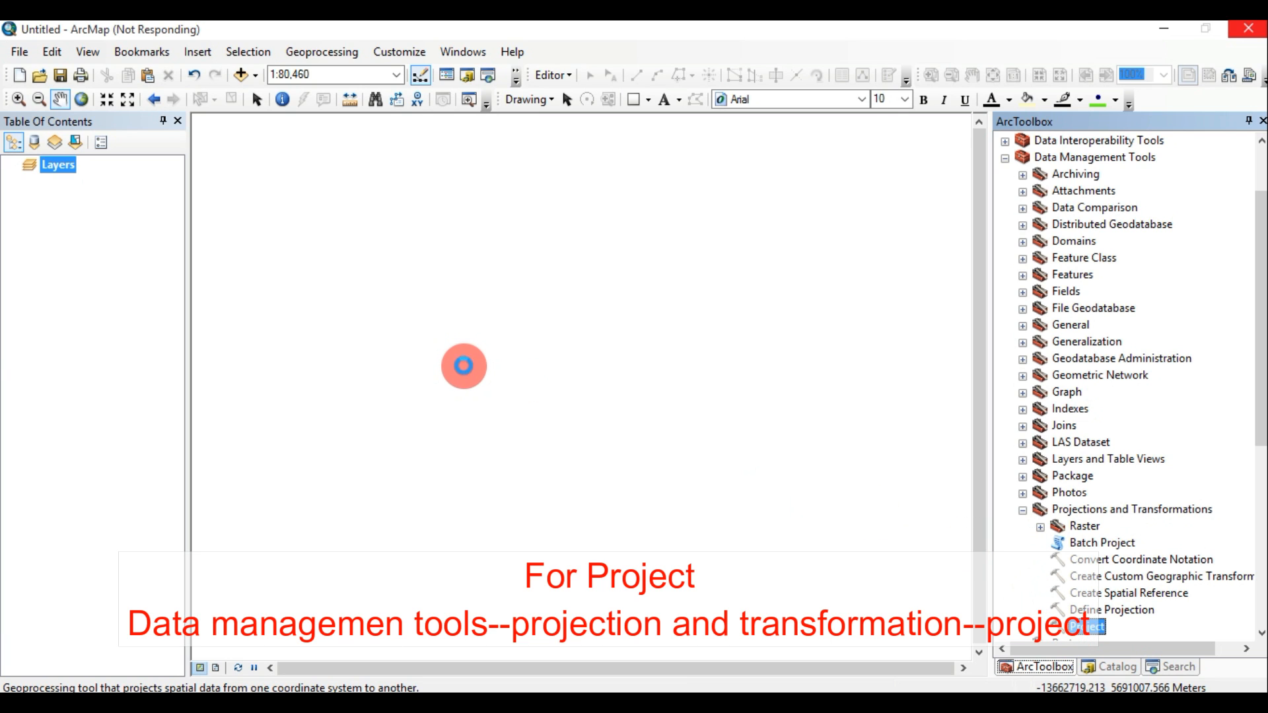
- Set Calls_Unprojected as the Project tool's input feature class
double_click(1087, 626)
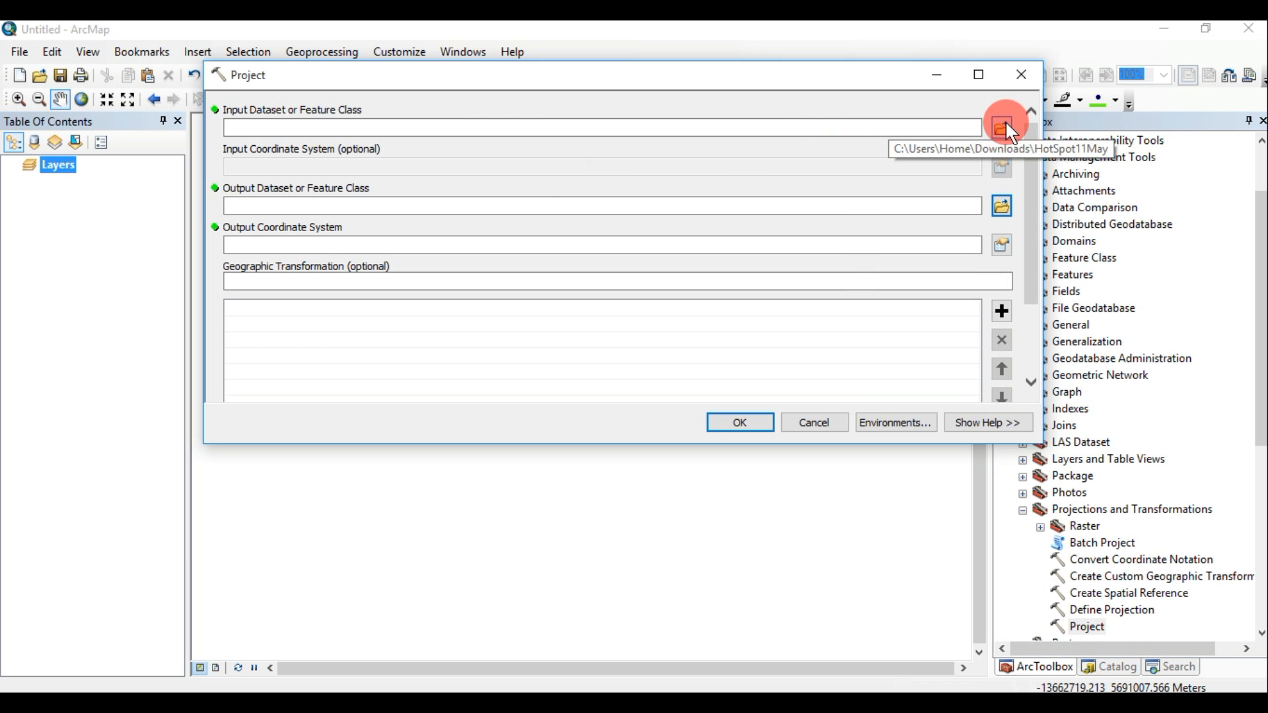
click(1004, 127)
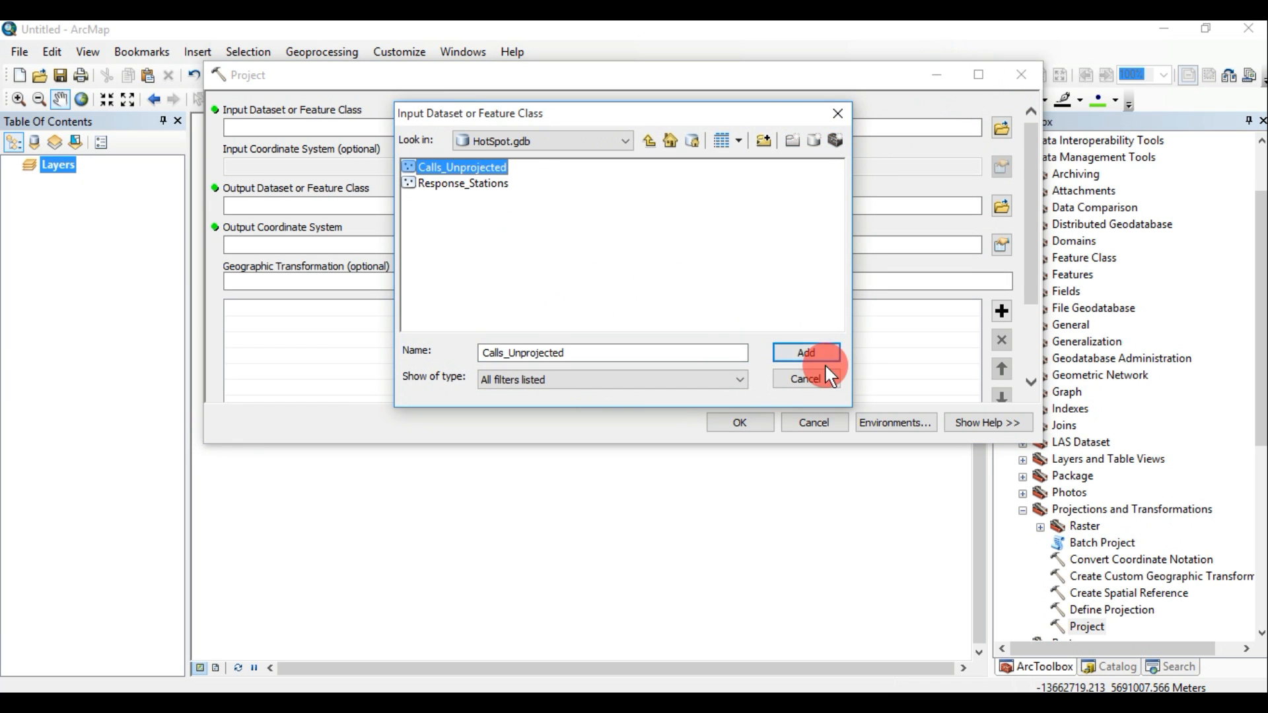
click(805, 353)
text(C:\Users\Home\Downloads\HotSpot11May\HotSpot.gdb\Calls_Project)
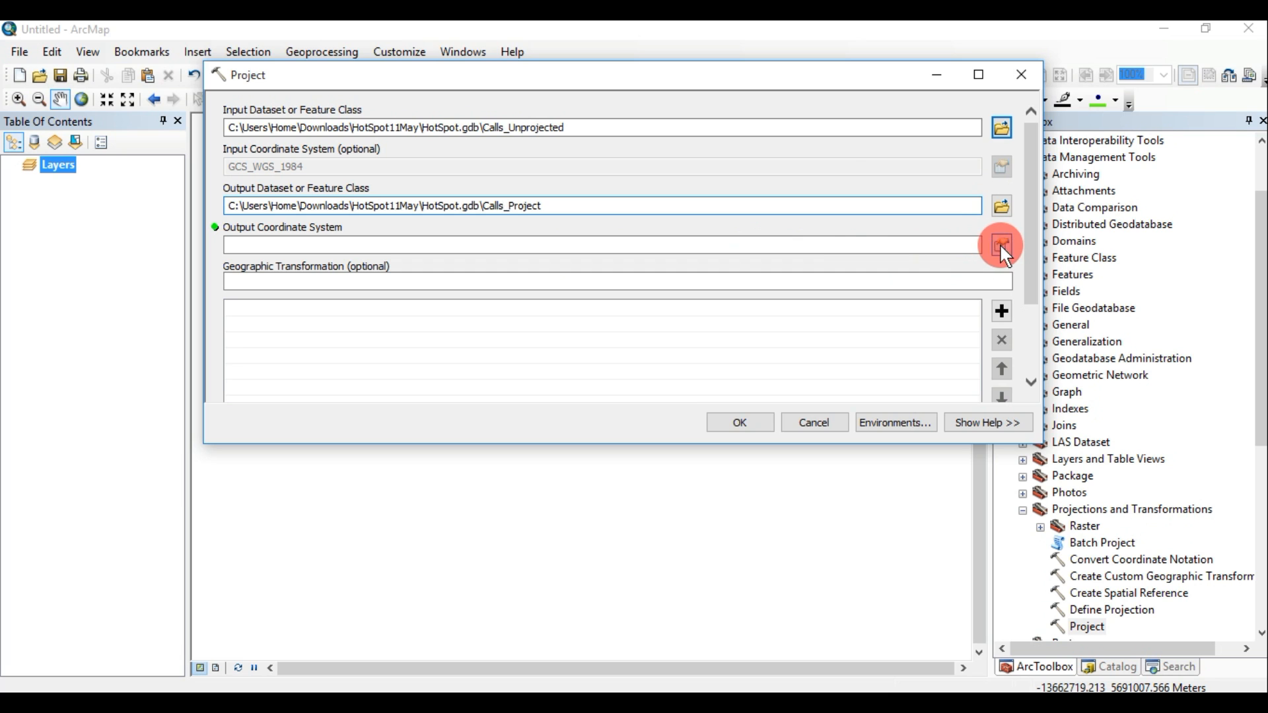
- Import the output coordinate system from Response_Stations and run the projection to Calls_Project
click(1000, 244)
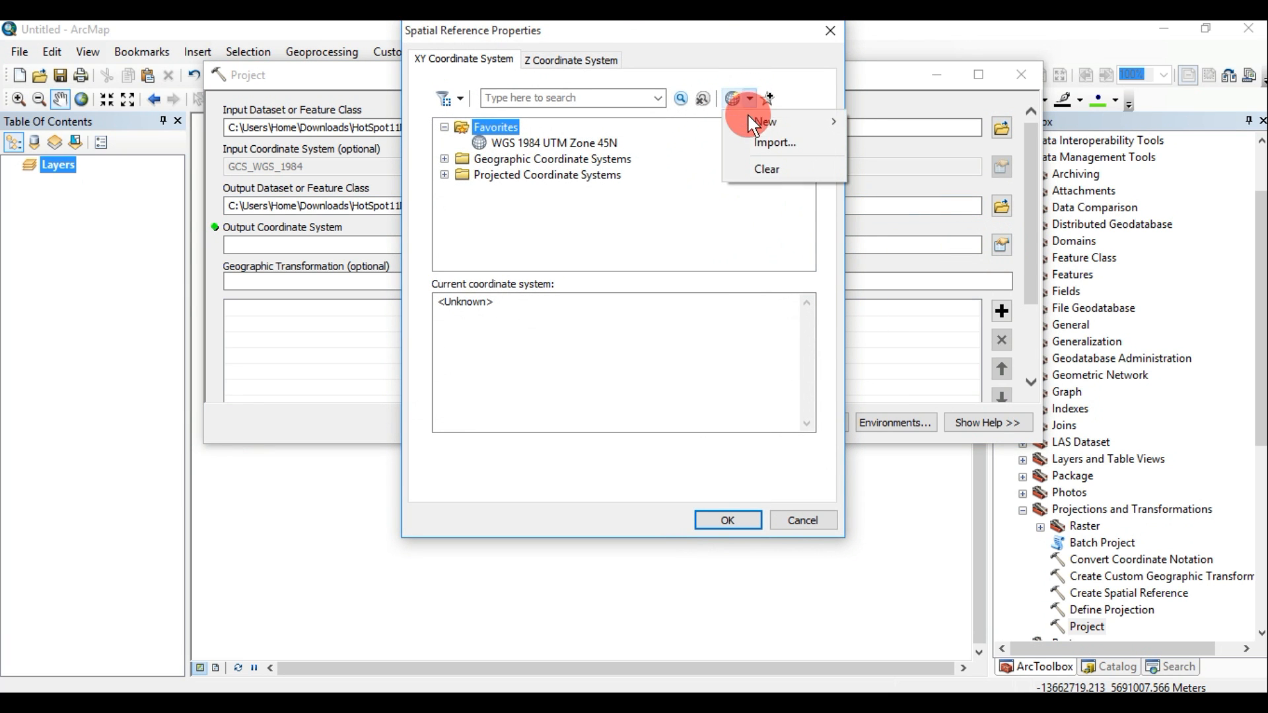
click(774, 142)
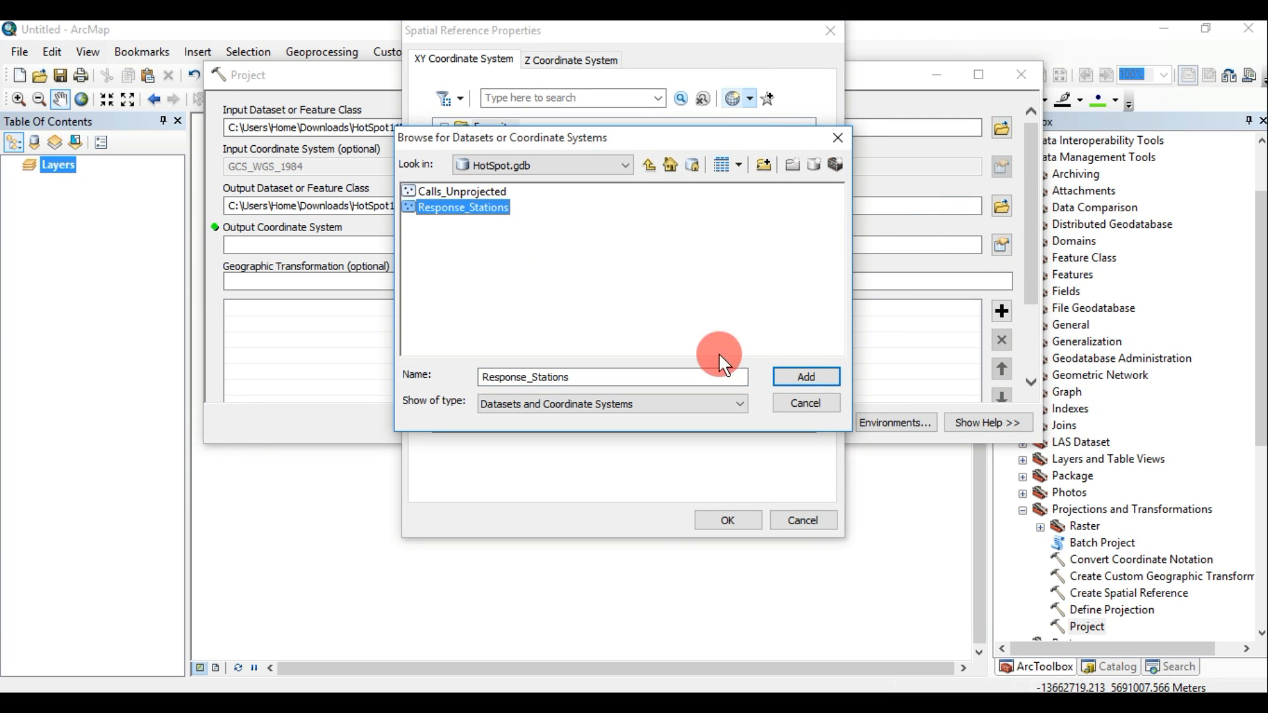
click(804, 376)
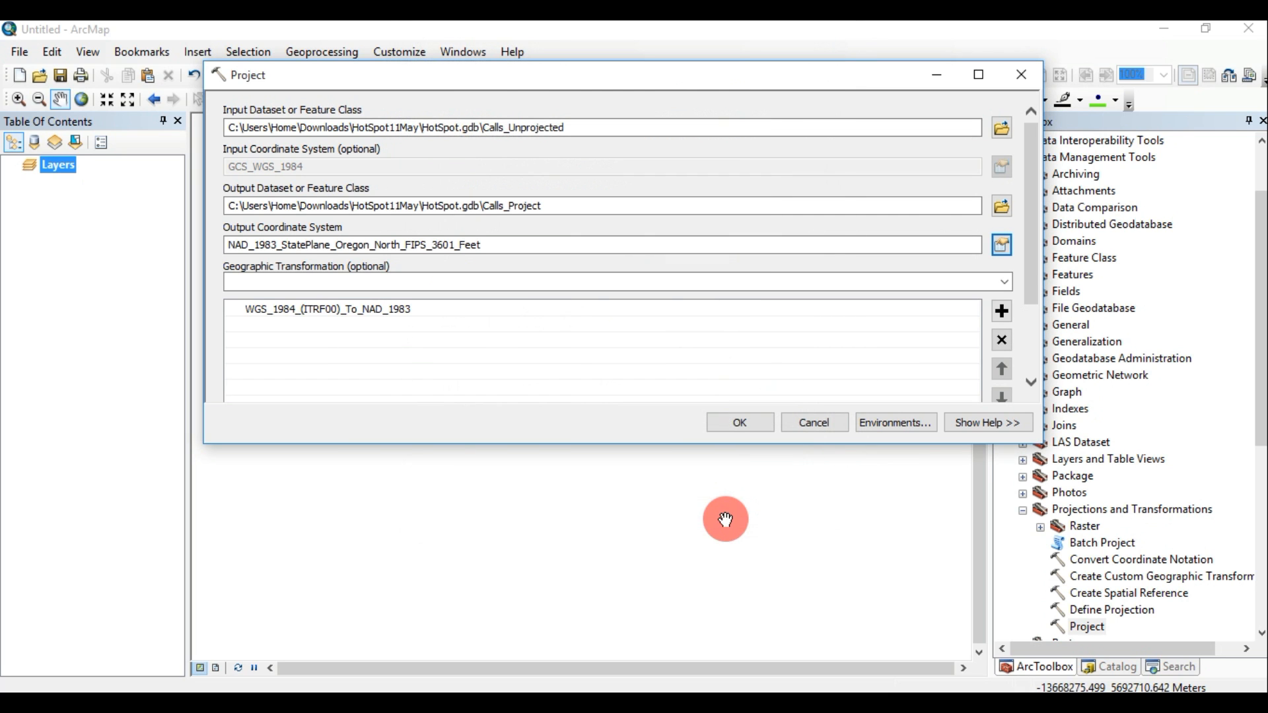
click(737, 423)
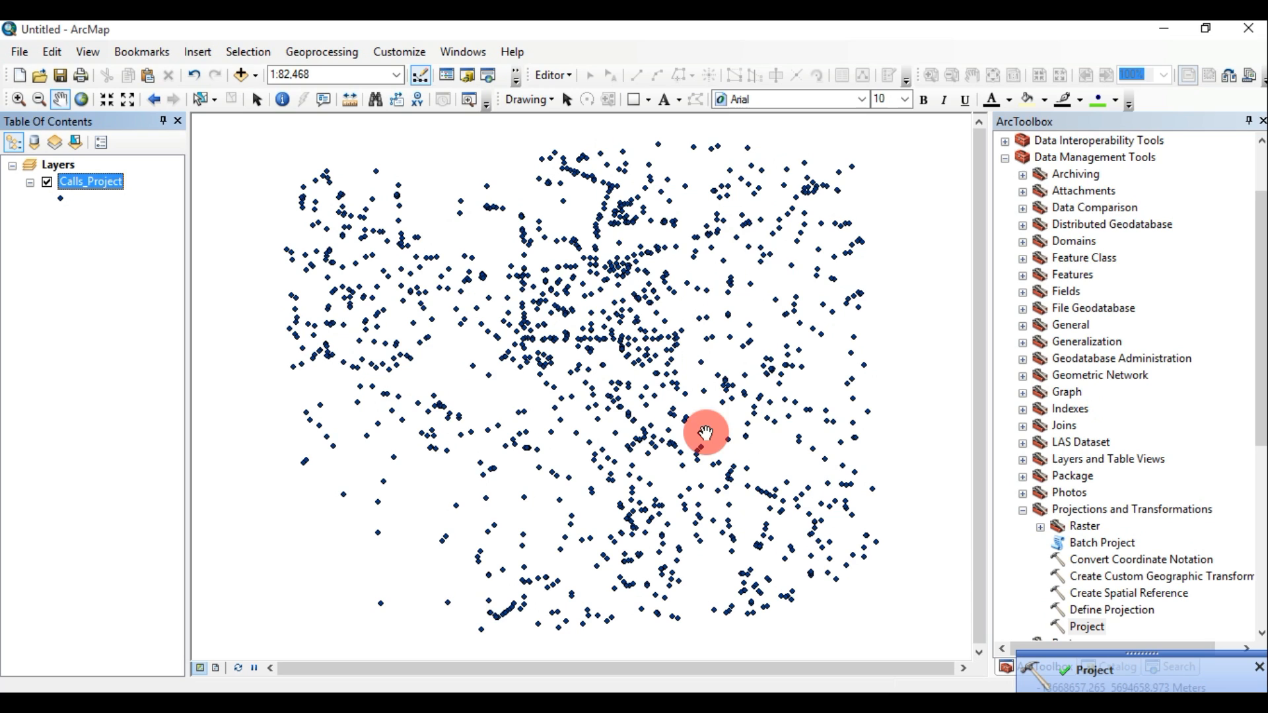
mouse_move(1192, 643)
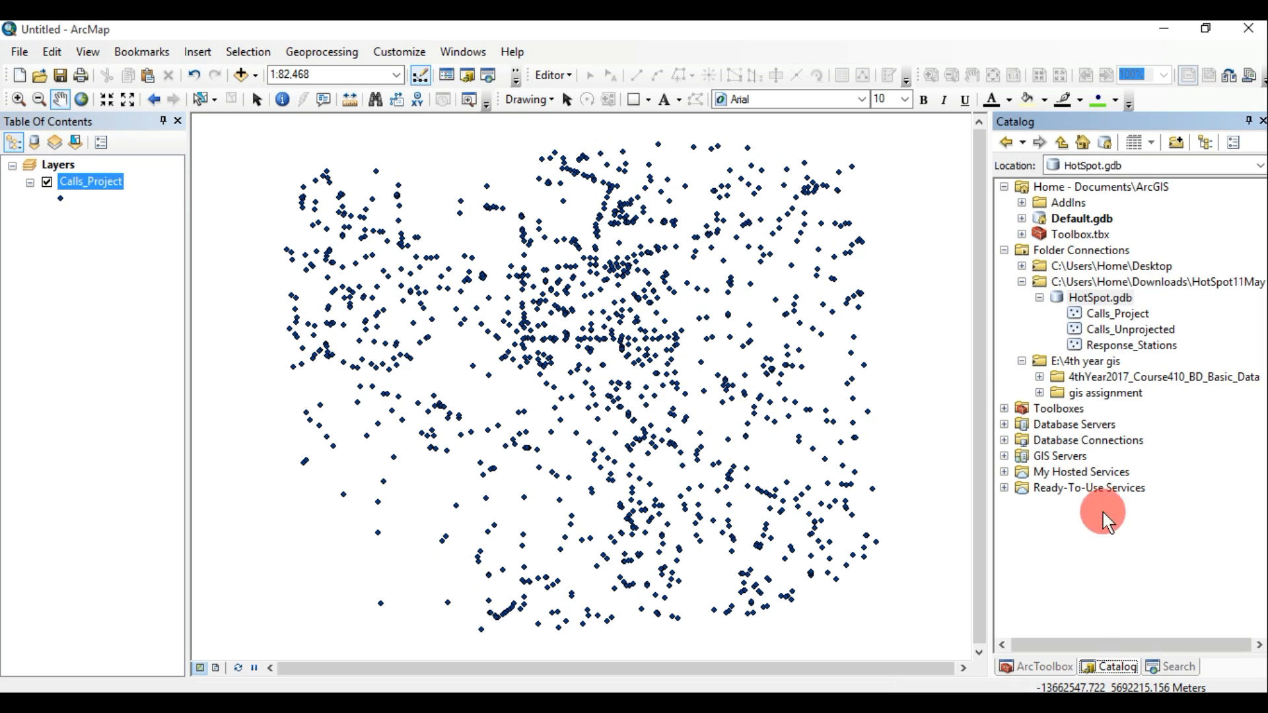
mouse_move(1132, 323)
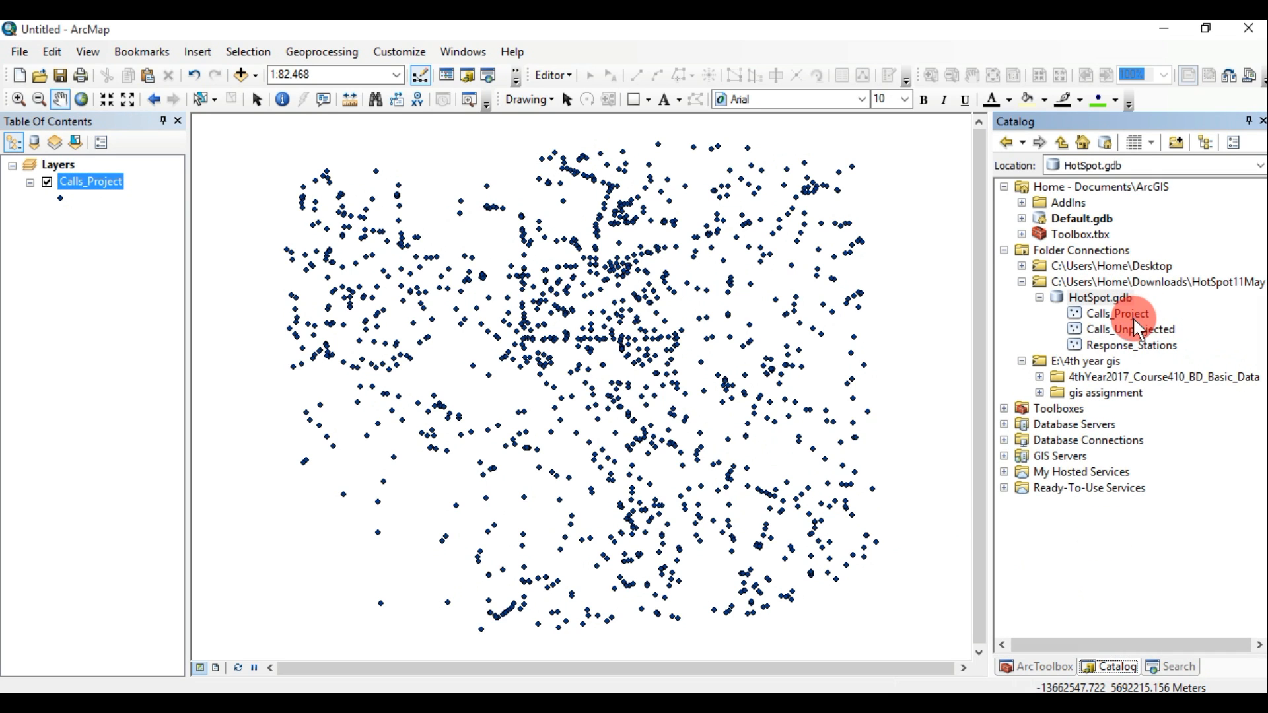
- Check Calls_Project's coordinate system against Response_Stations in HotSpot.gdb
right_click(1118, 313)
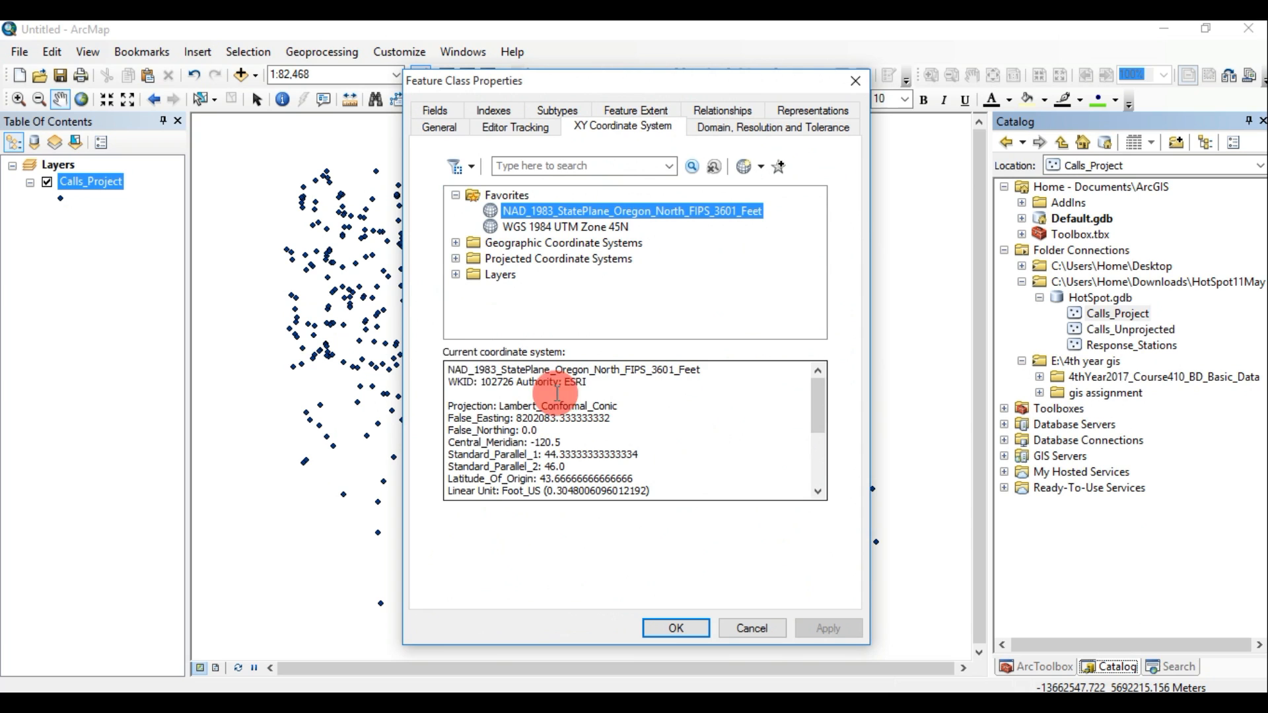
click(621, 368)
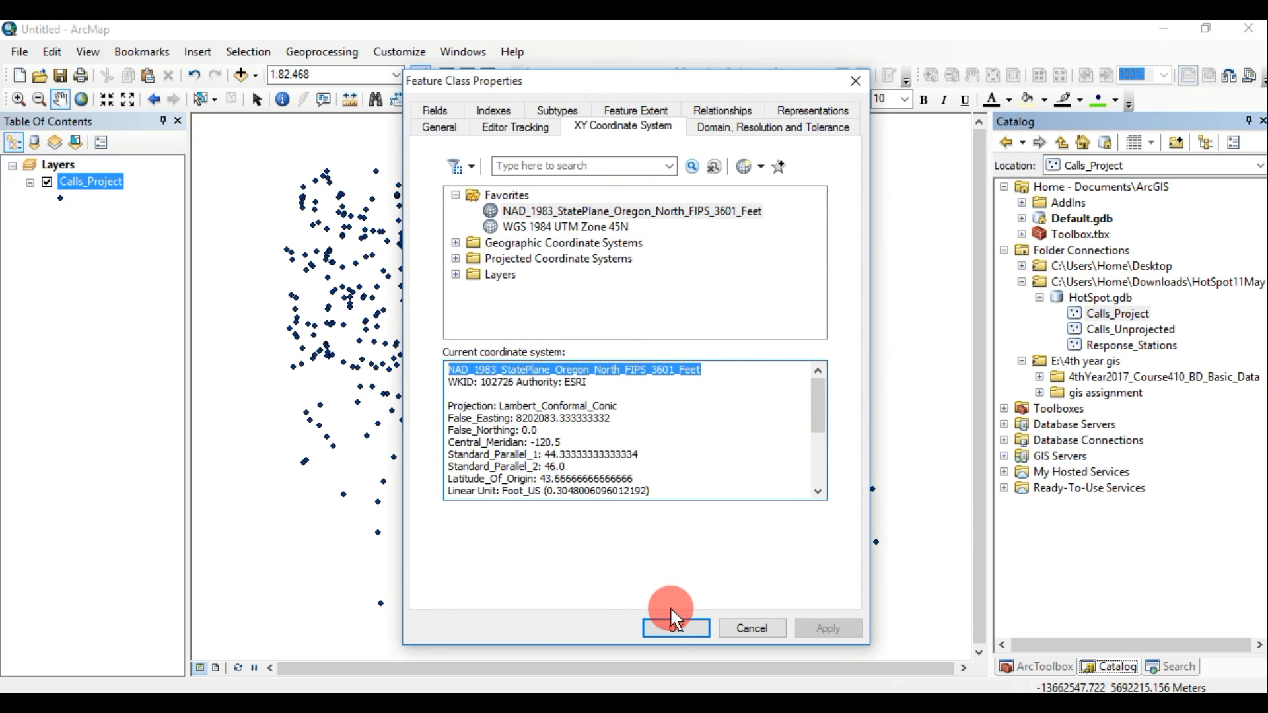
click(675, 628)
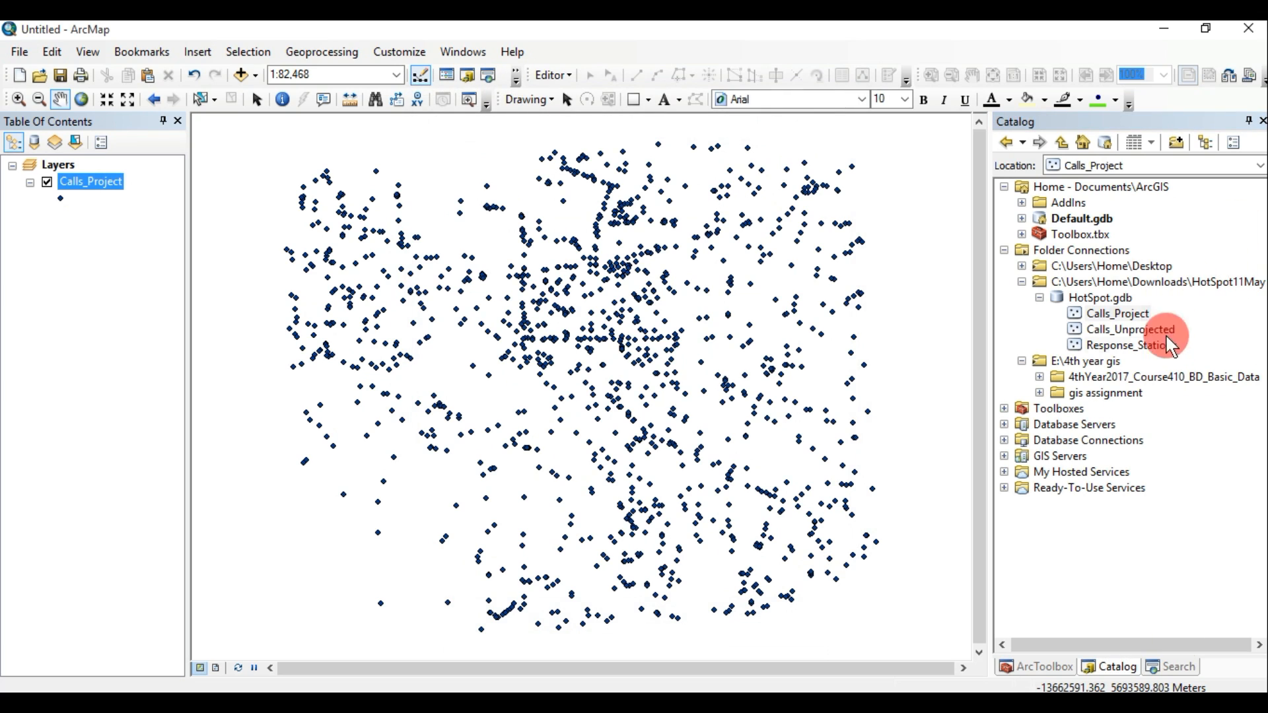
- Search for 'copy feature' and launch the Copy Features (Data Management) tool
click(1173, 666)
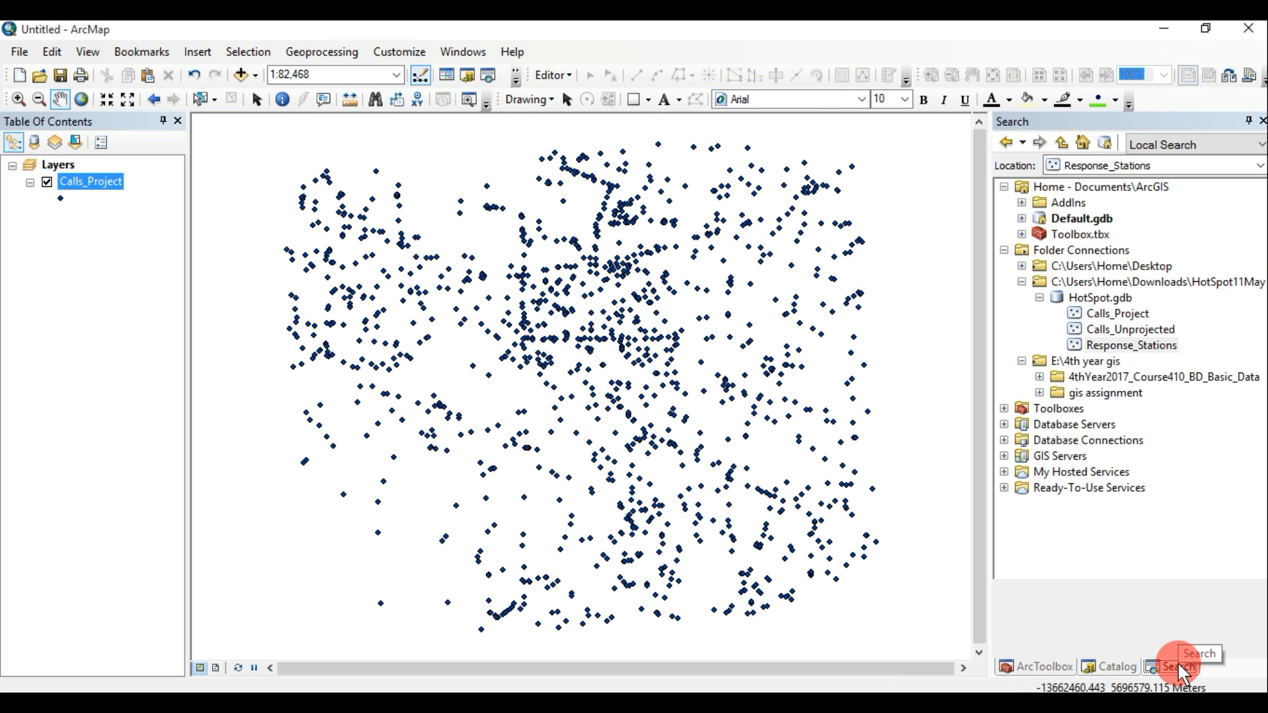
click(1175, 665)
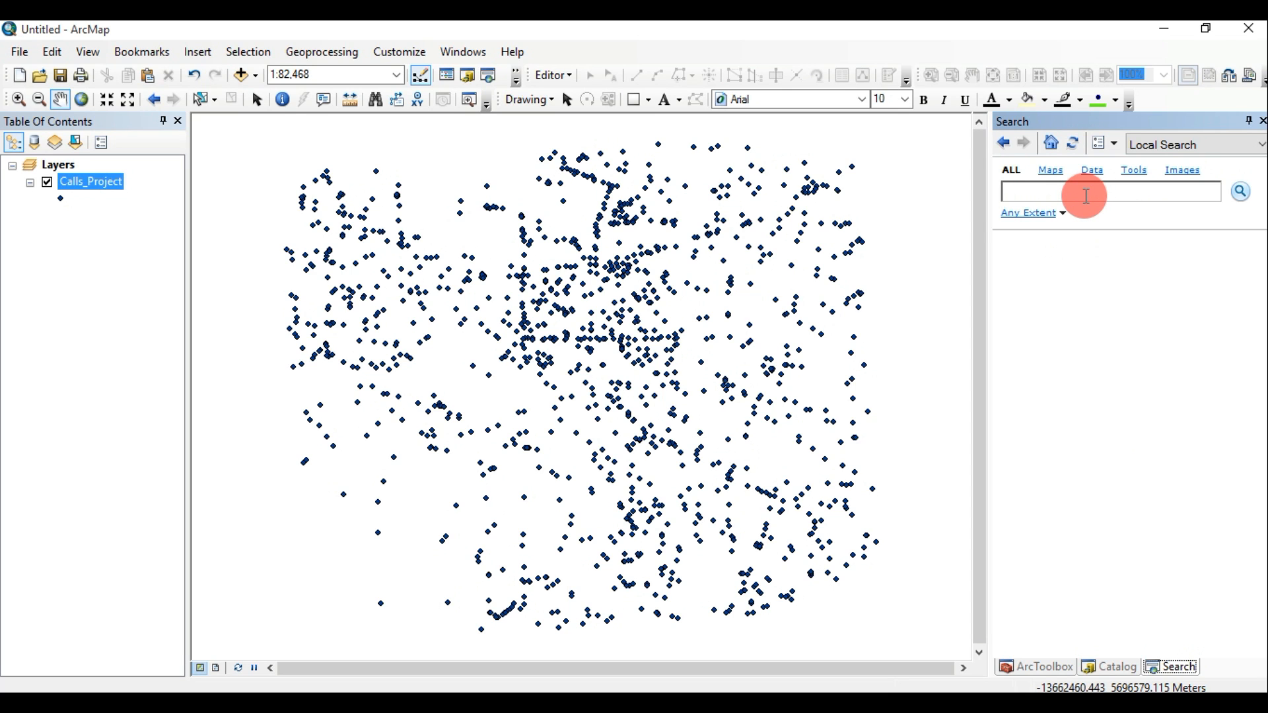
text(copy)
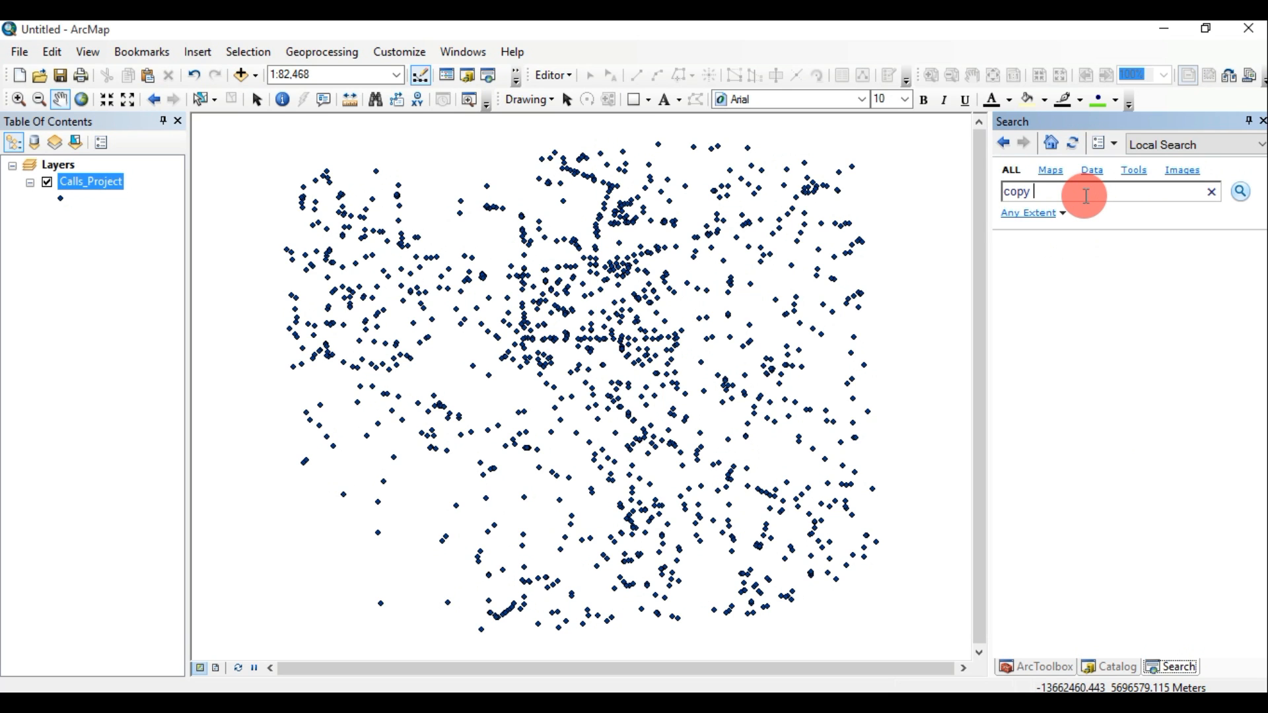
text(featur)
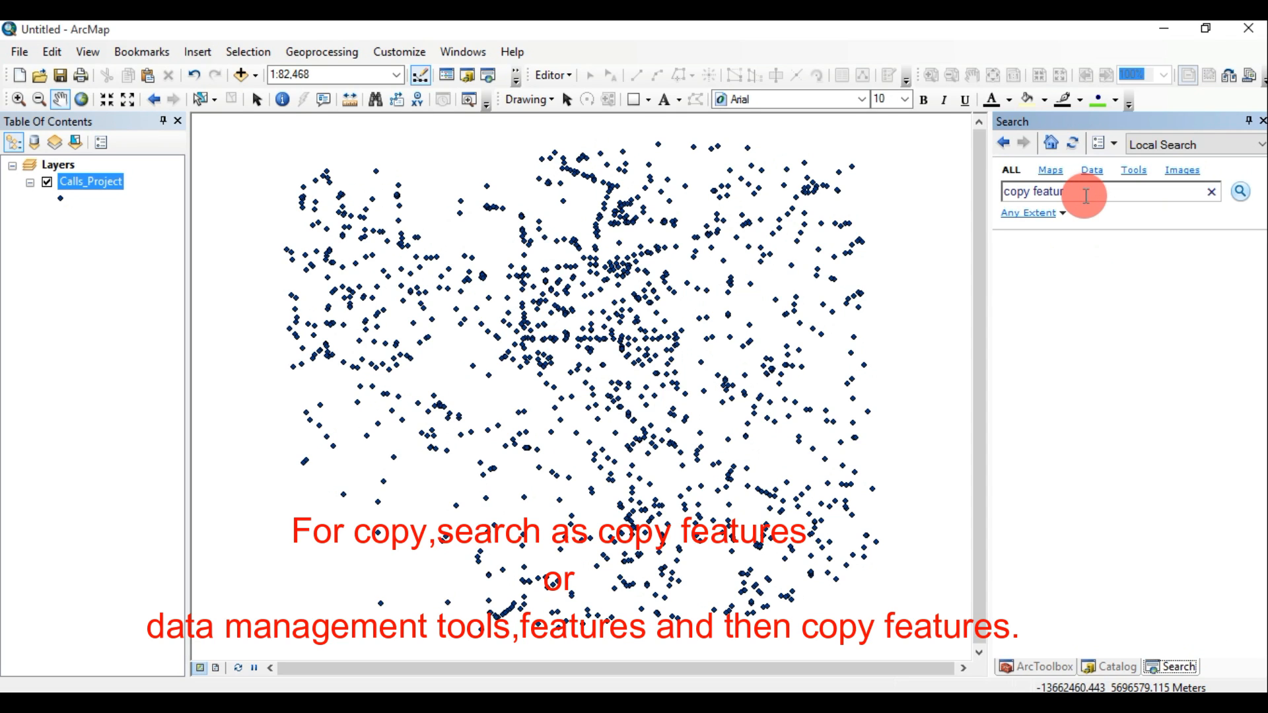
text(e)
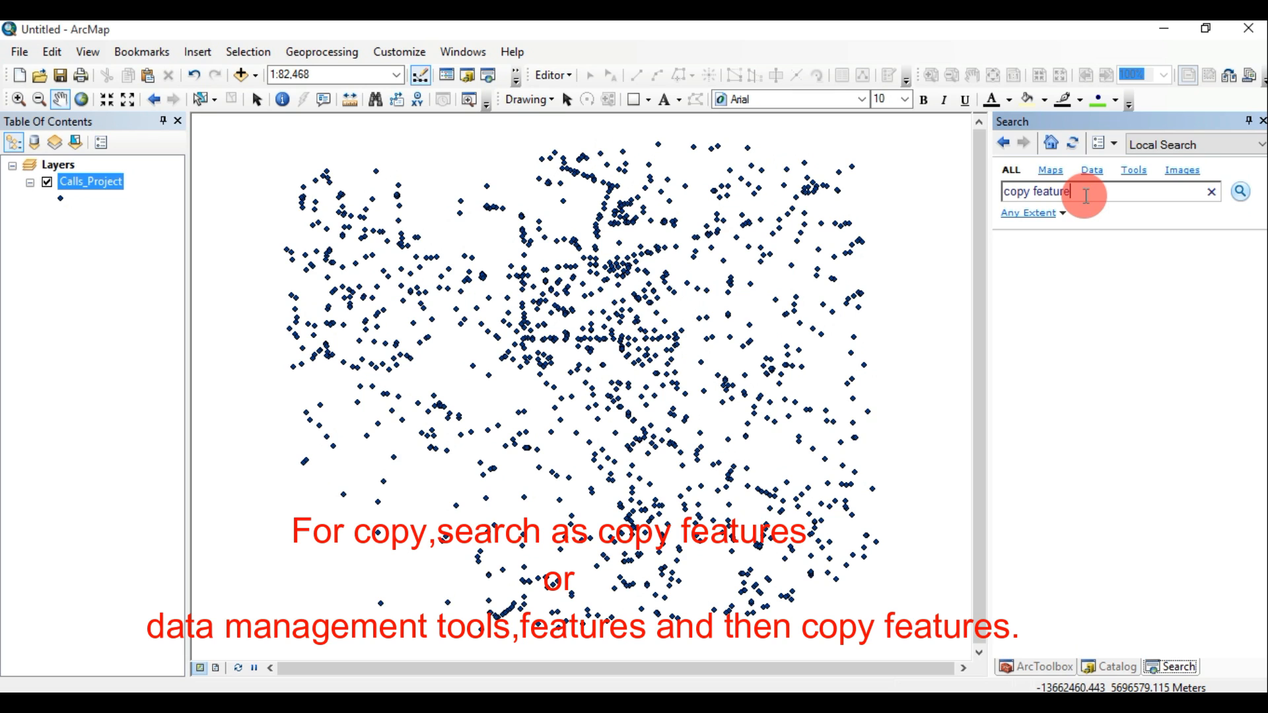
click(1240, 191)
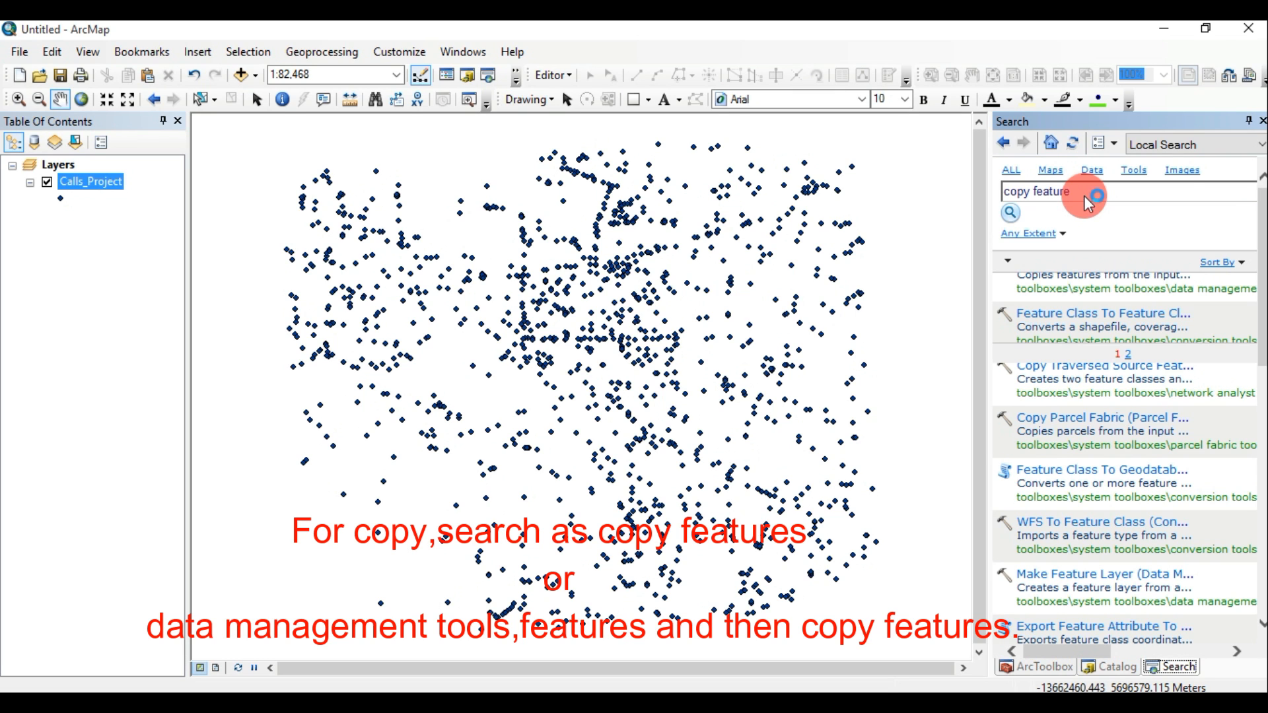
click(1223, 192)
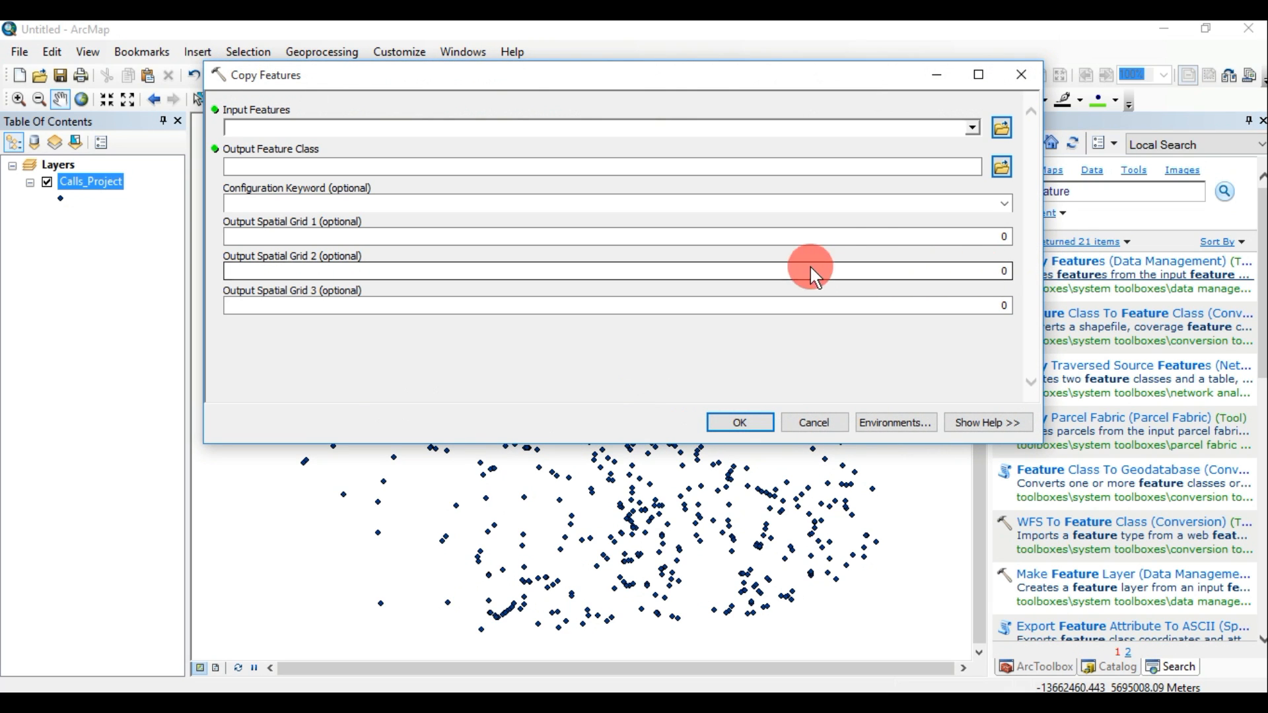
- Choose Calls_Project as input, keeping output Calls_Project_CopyFeatures in HotSpot.gdb
click(971, 128)
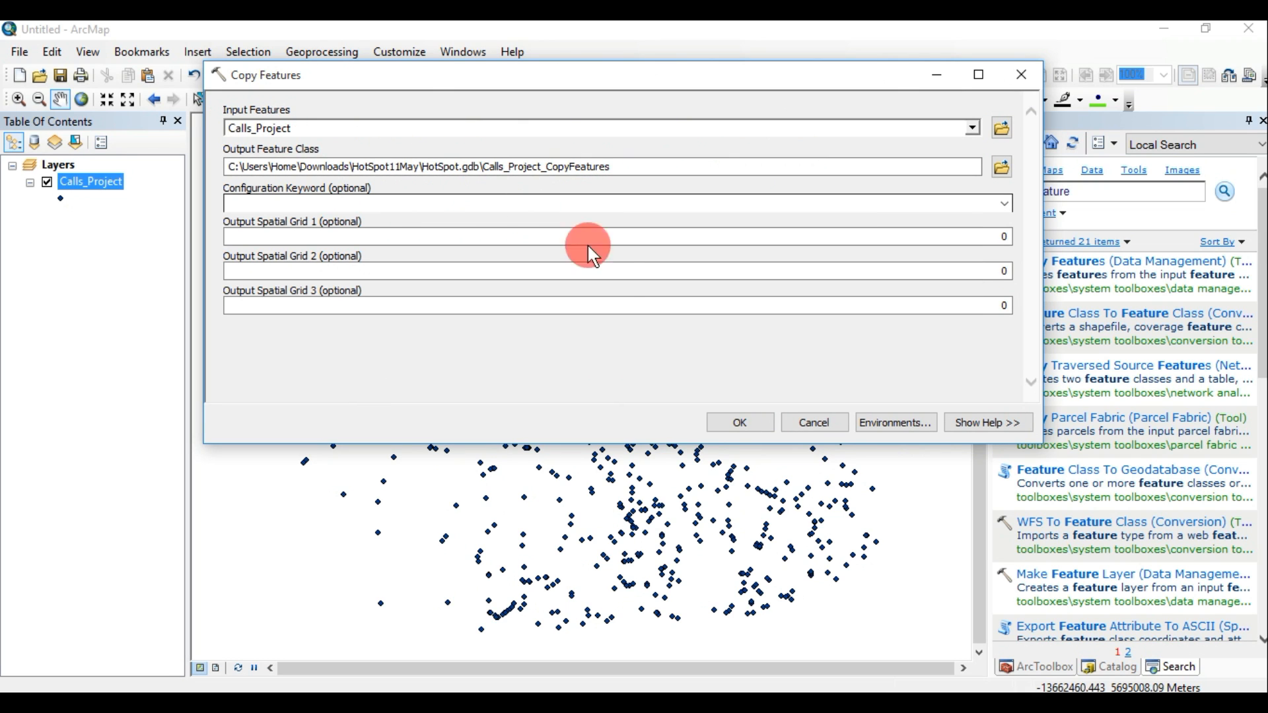
- Run Copy Features, then remove the original Calls_Project layer from the map
click(737, 422)
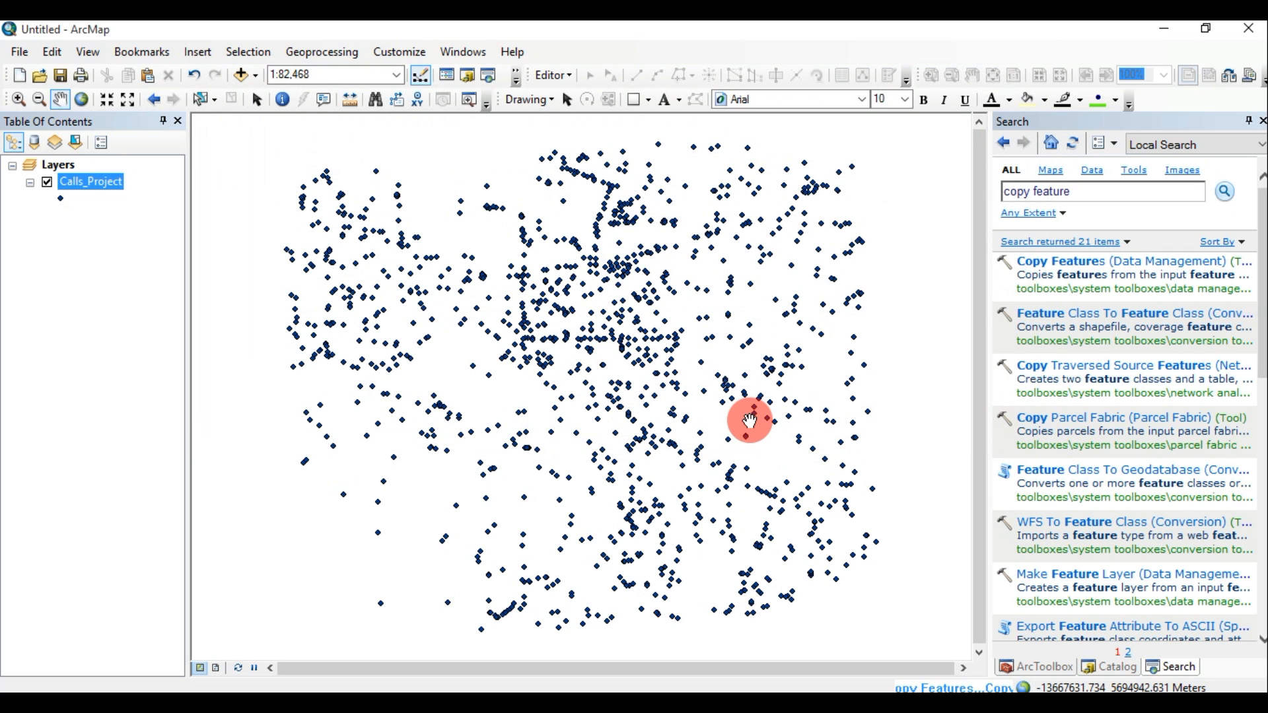
mouse_move(751, 421)
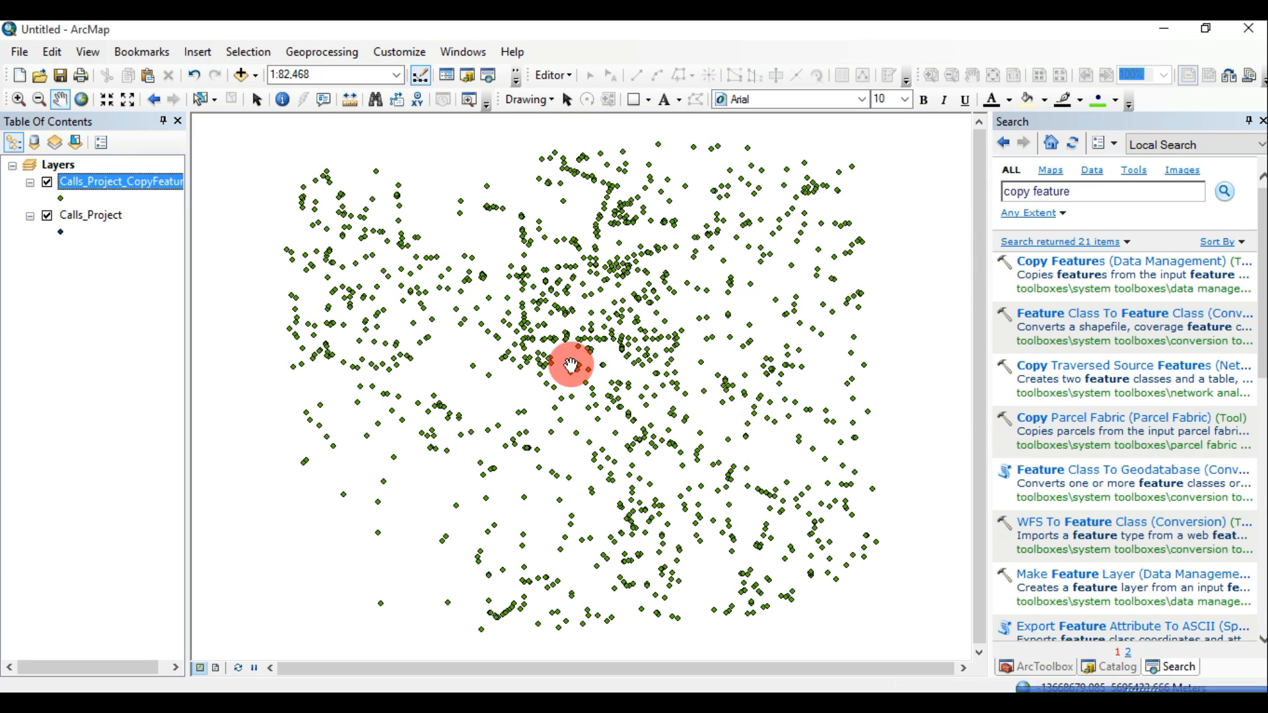
click(91, 214)
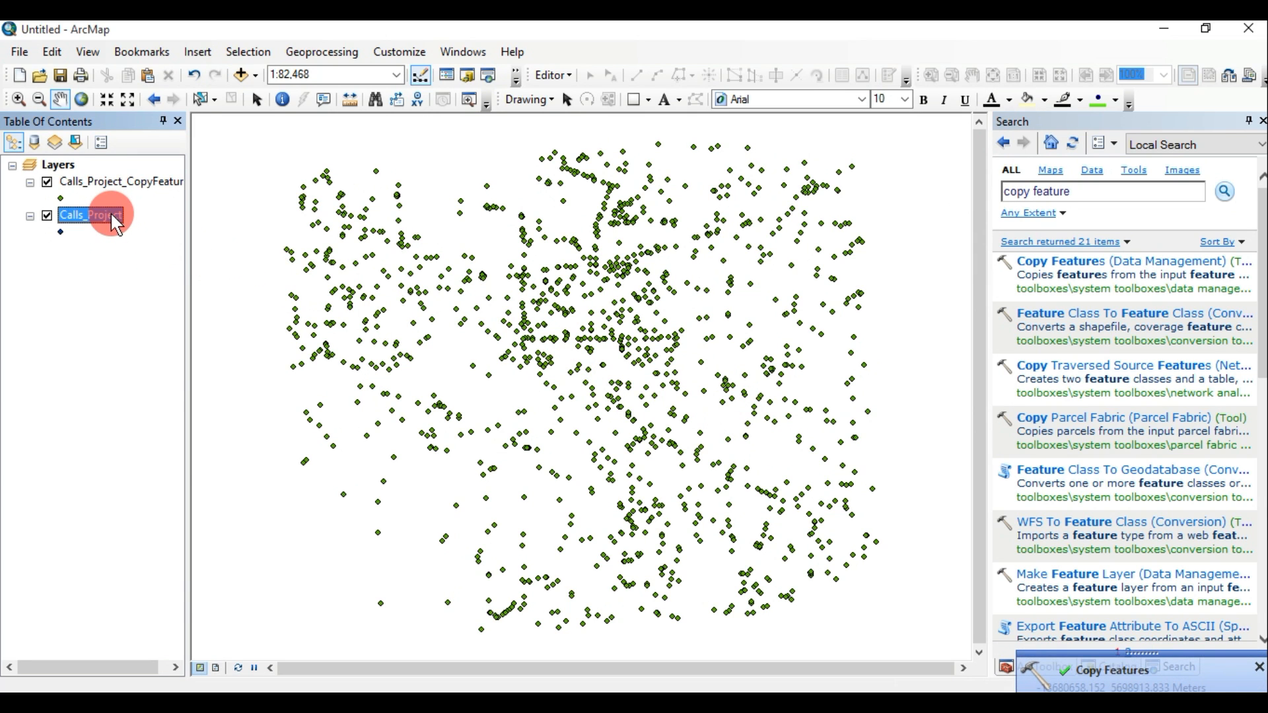
right_click(88, 216)
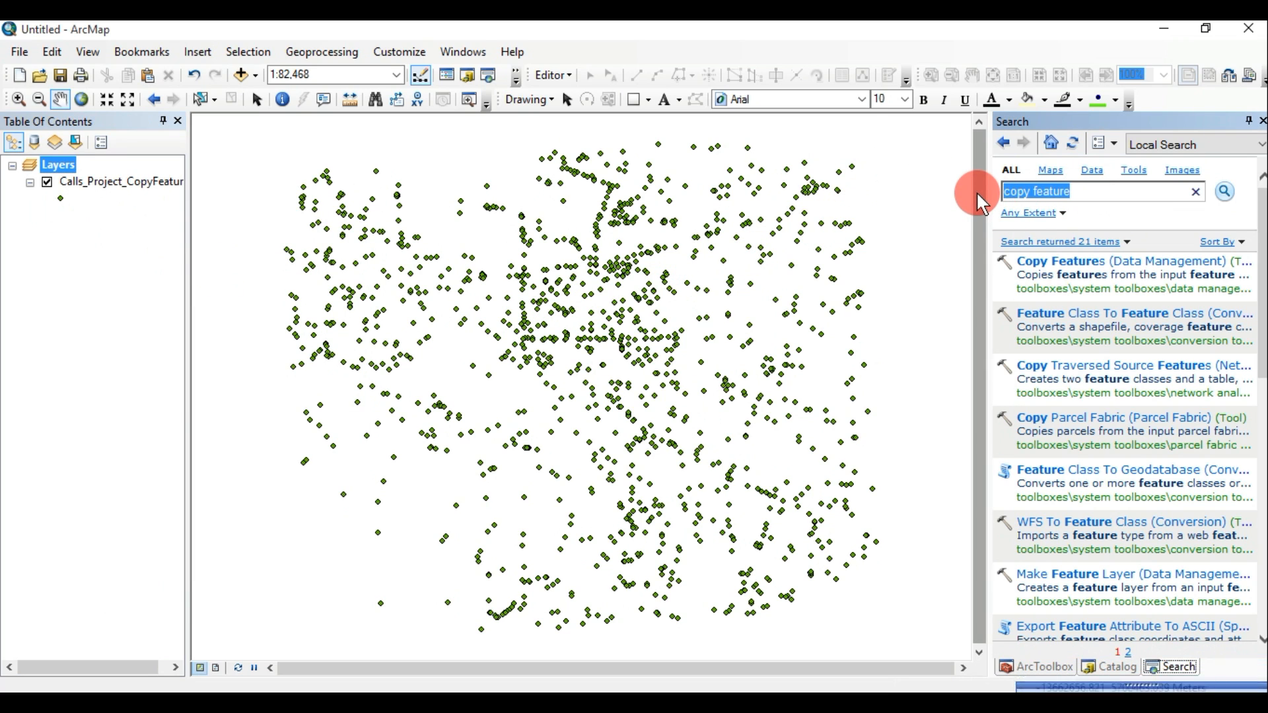
- Search for 'integrate' and launch the Integrate (Data Management) tool
click(1195, 192)
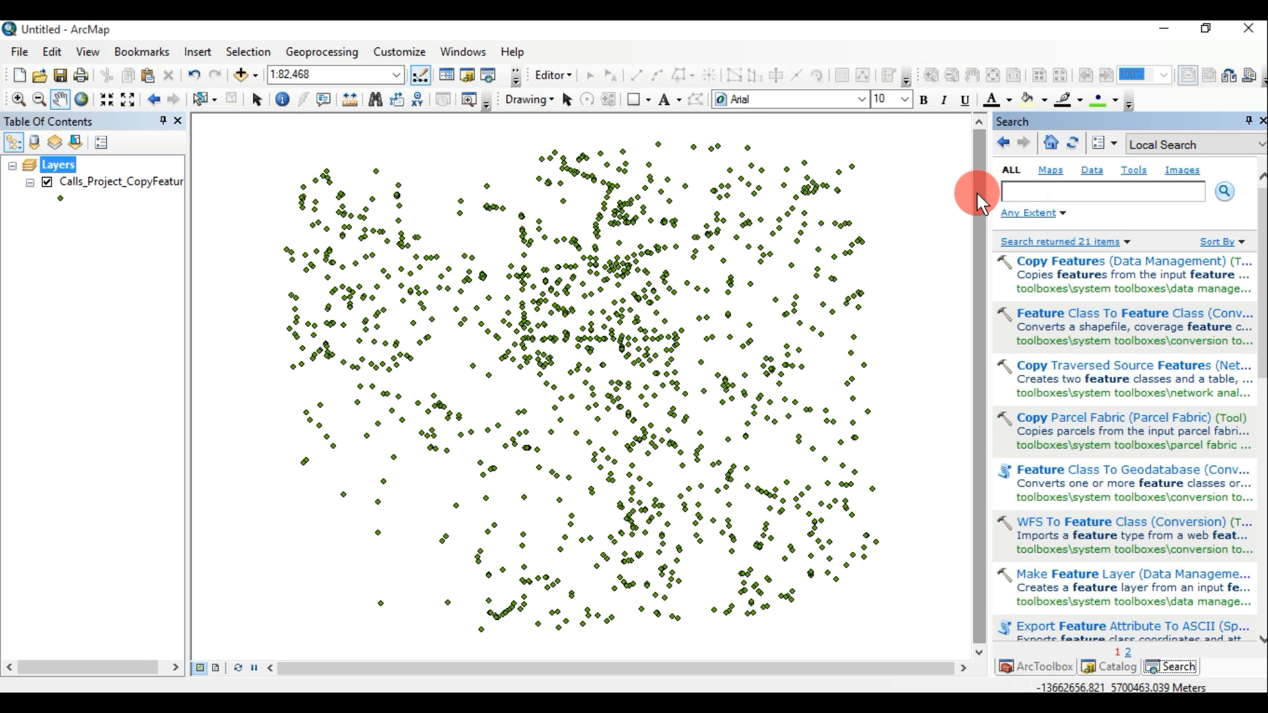
text(integrate)
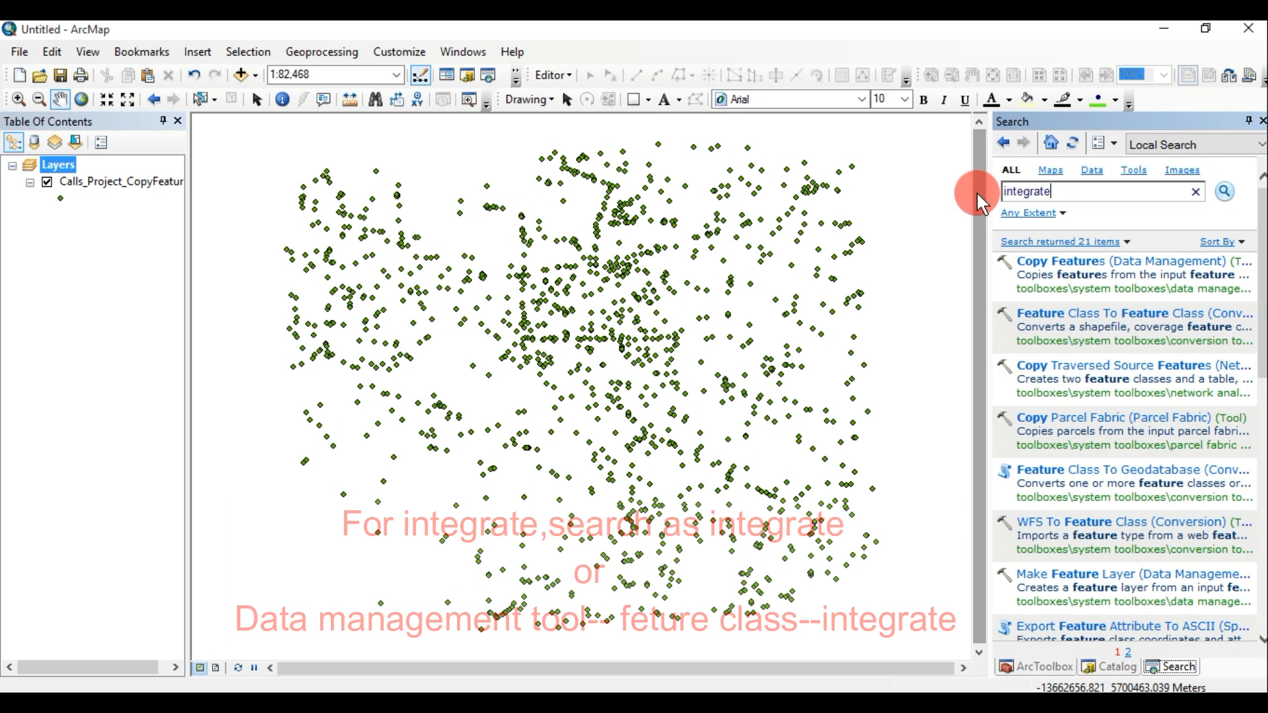
click(1223, 190)
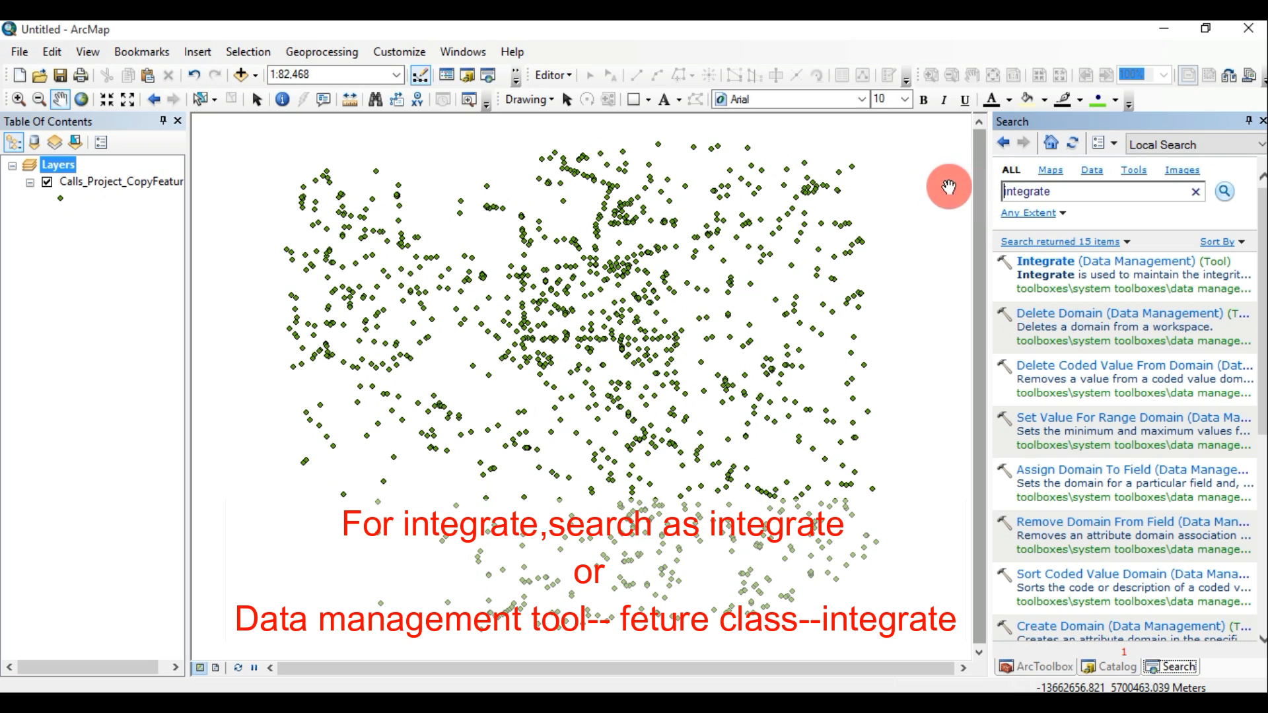
double_click(1027, 260)
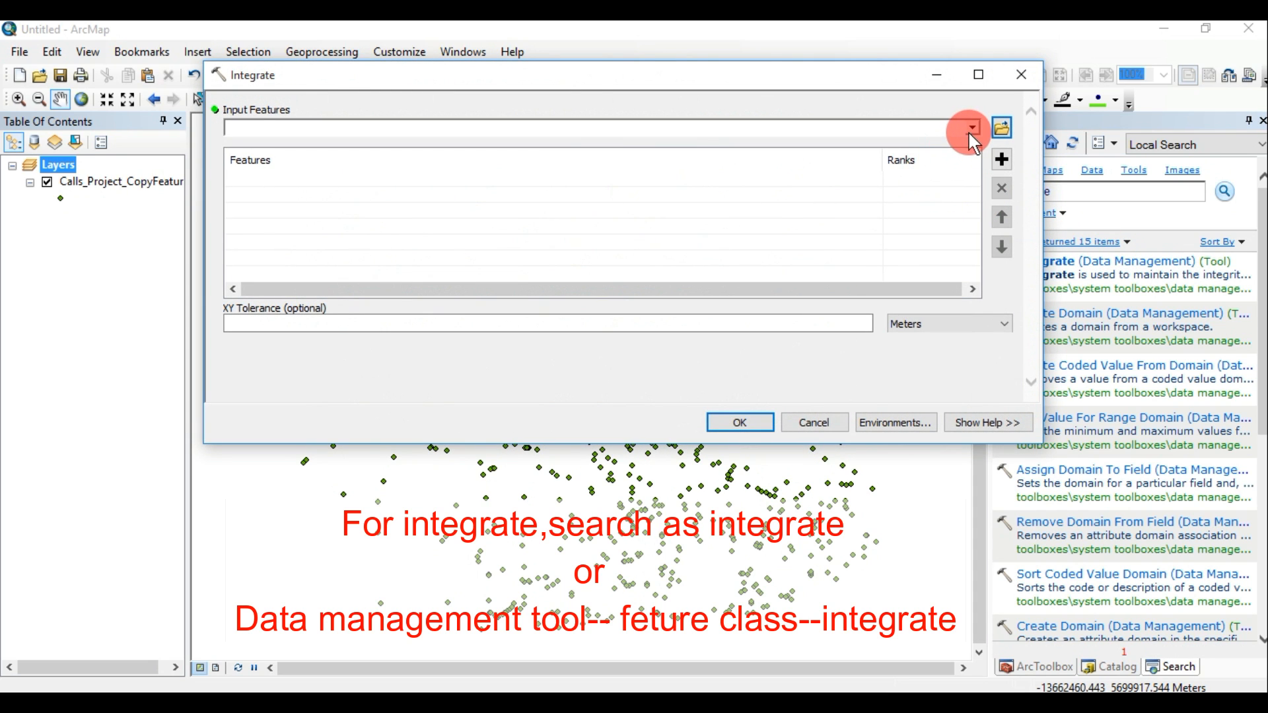
- Integrate Calls_Project_CopyFeatures with an XY tolerance of 30 Feet
click(973, 128)
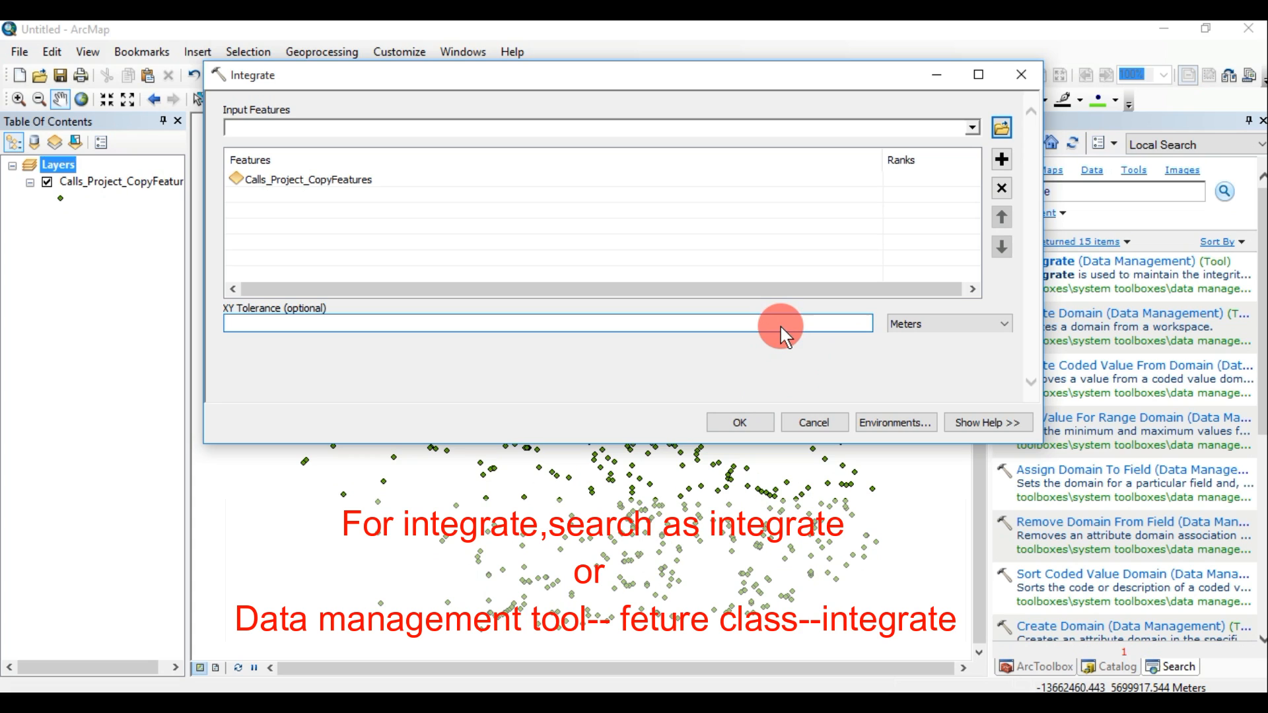
text(30)
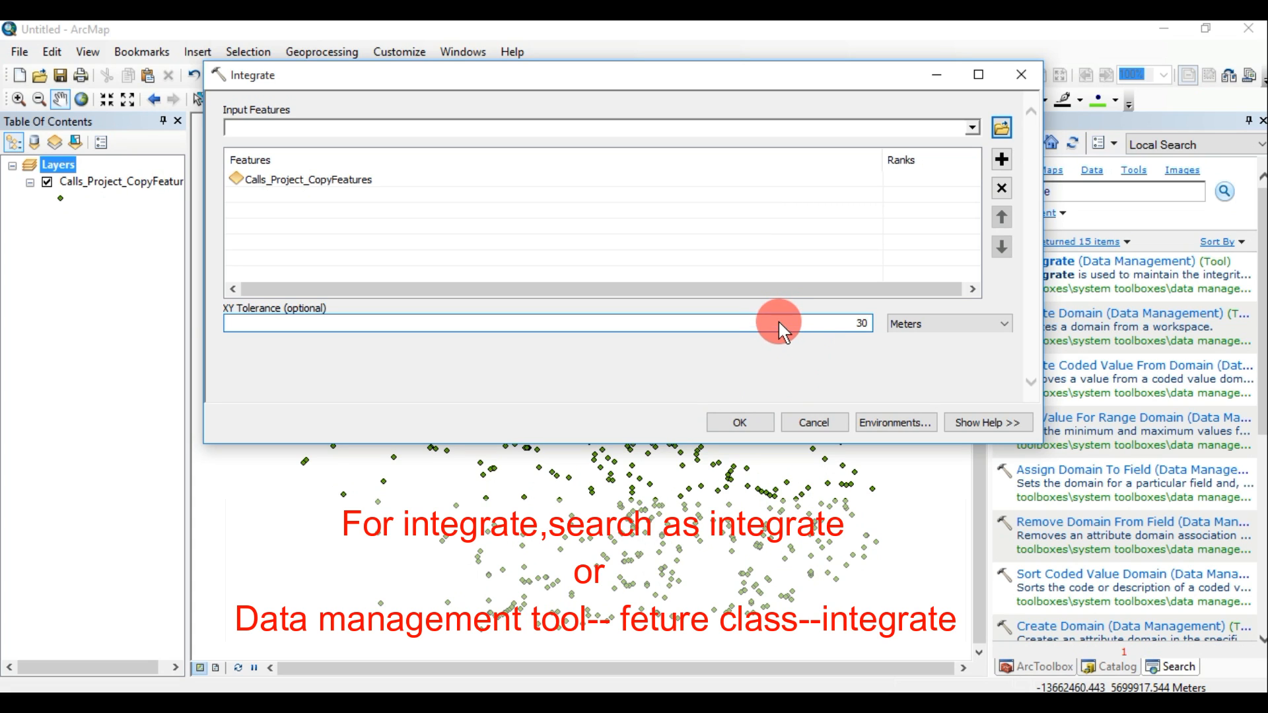
click(995, 324)
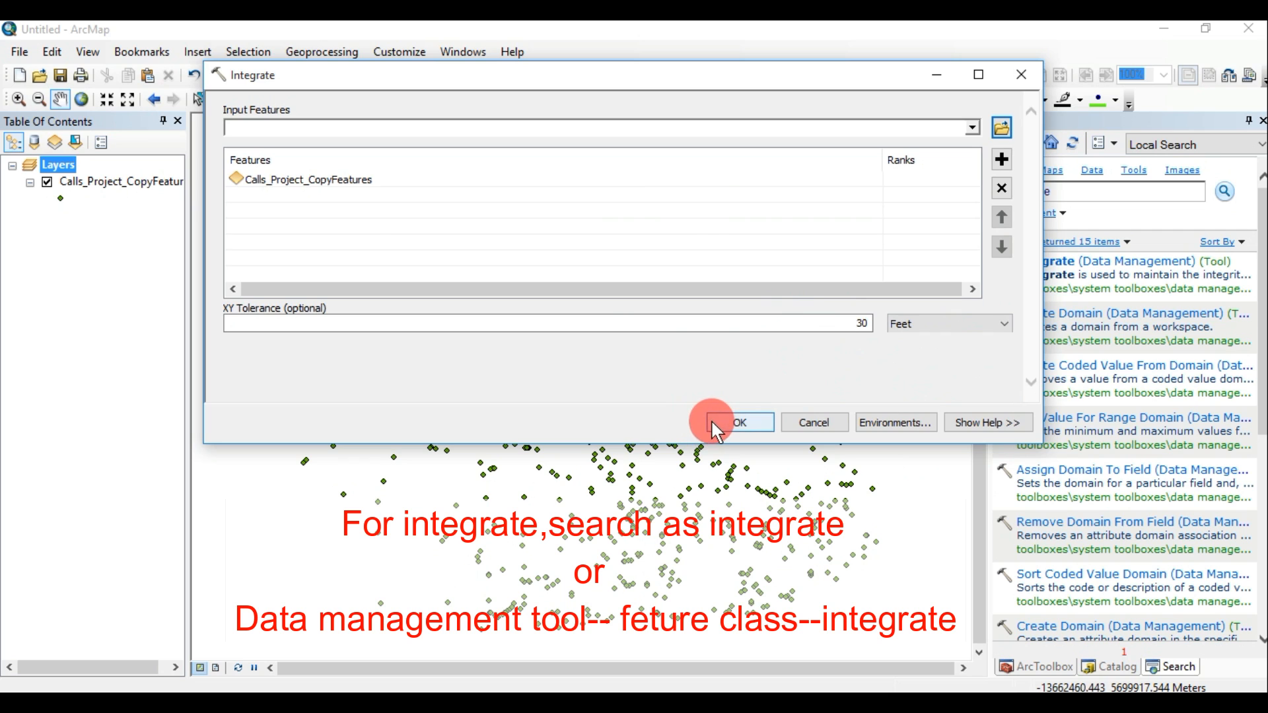
click(738, 422)
text(c)
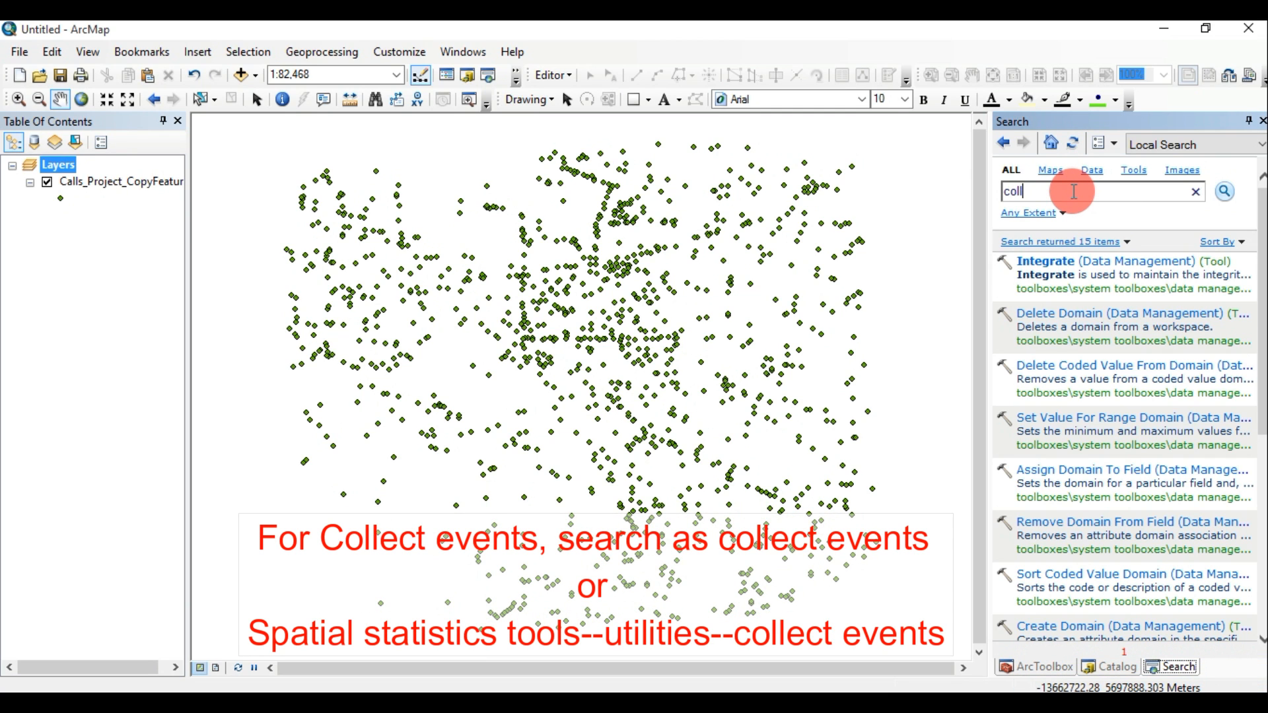
- Search for 'collect events' to list Collect Events and Collect Events with Rendering
text(ollect e)
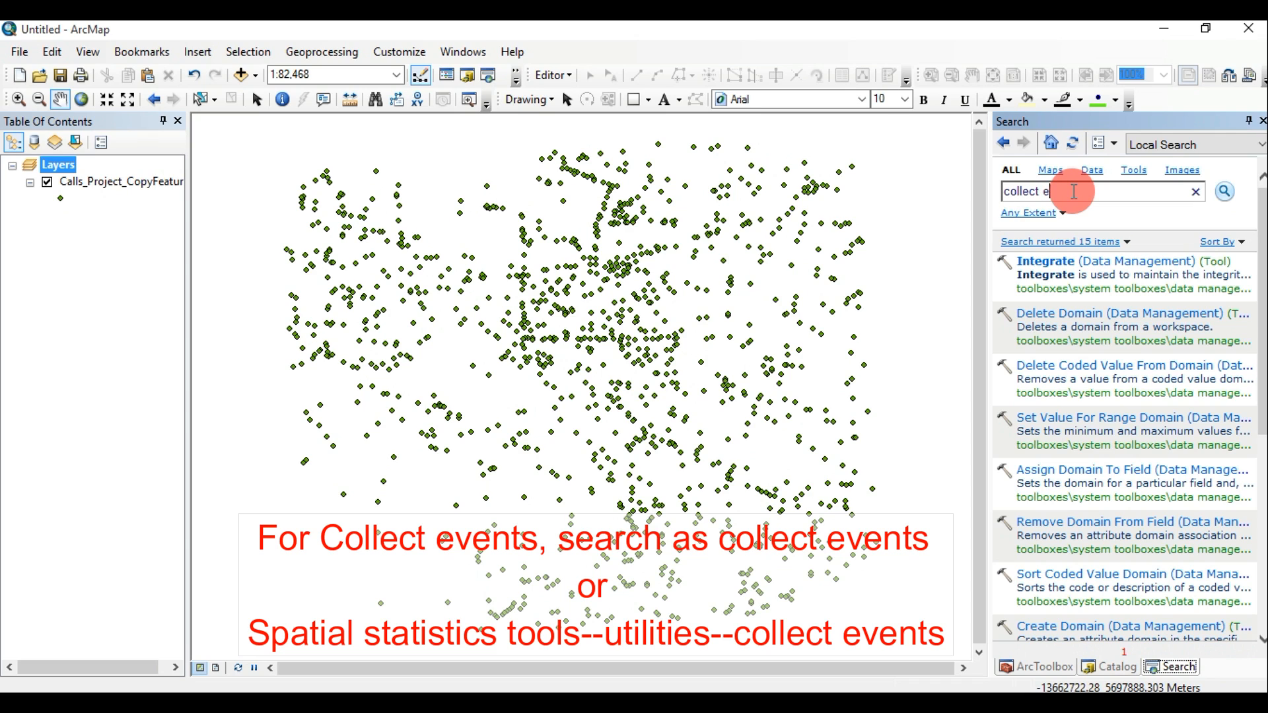
text(vents)
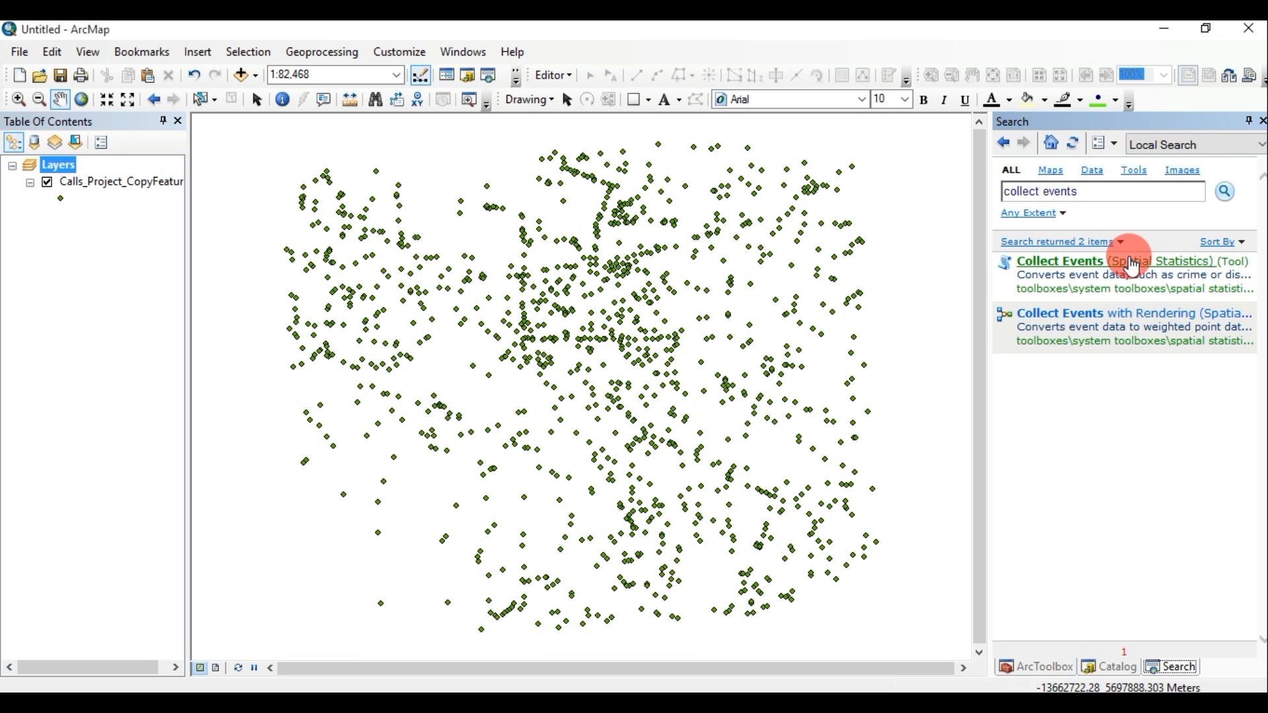
- Set Calls_Project_CopyFeatures as the incident features for Collect Events
click(1060, 260)
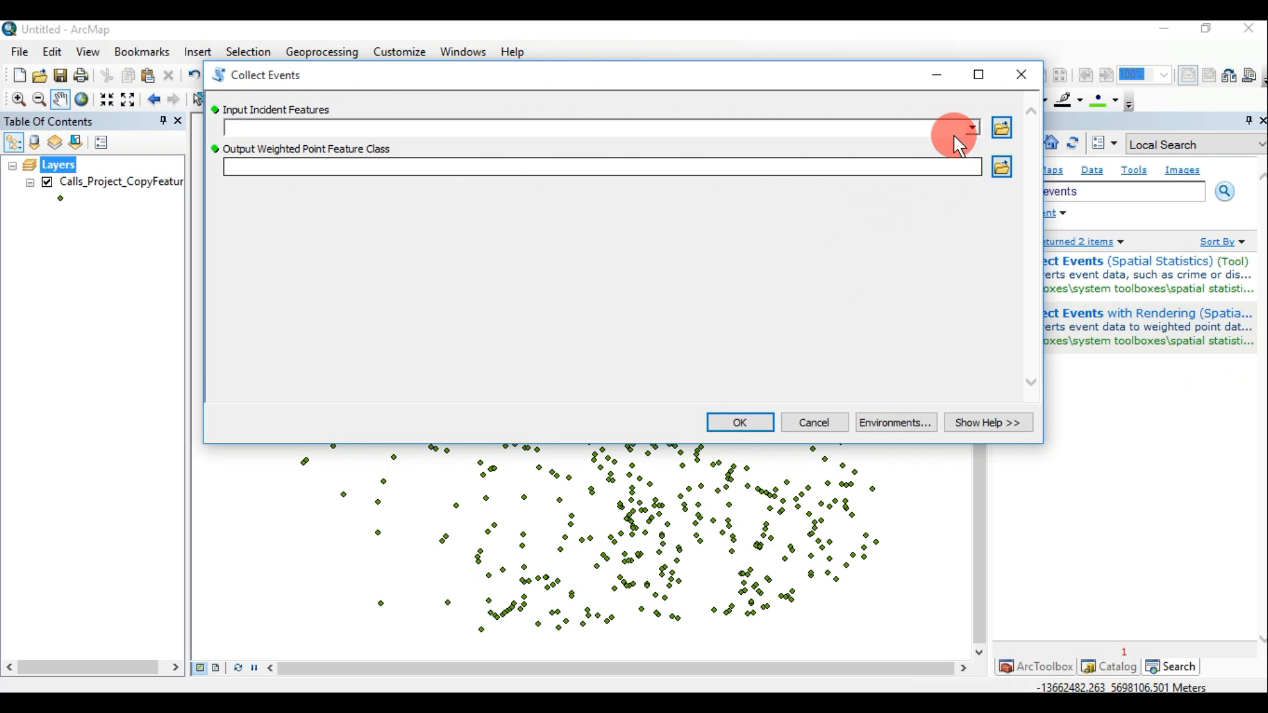
click(970, 128)
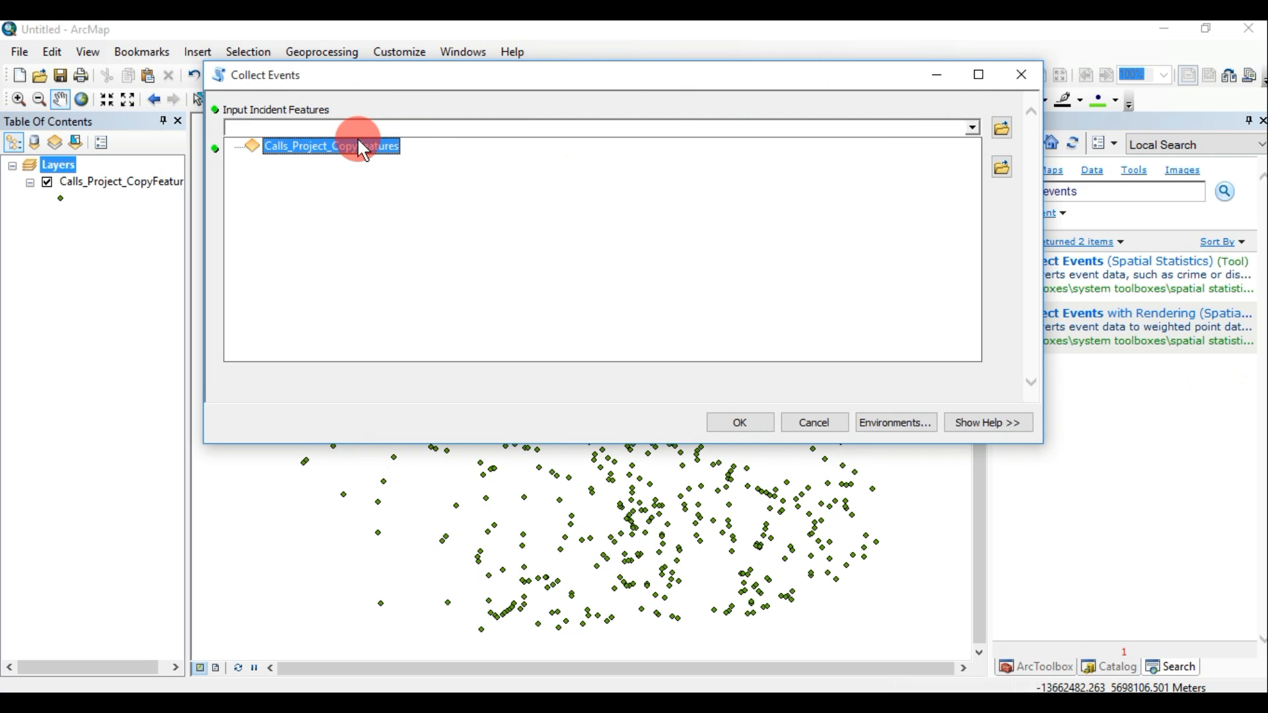
click(362, 147)
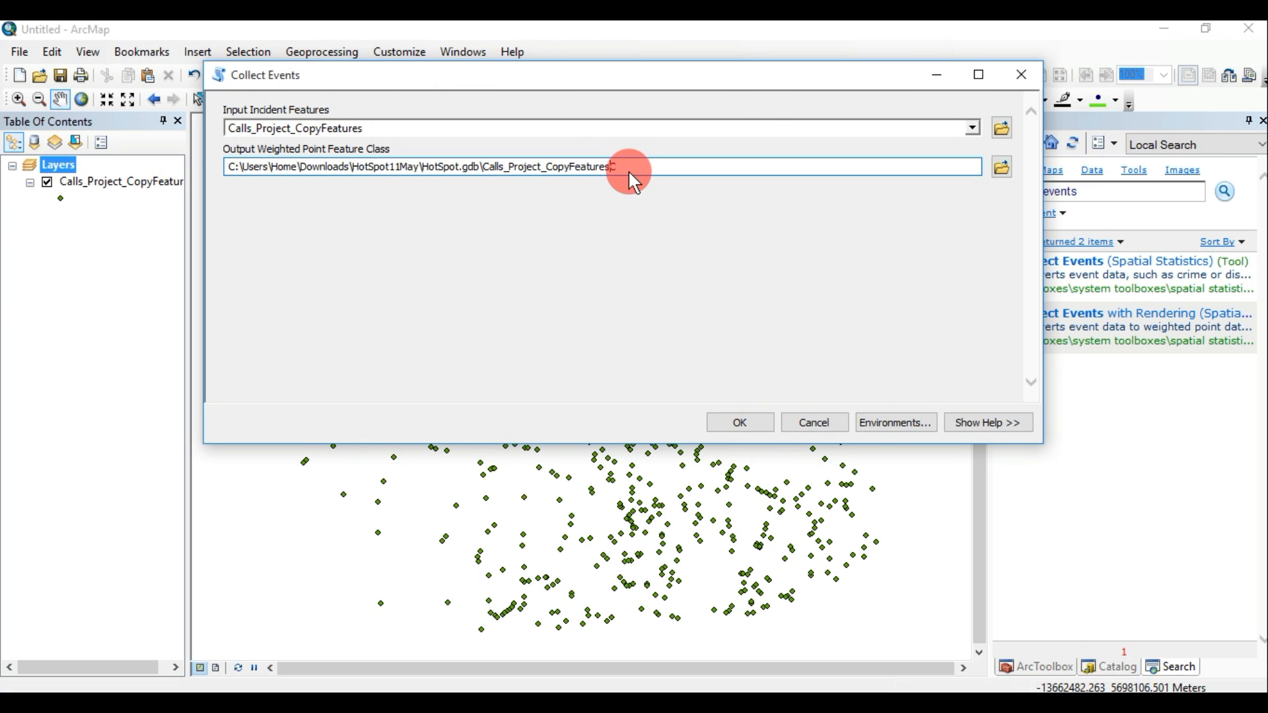
- Name the output Calls_Project_Collectevnts in HotSpot.gdb and run Collect Events
key(Backspace)
text(llec)
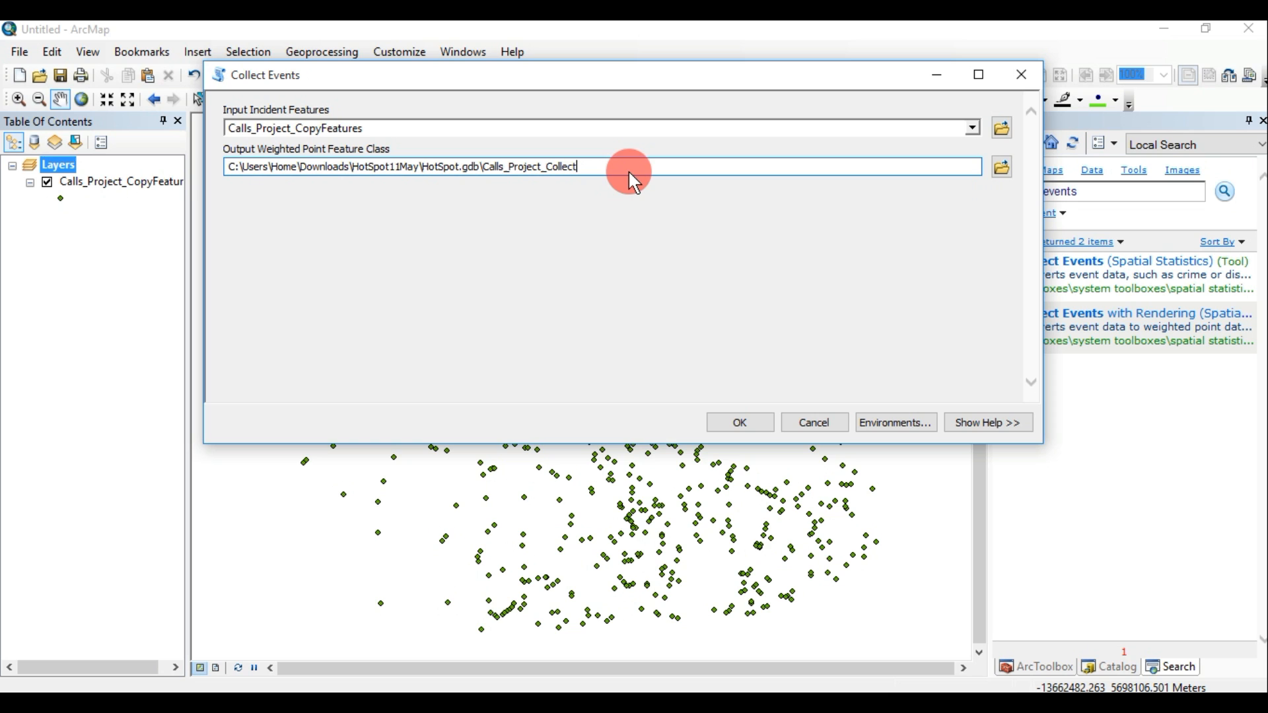
text(ev)
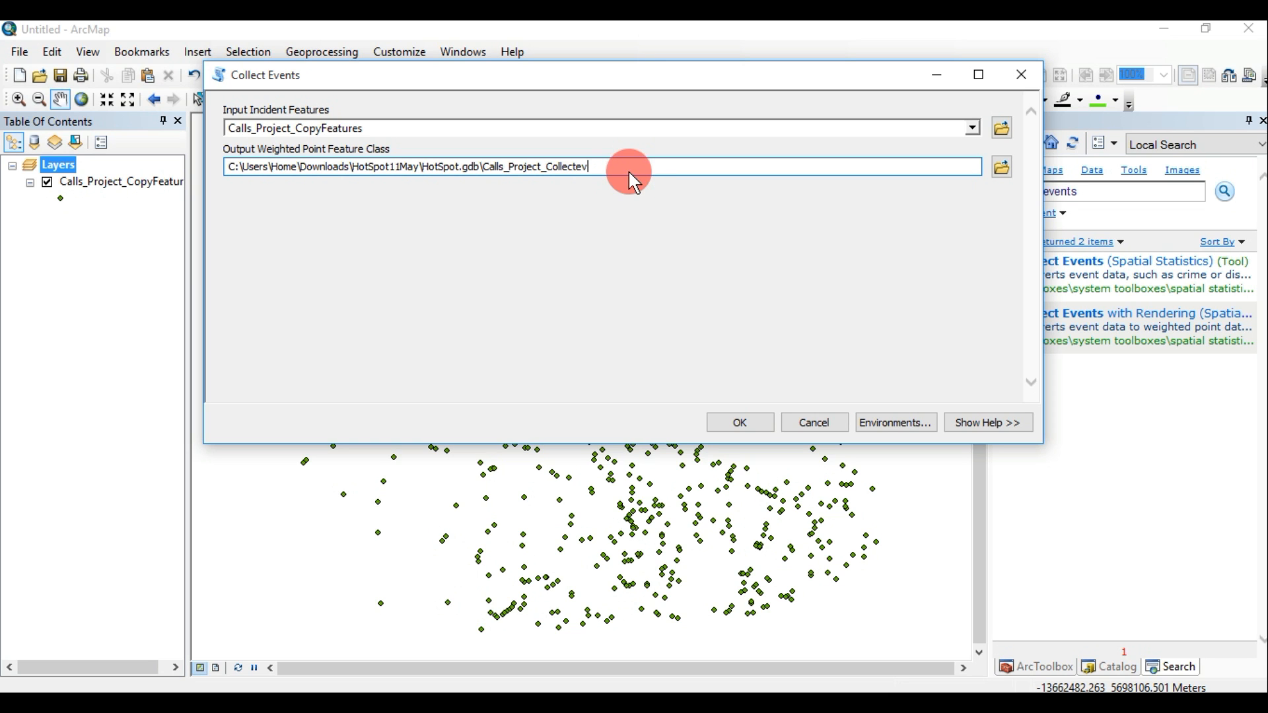
text(nts)
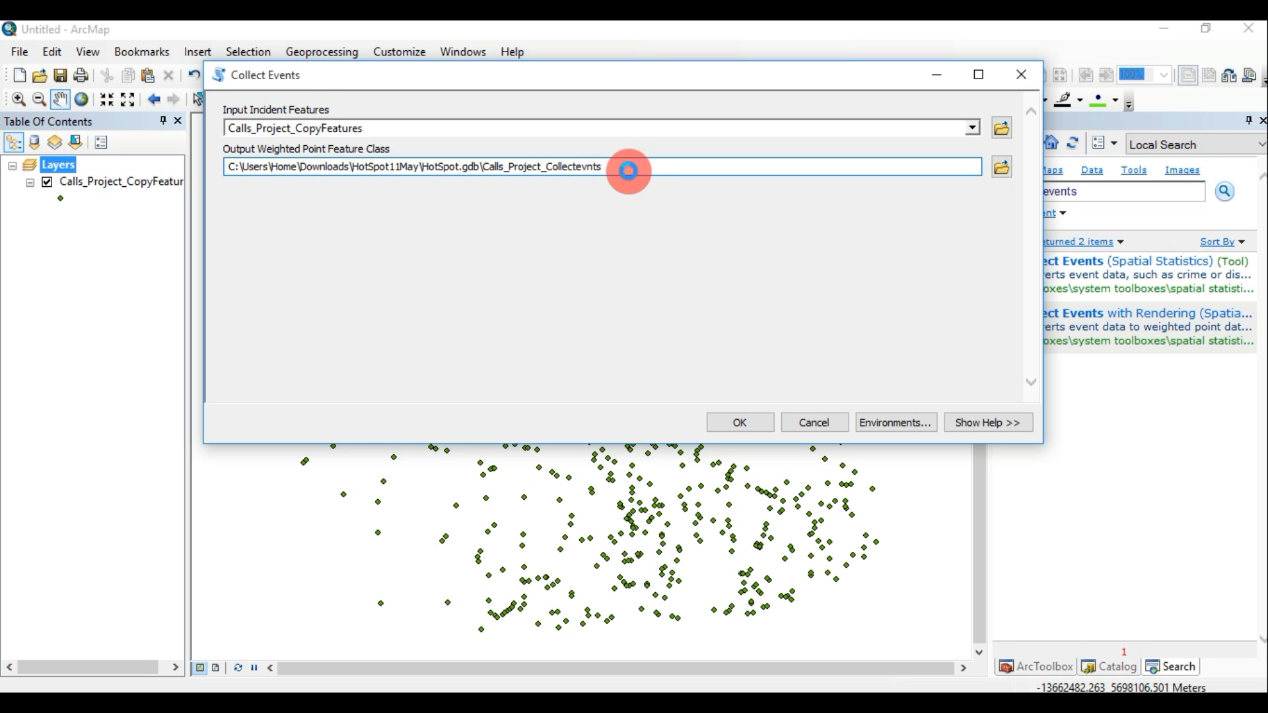
click(738, 422)
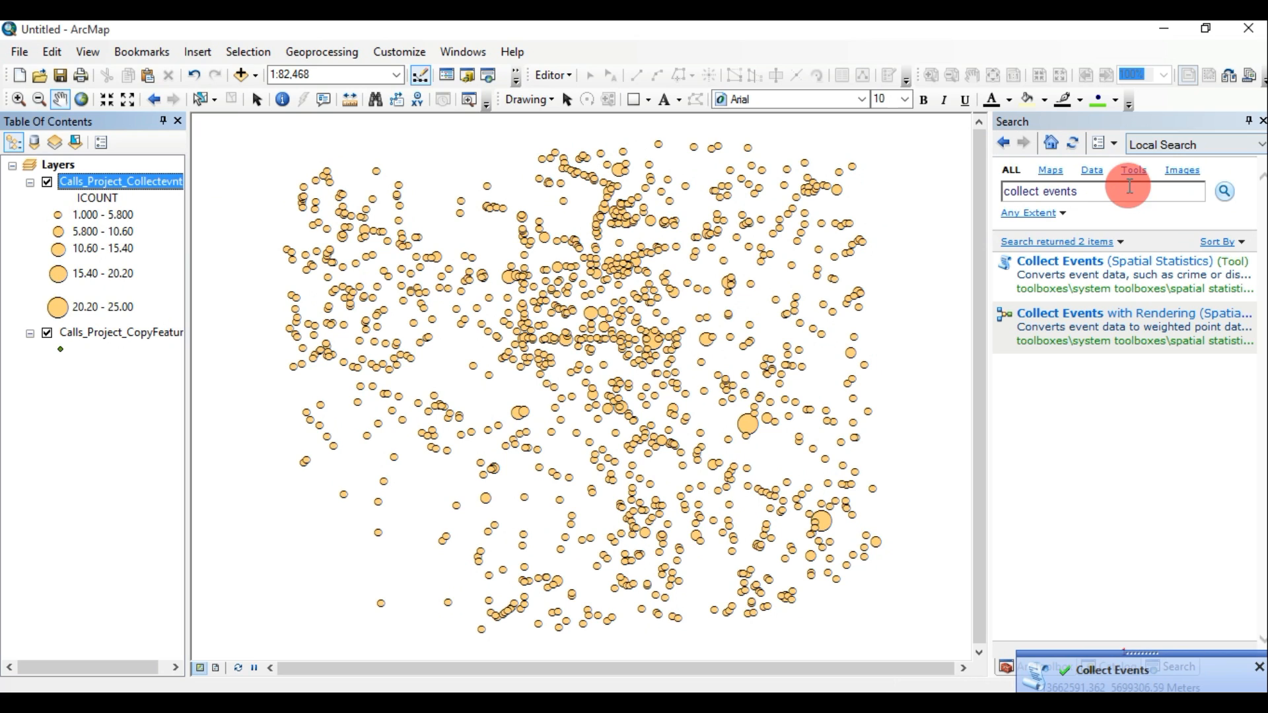
- Expand Spatial Statistics Tools and its Analyzing Patterns toolset in ArcToolbox
key(Backspace)
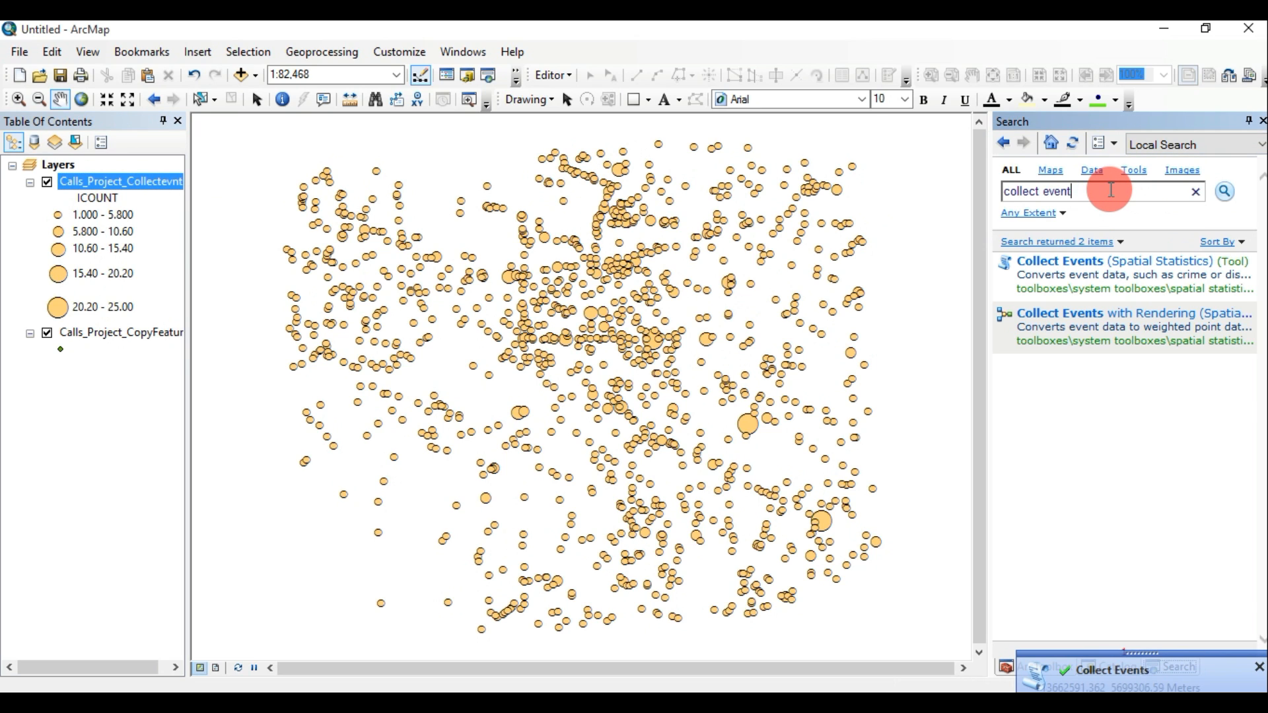
click(1040, 666)
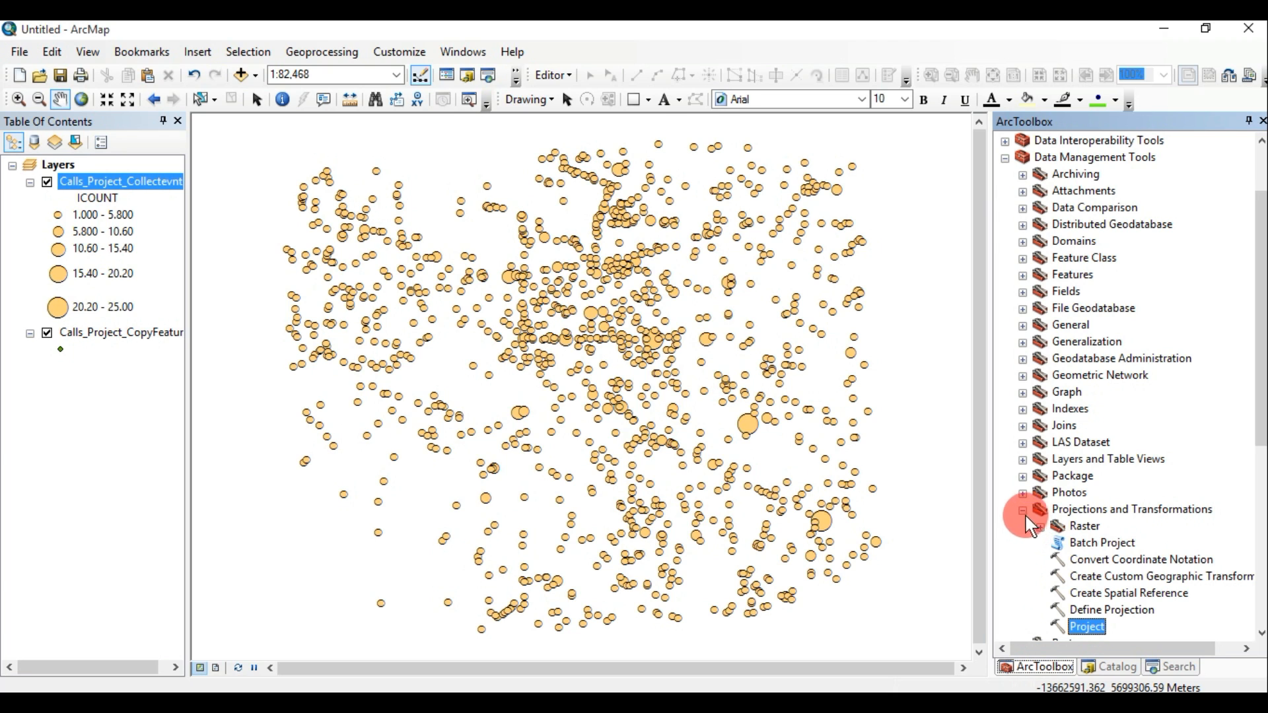
click(1005, 158)
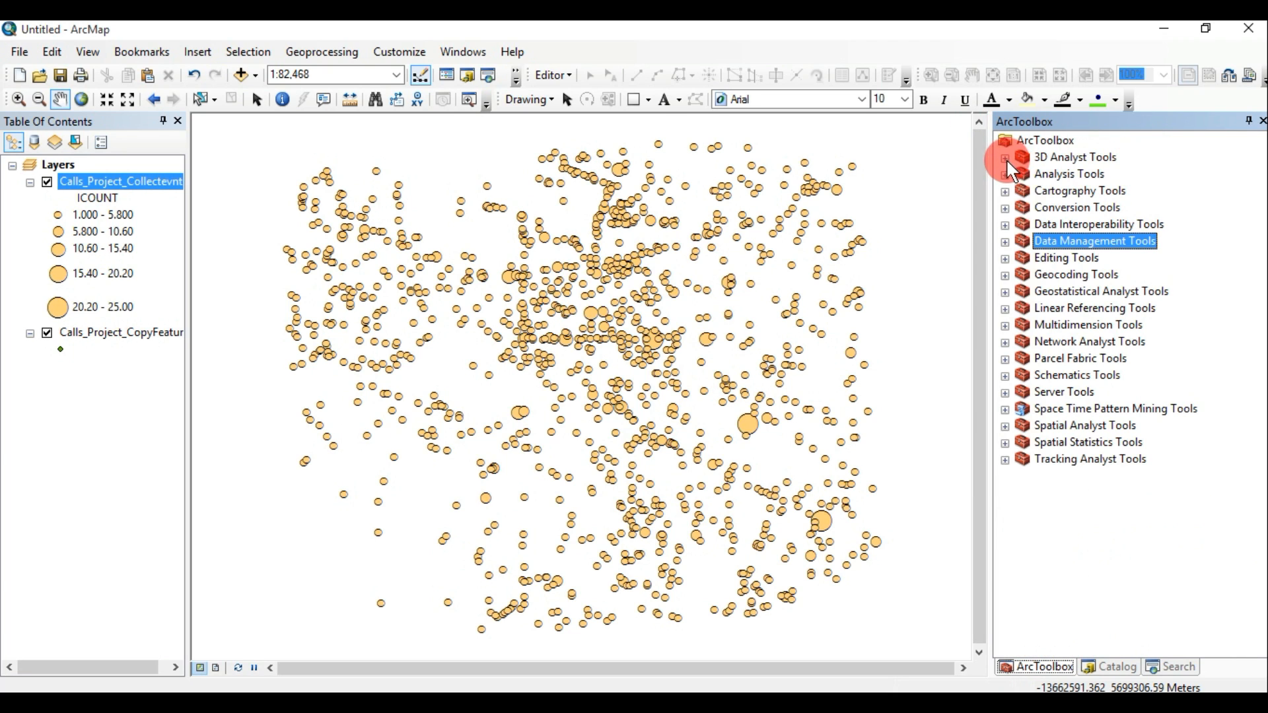
click(1003, 441)
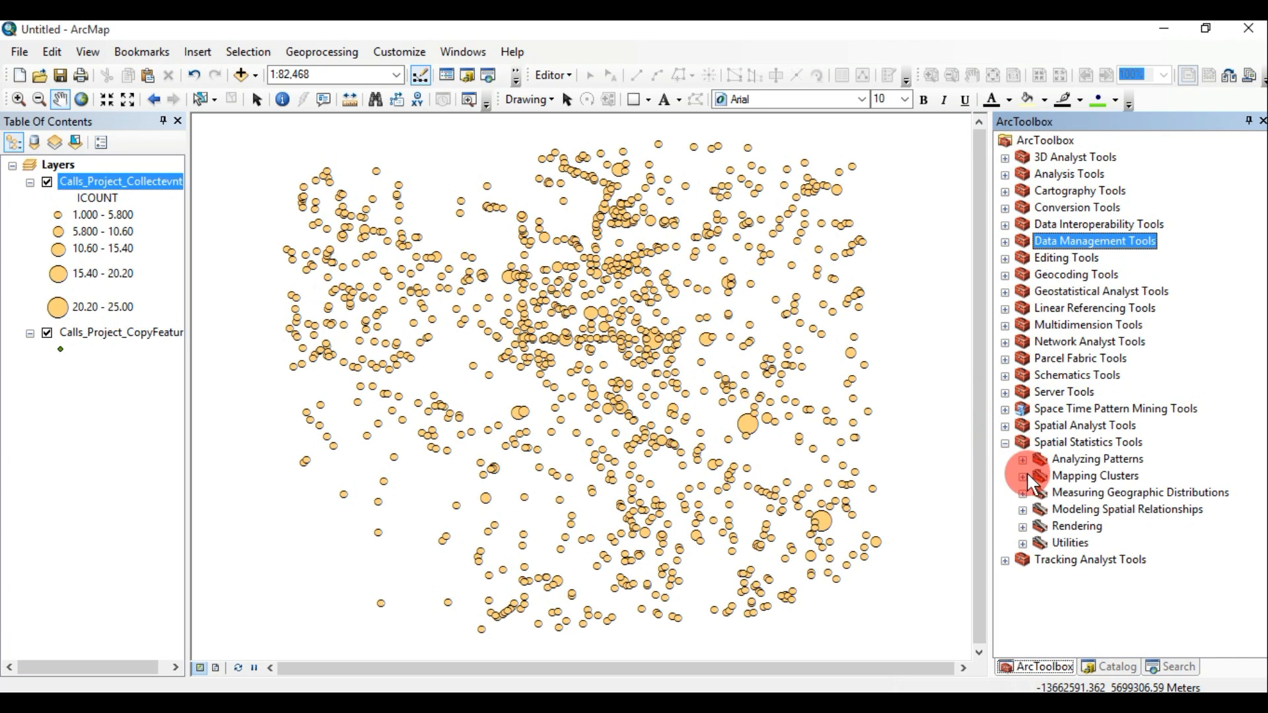
click(1023, 476)
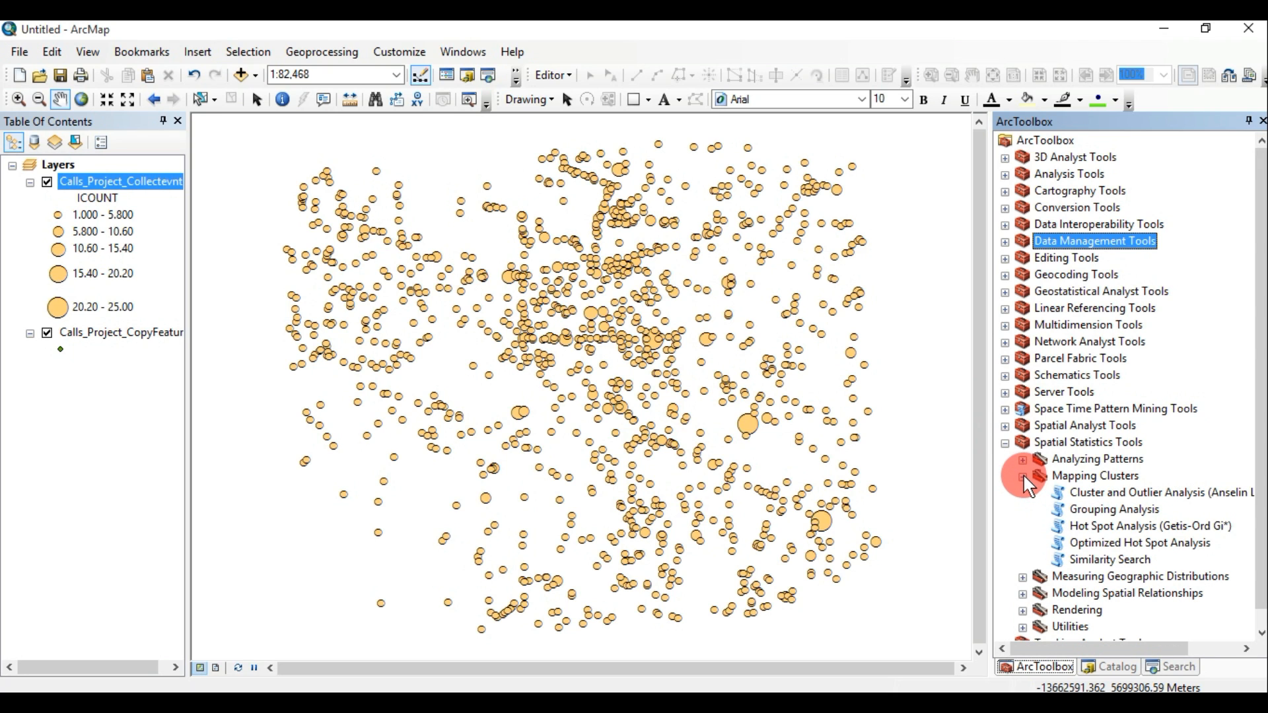
click(1023, 475)
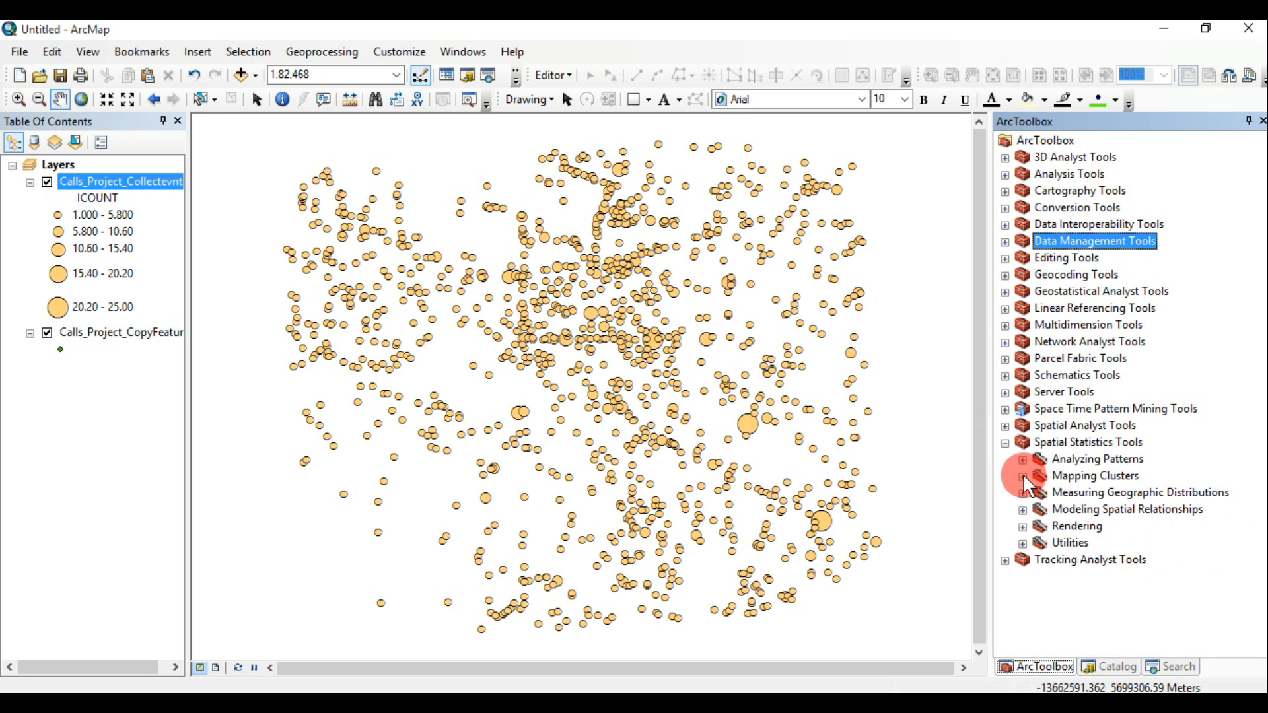
click(1022, 459)
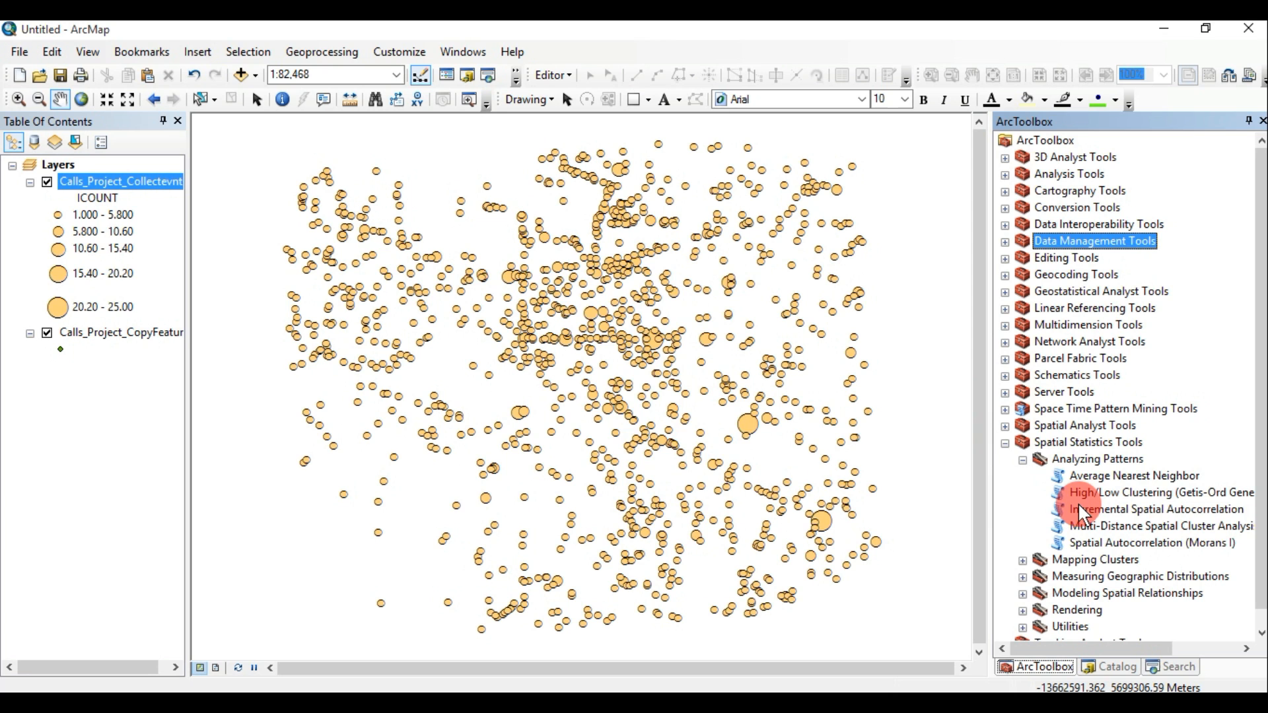
mouse_move(1087, 515)
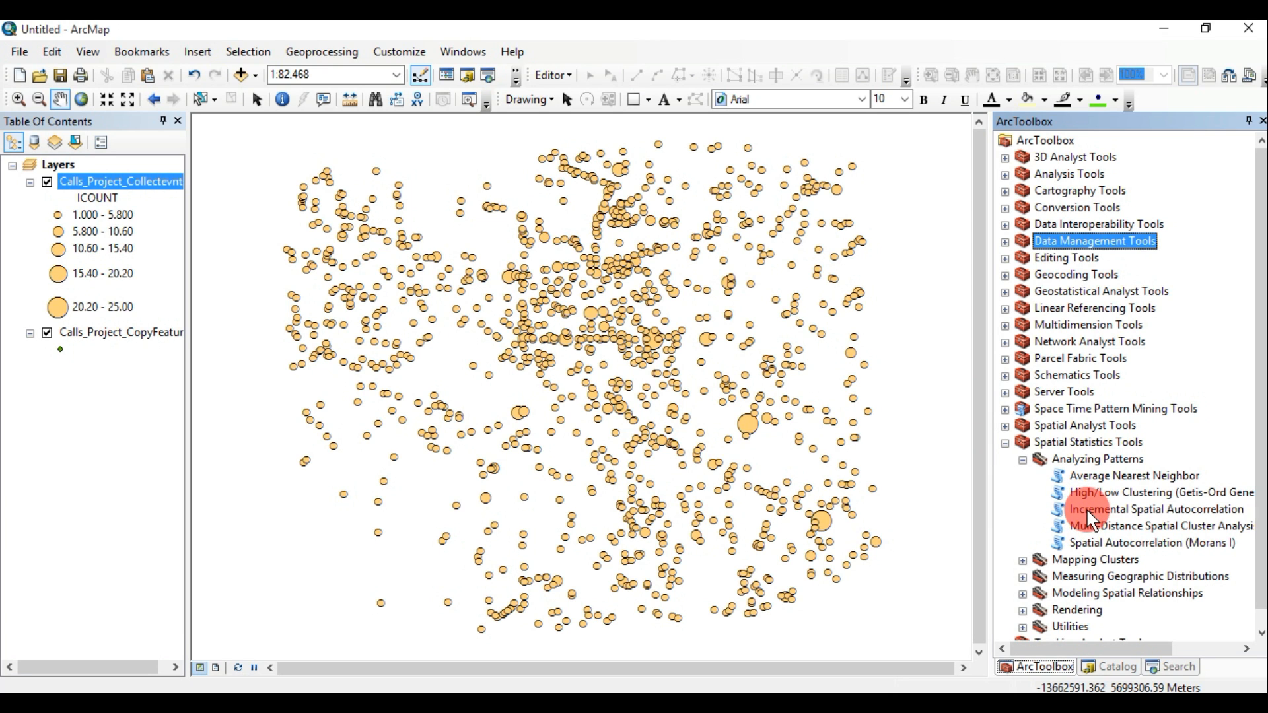
- Set Incremental Spatial Autocorrelation input to Calls_Project_Collectevnts with field ICOUNT
double_click(1154, 508)
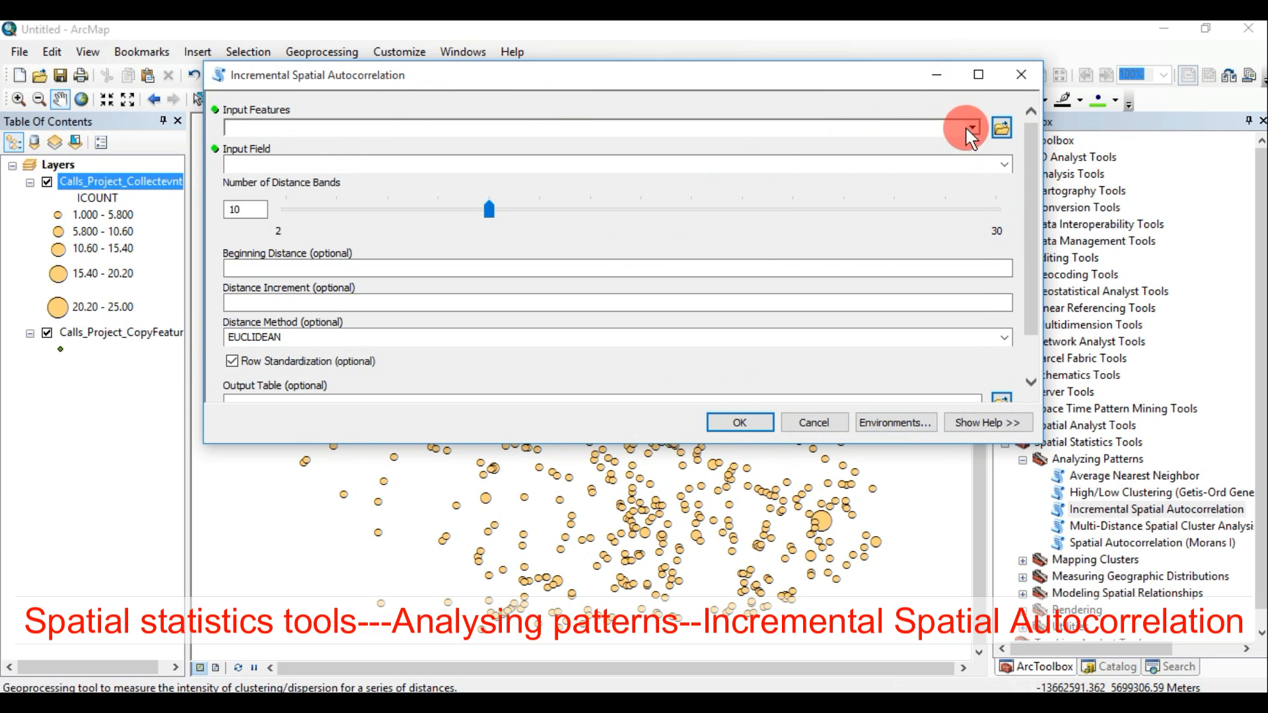
click(968, 127)
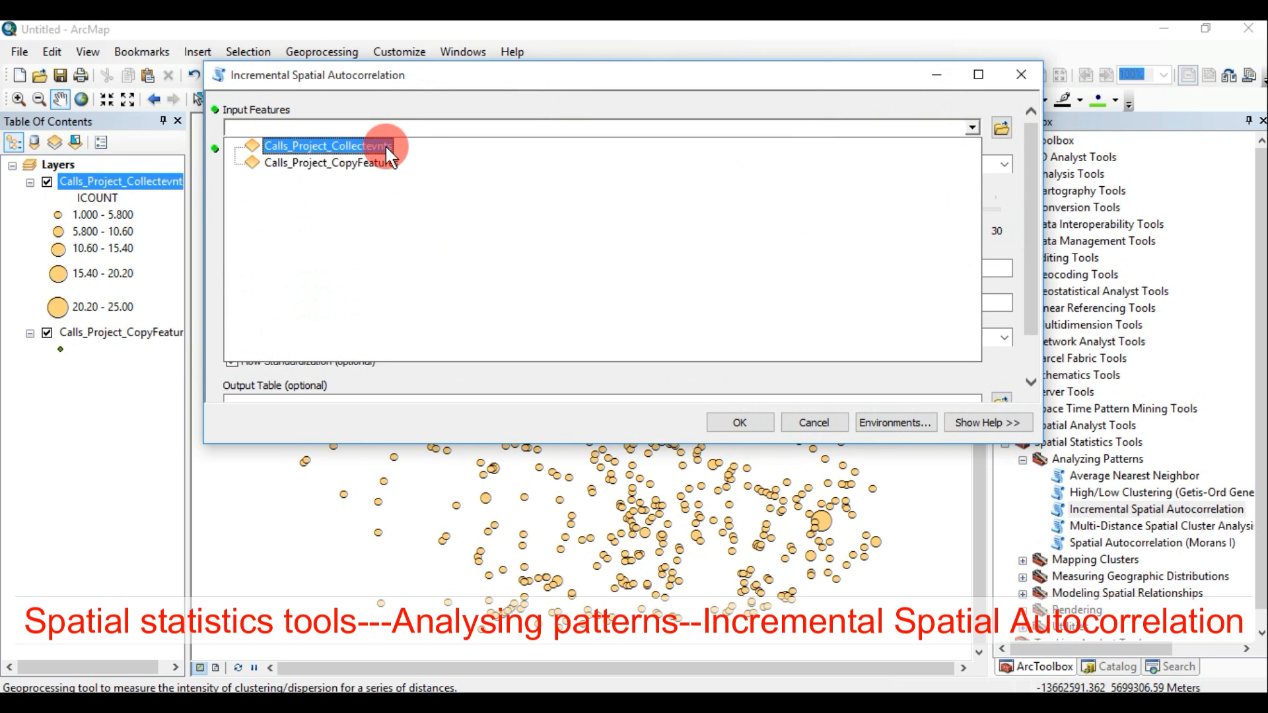
click(326, 146)
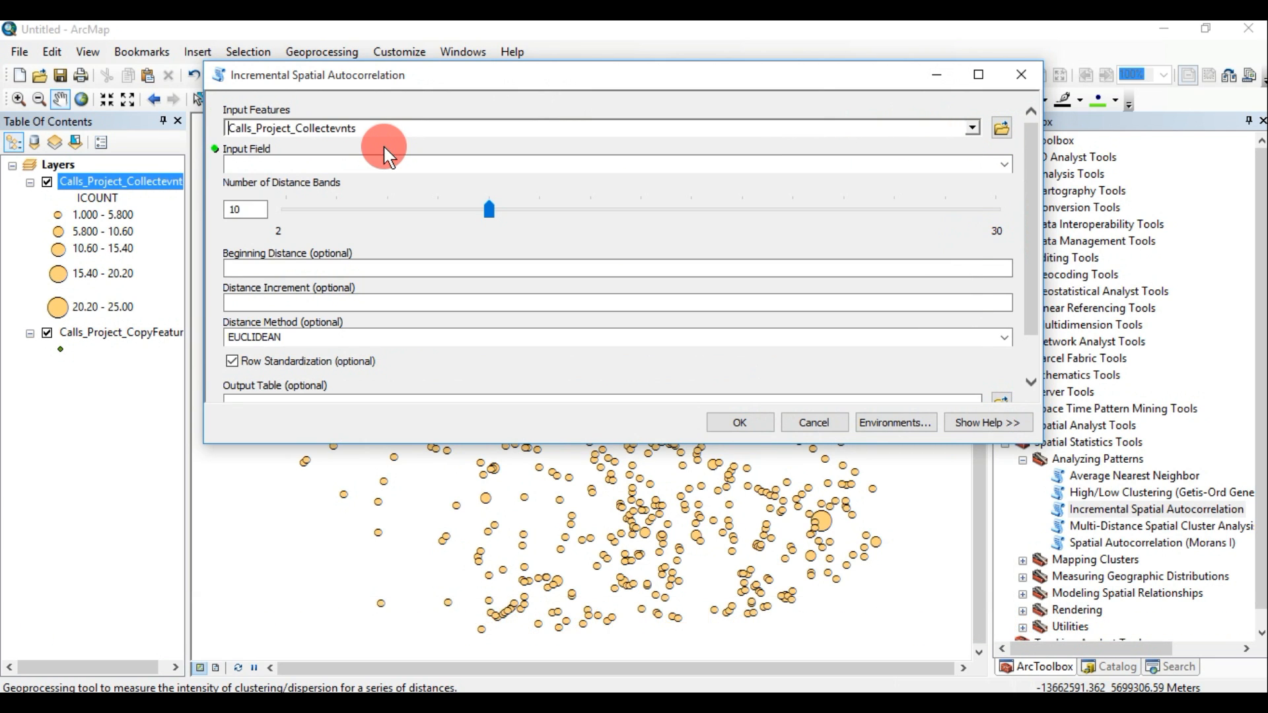
click(1002, 164)
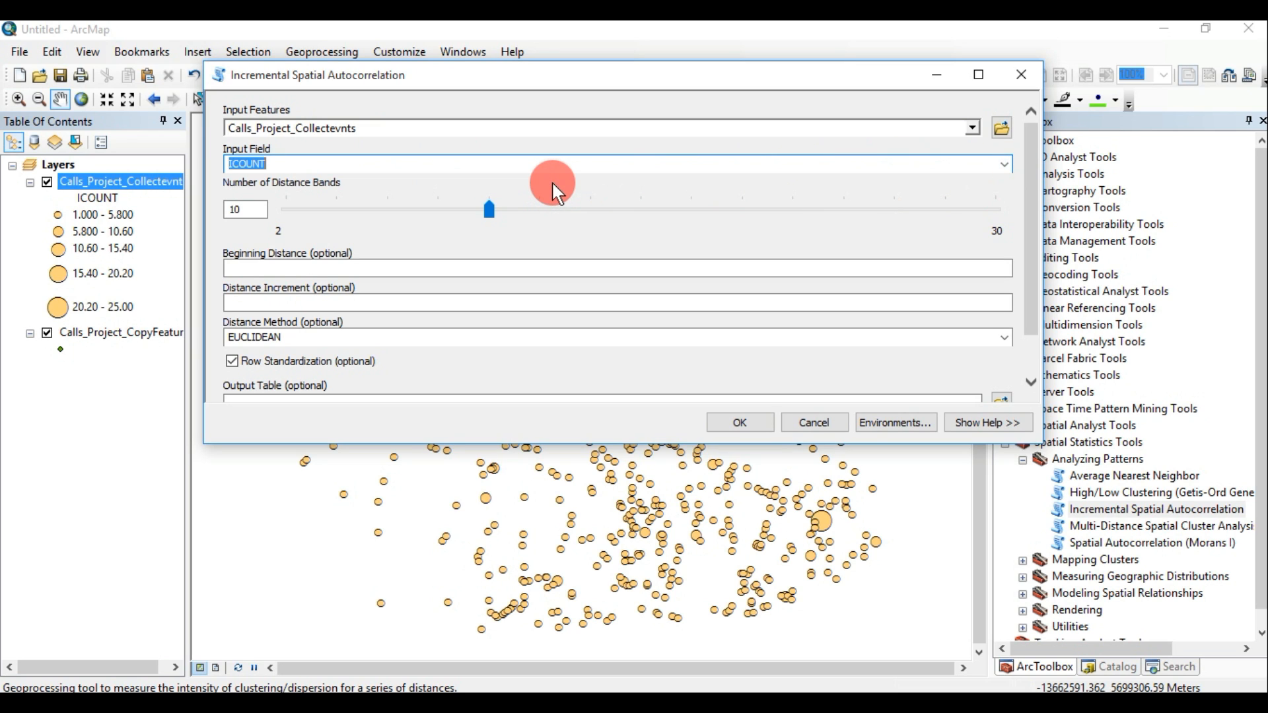
mouse_move(522, 294)
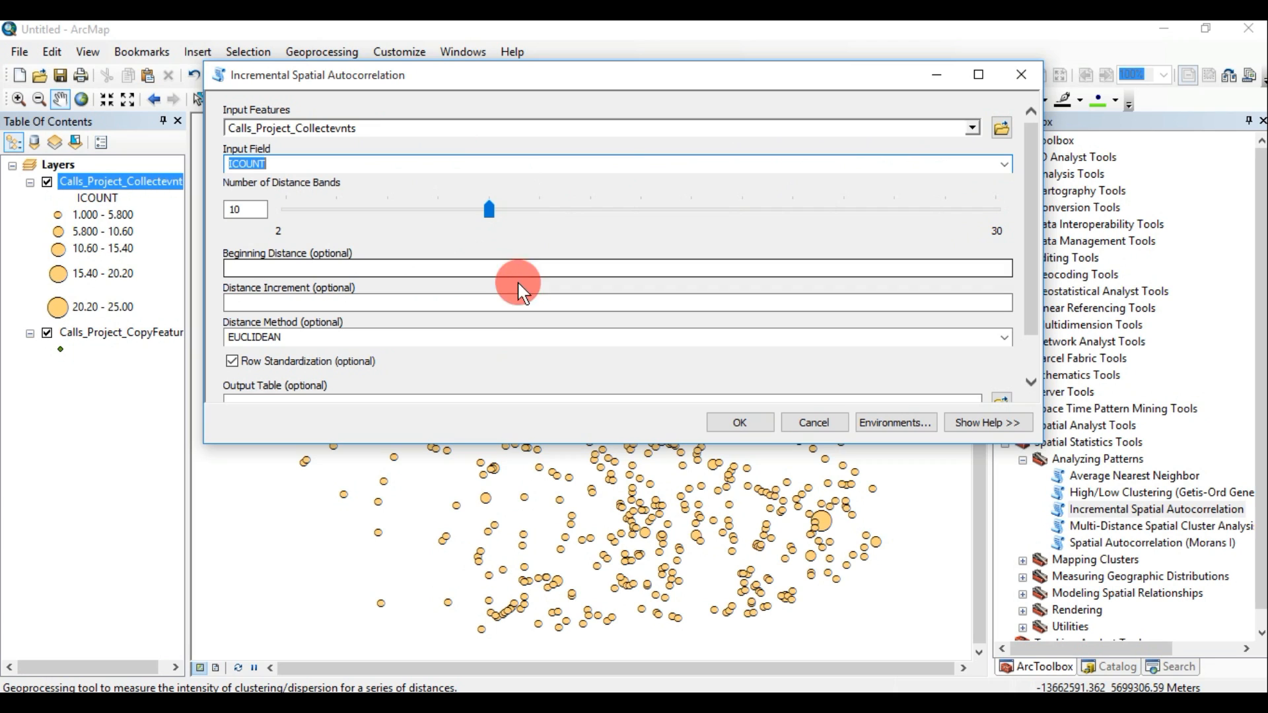
mouse_move(990, 316)
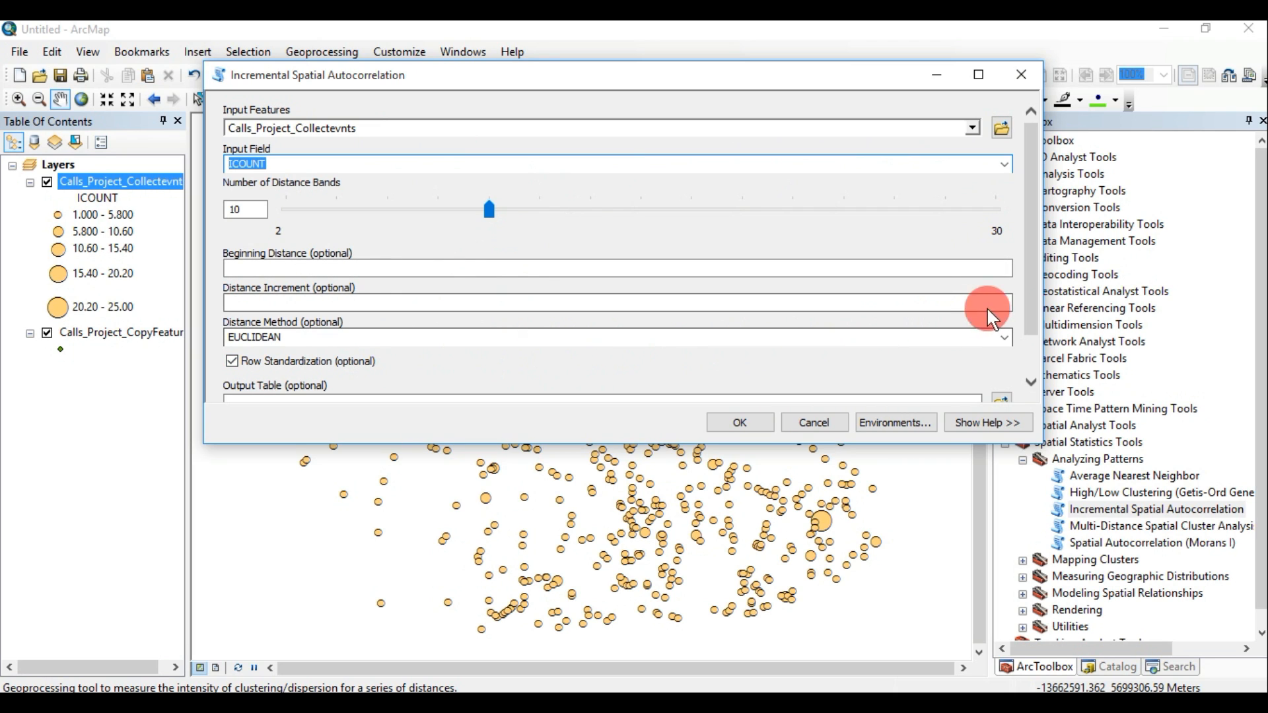
scroll(down, 3)
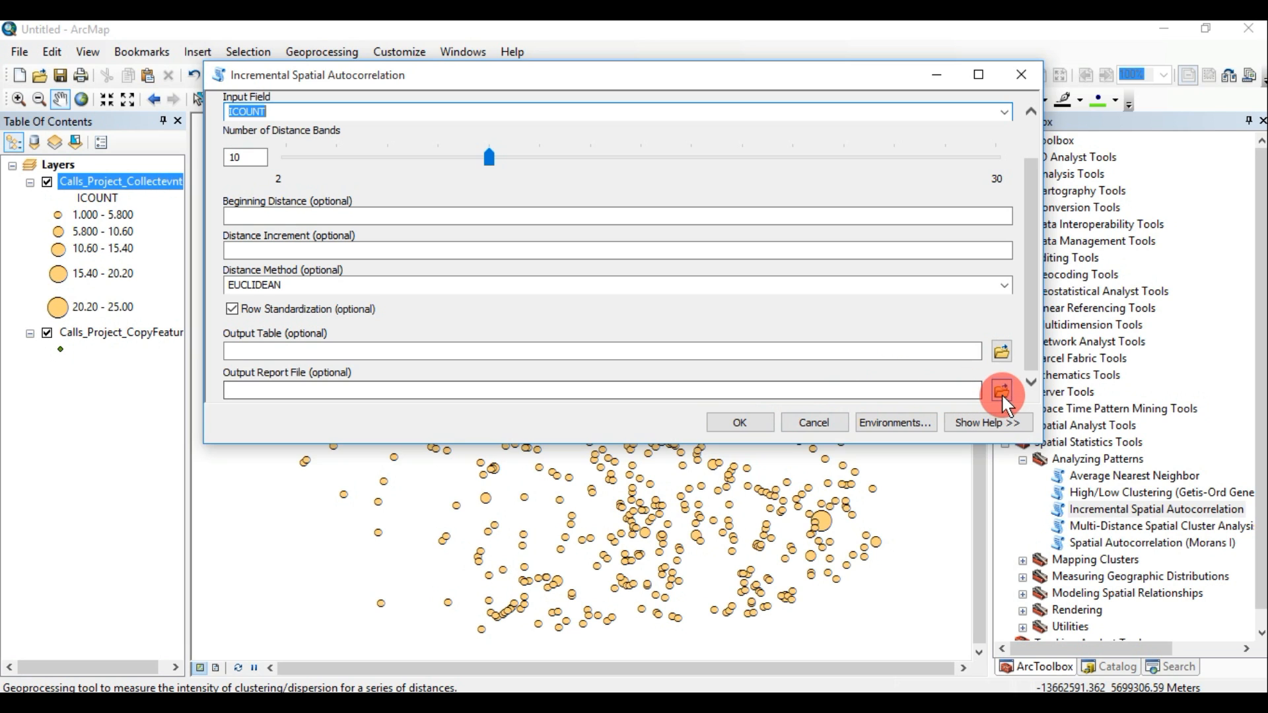
- Save the output as hotspot report.pdf in the HotSpot11May folder and run the analysis
click(1001, 393)
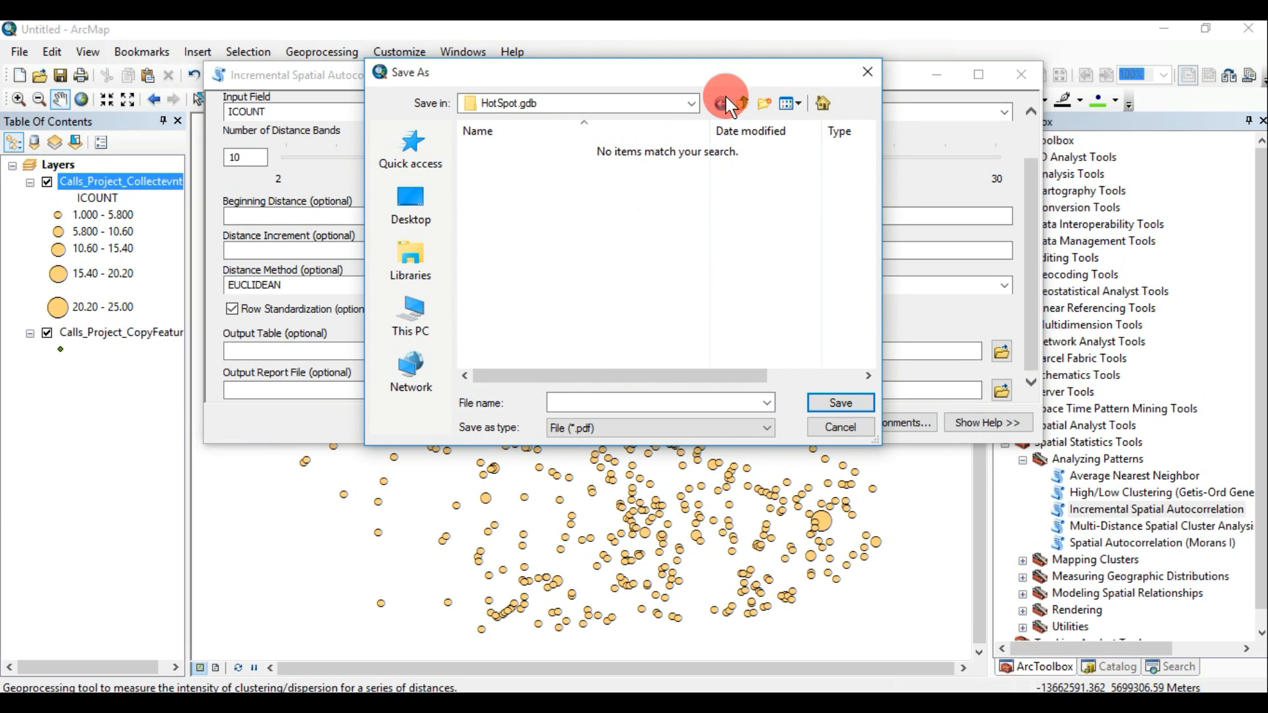
click(722, 103)
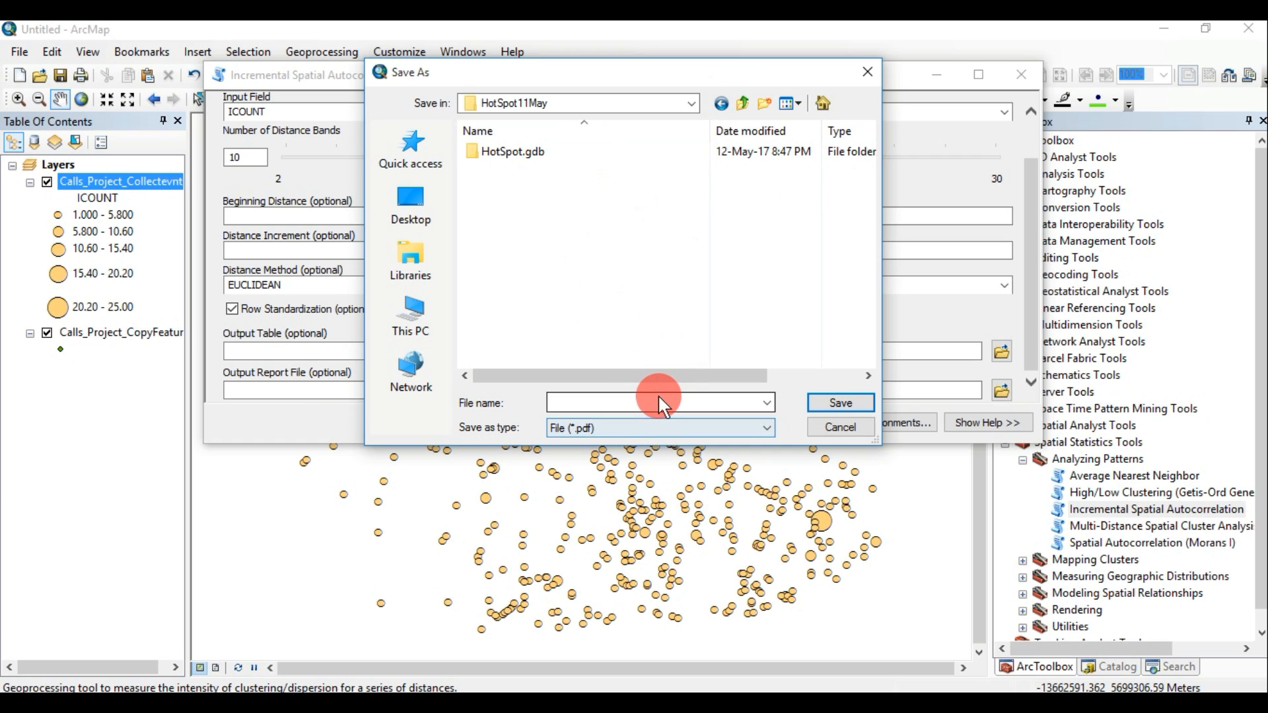
click(647, 403)
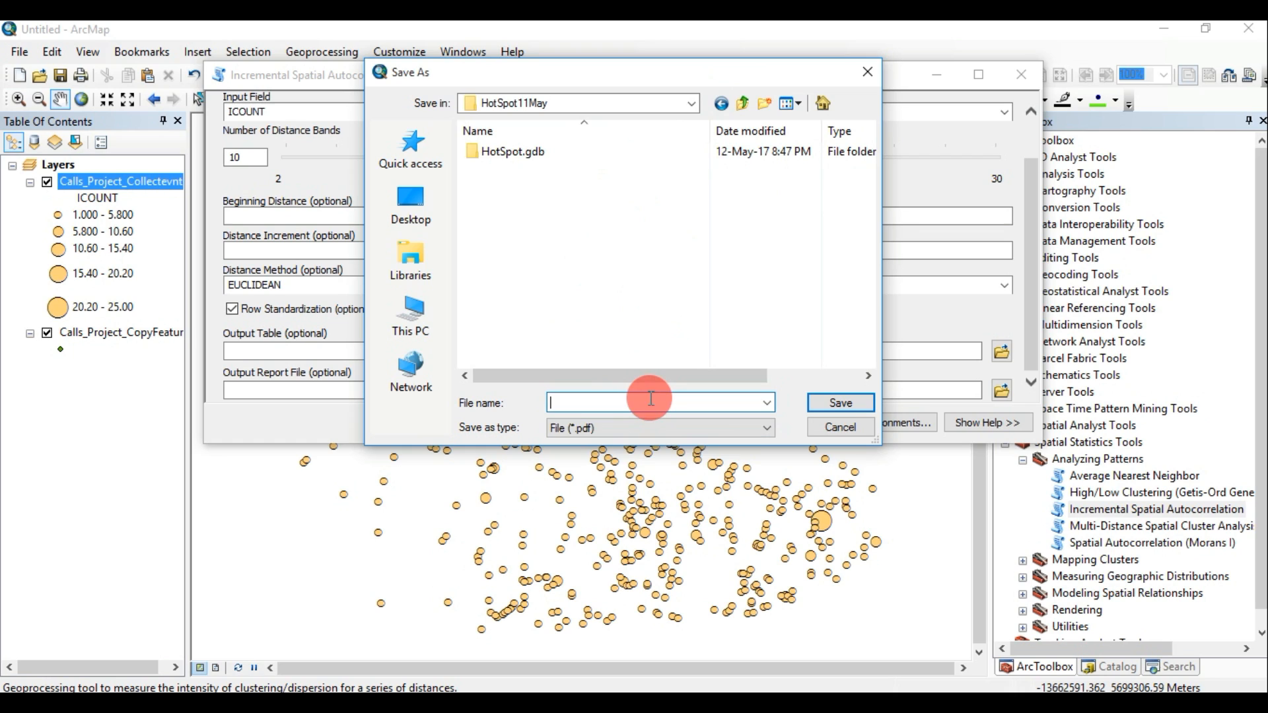
text(hotspot)
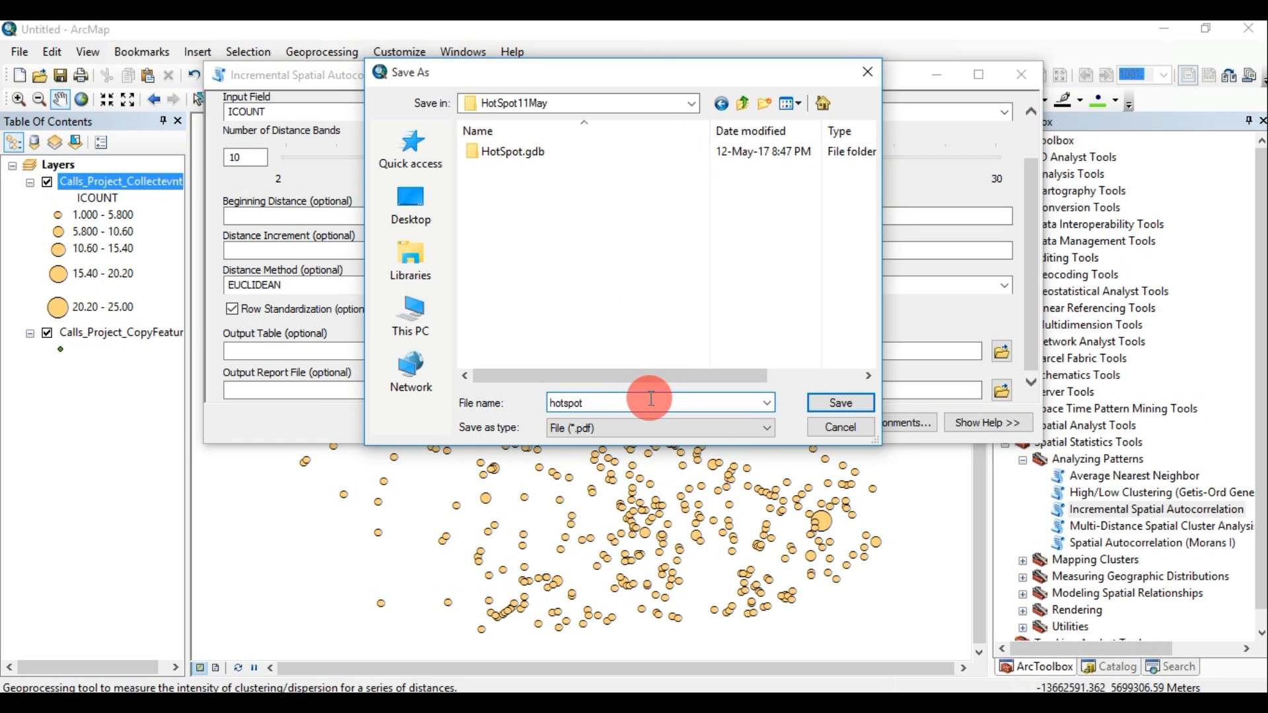
text(report.pdf)
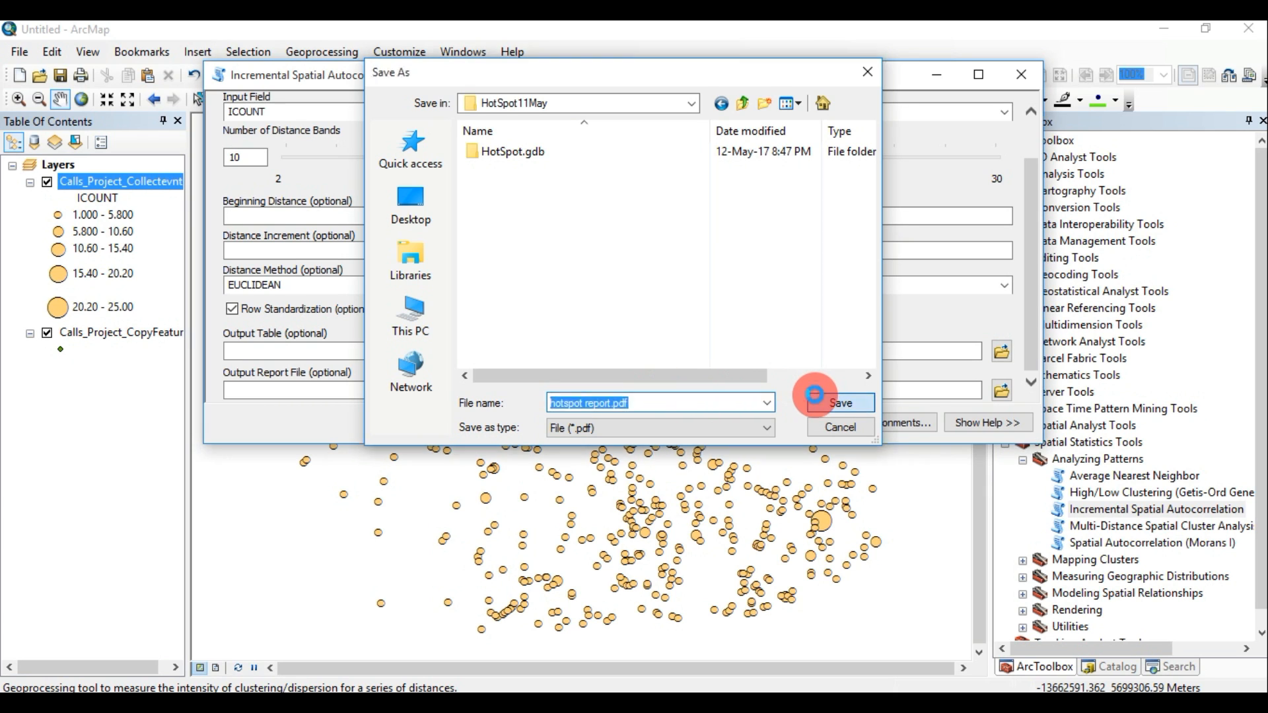
click(840, 402)
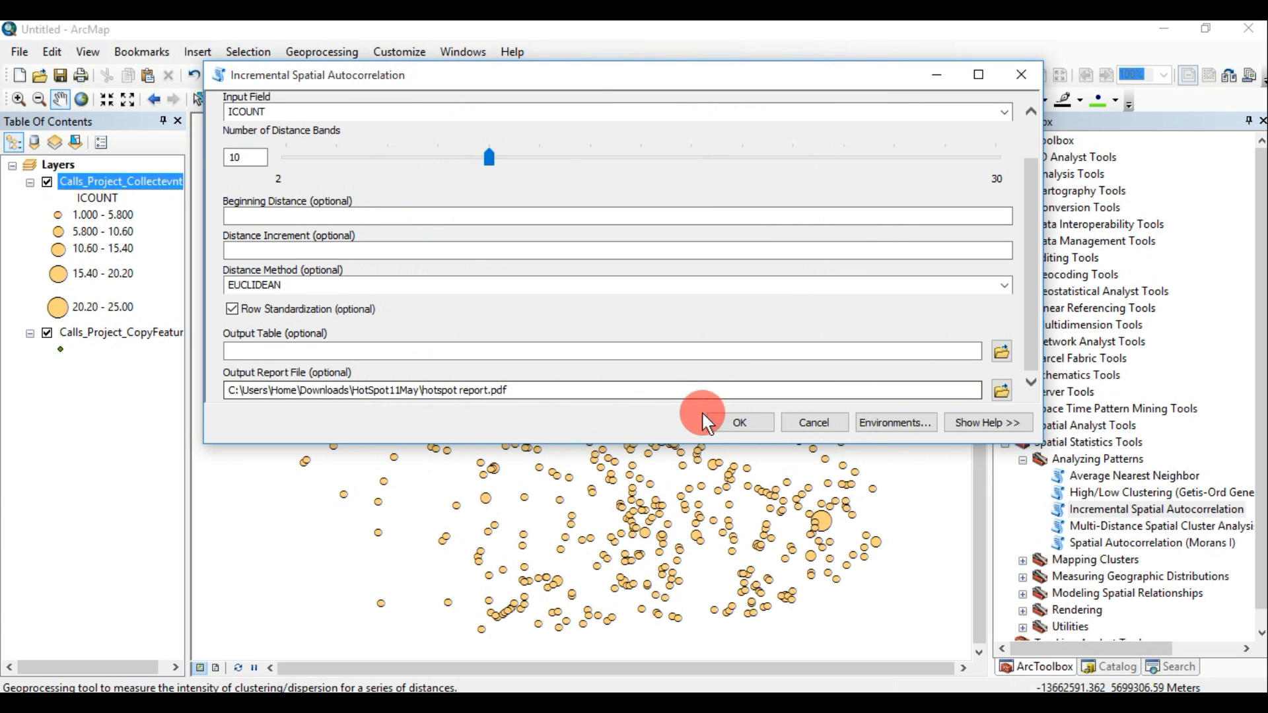
click(737, 423)
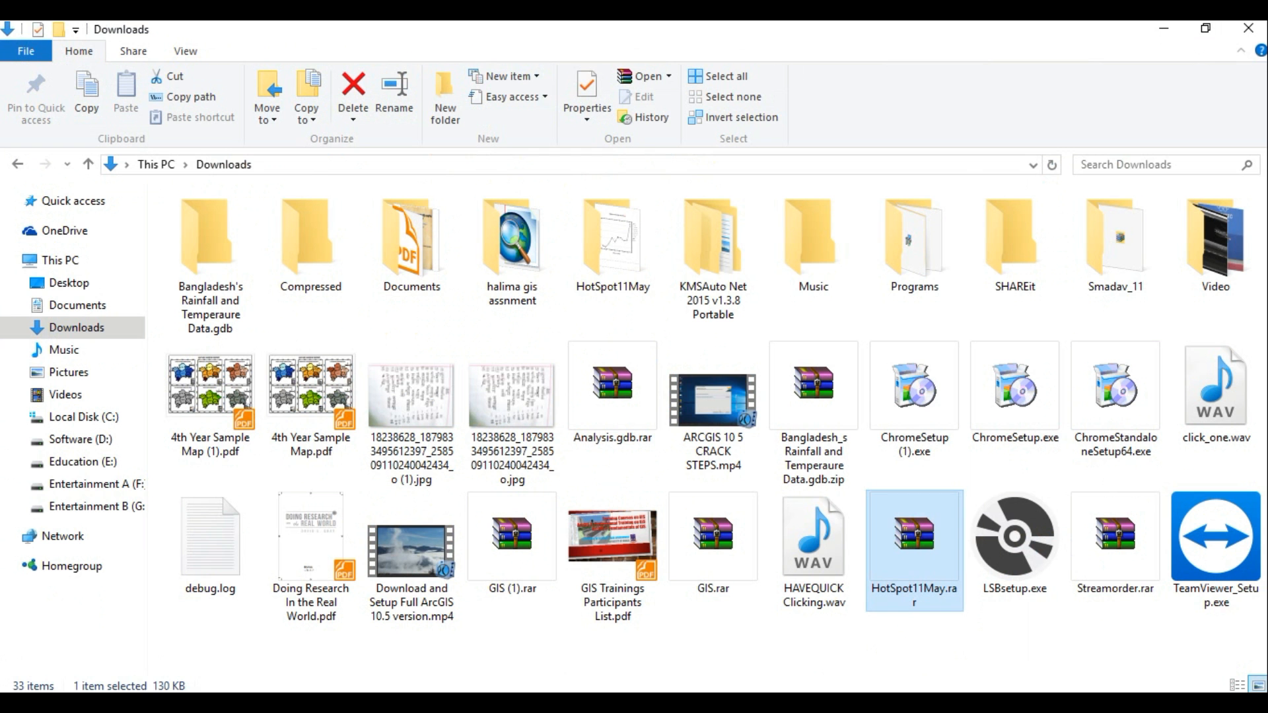
mouse_move(1114, 570)
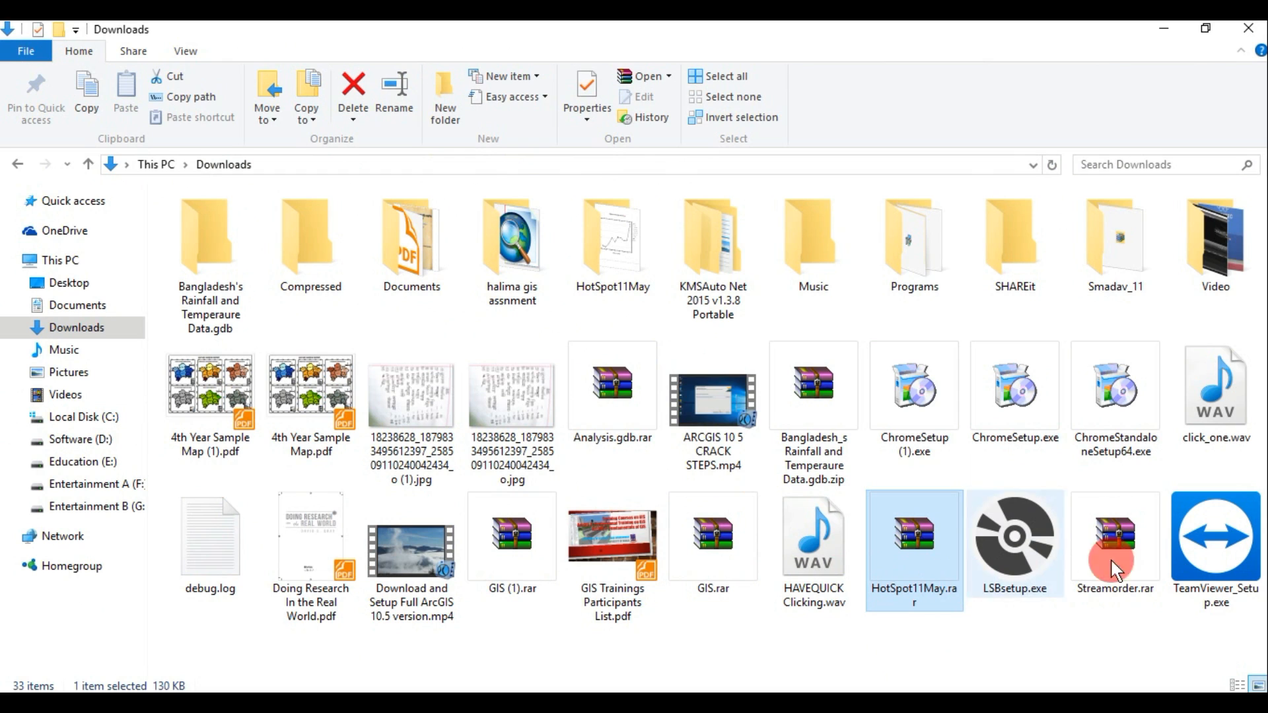
- Open hotspot report.pdf from the HotSpot11May folder in Downloads
double_click(611, 236)
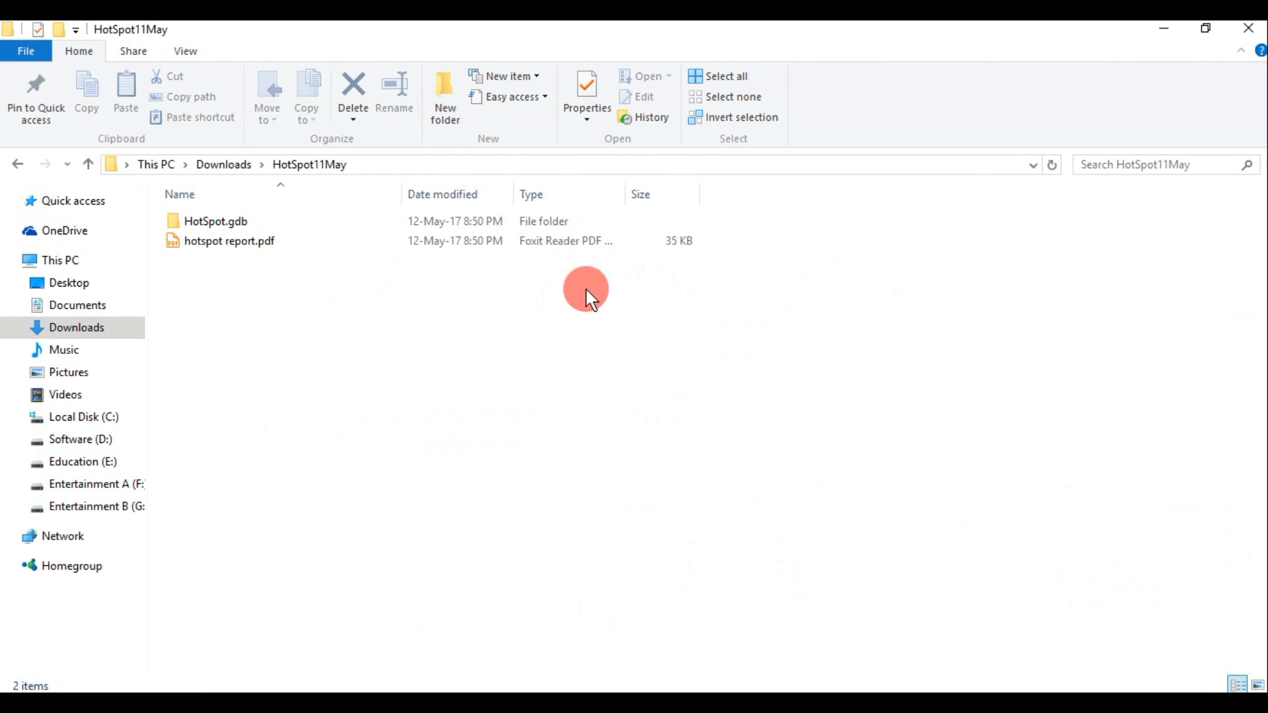
click(228, 240)
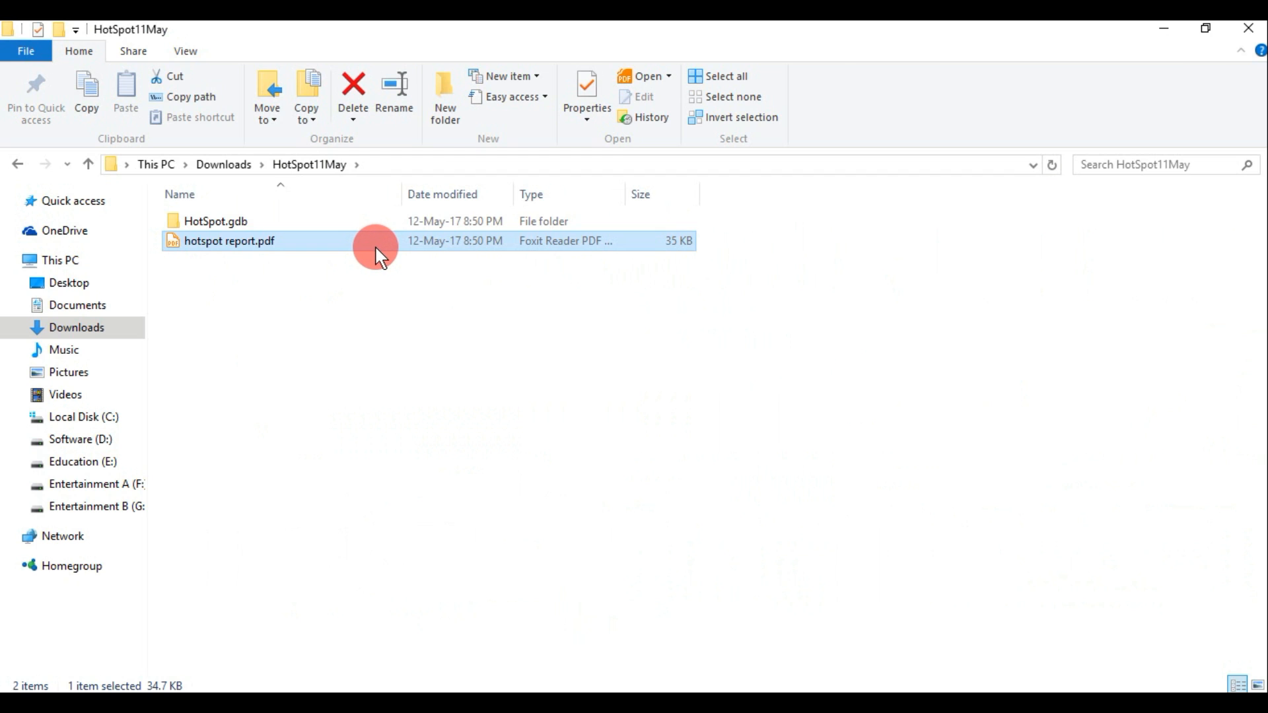
double_click(228, 240)
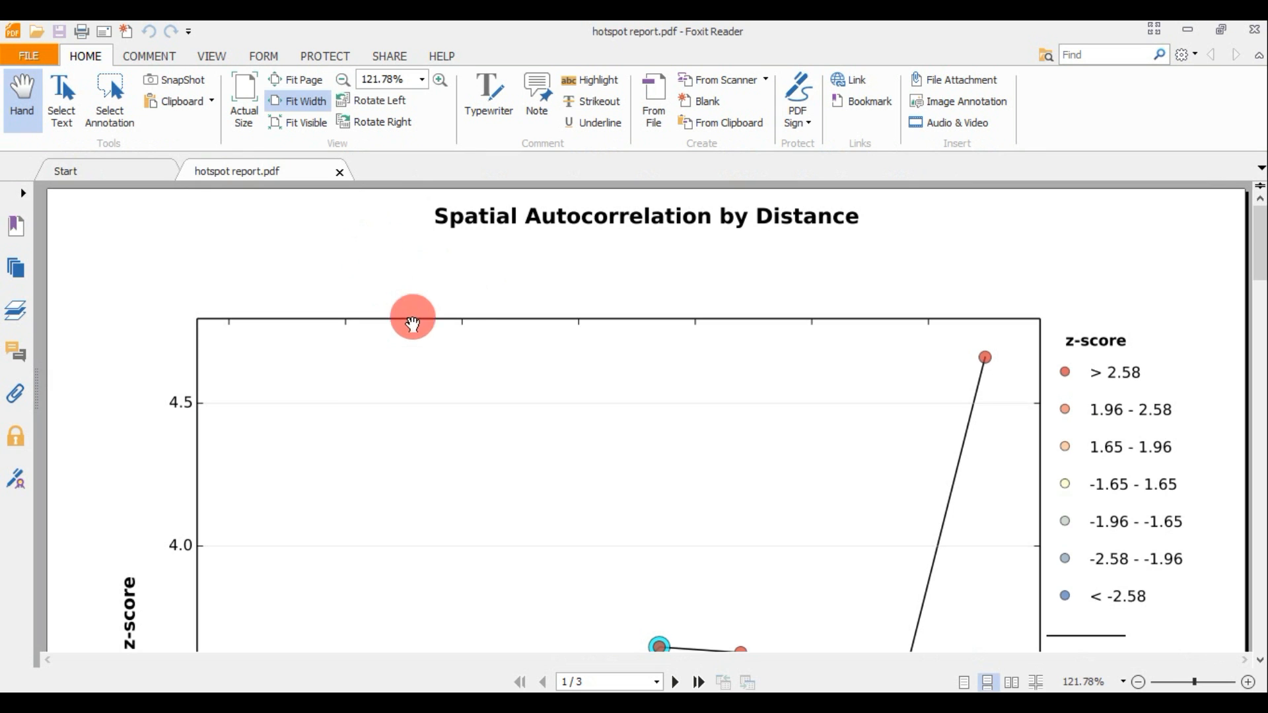
- Scroll the report past the z-score chart and Moran's I table to the peak distances
scroll(down, 3)
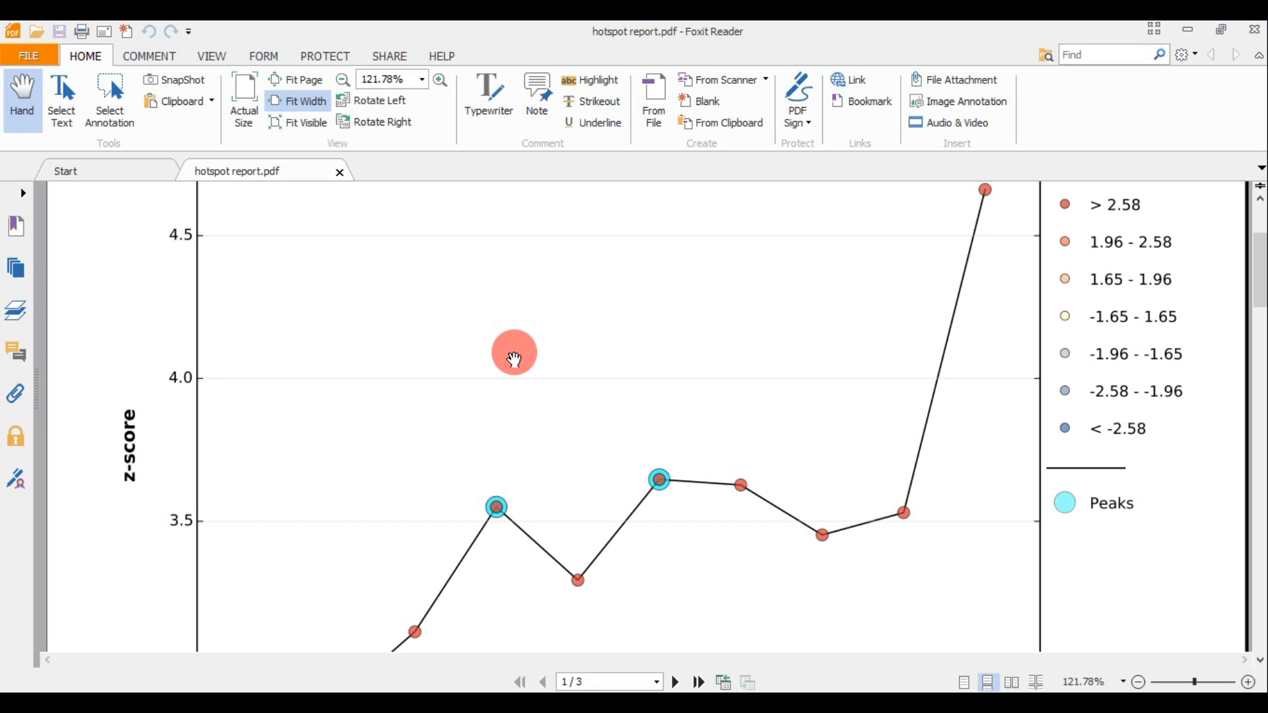
scroll(down, 3)
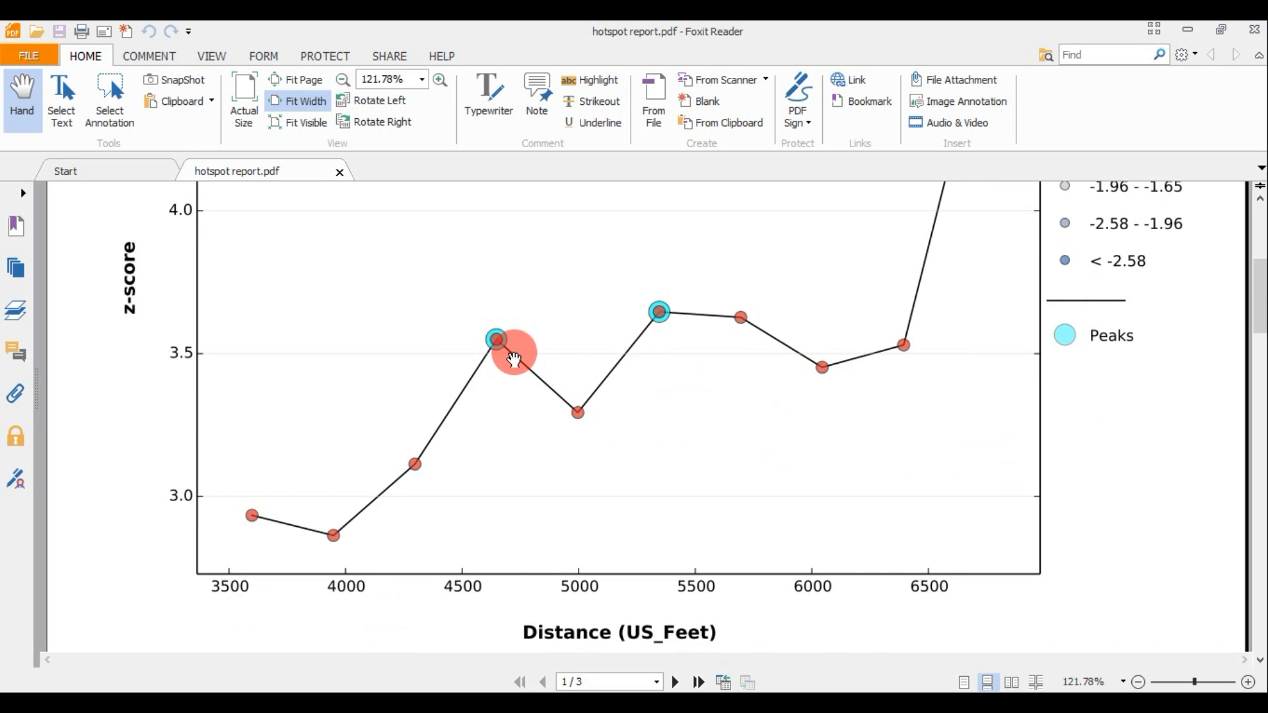
scroll(down, 3)
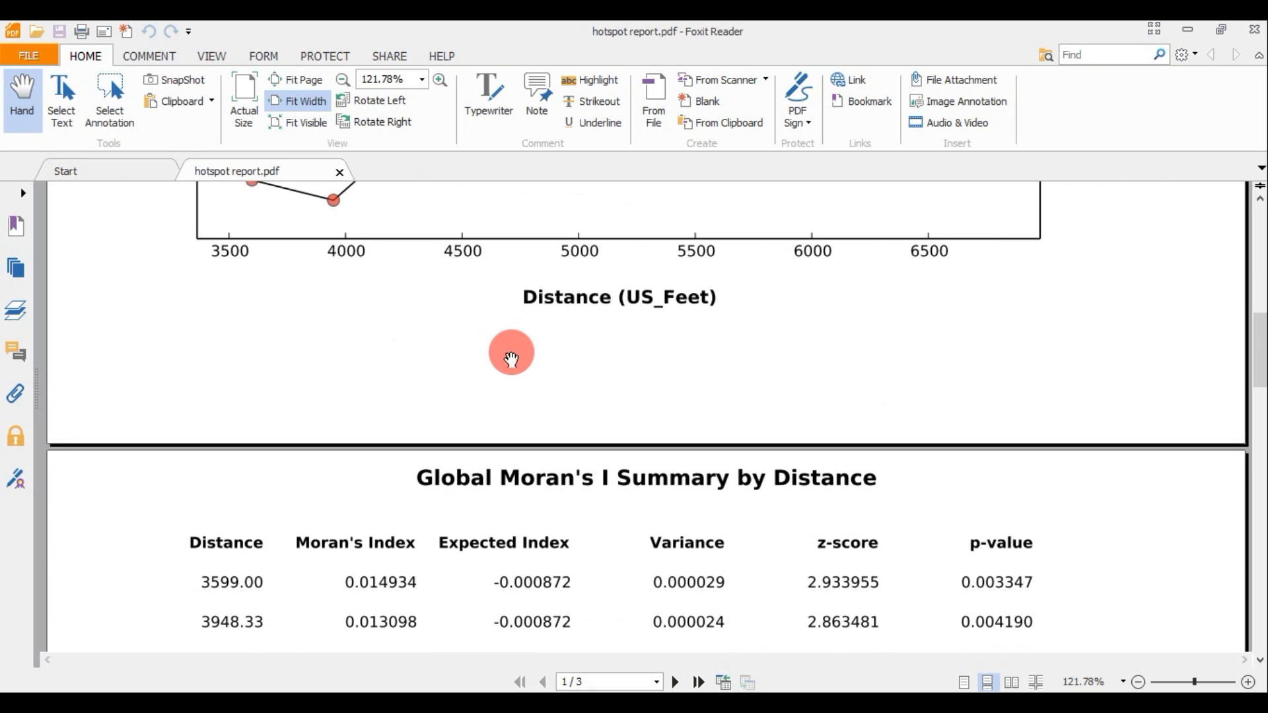
scroll(down, 3)
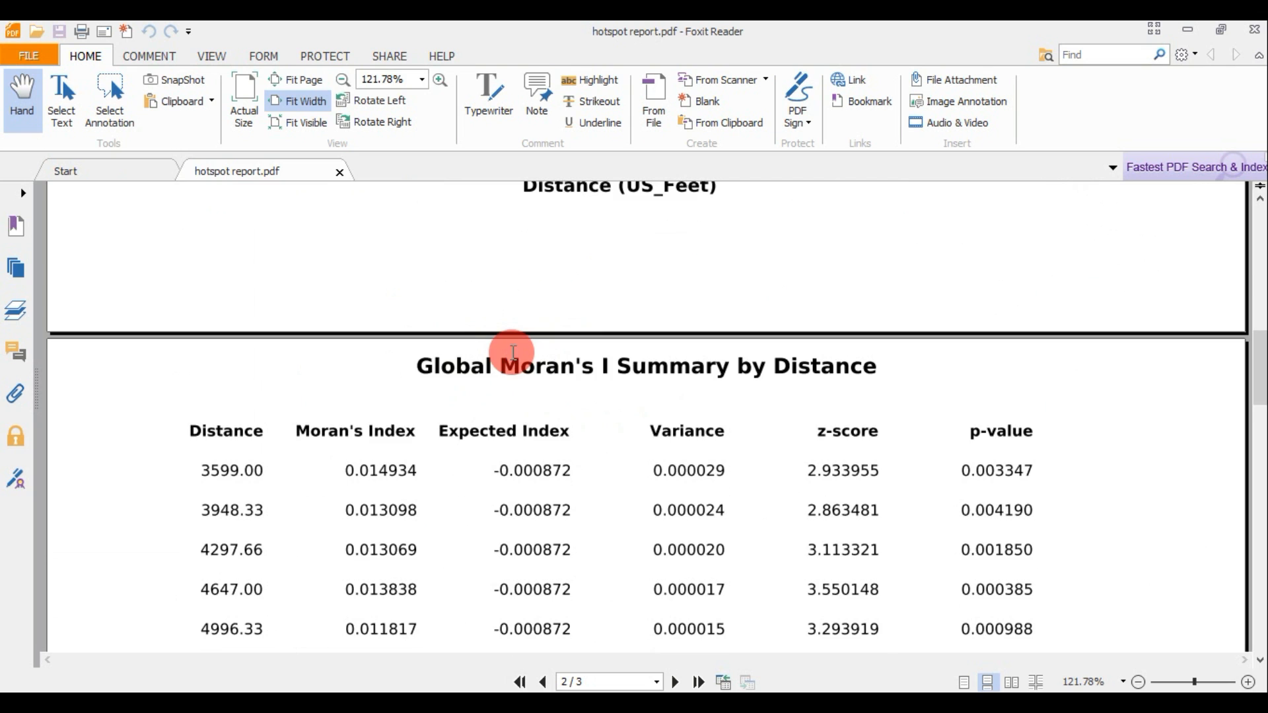
scroll(down, 3)
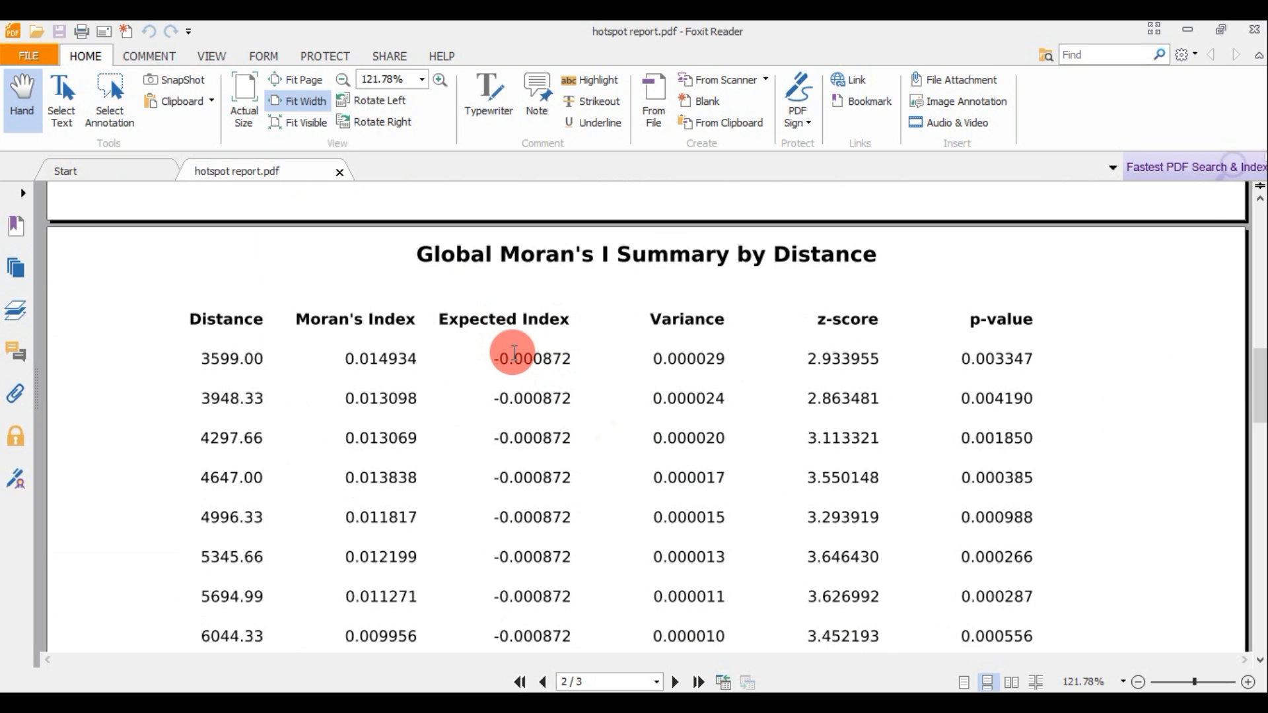
scroll(down, 3)
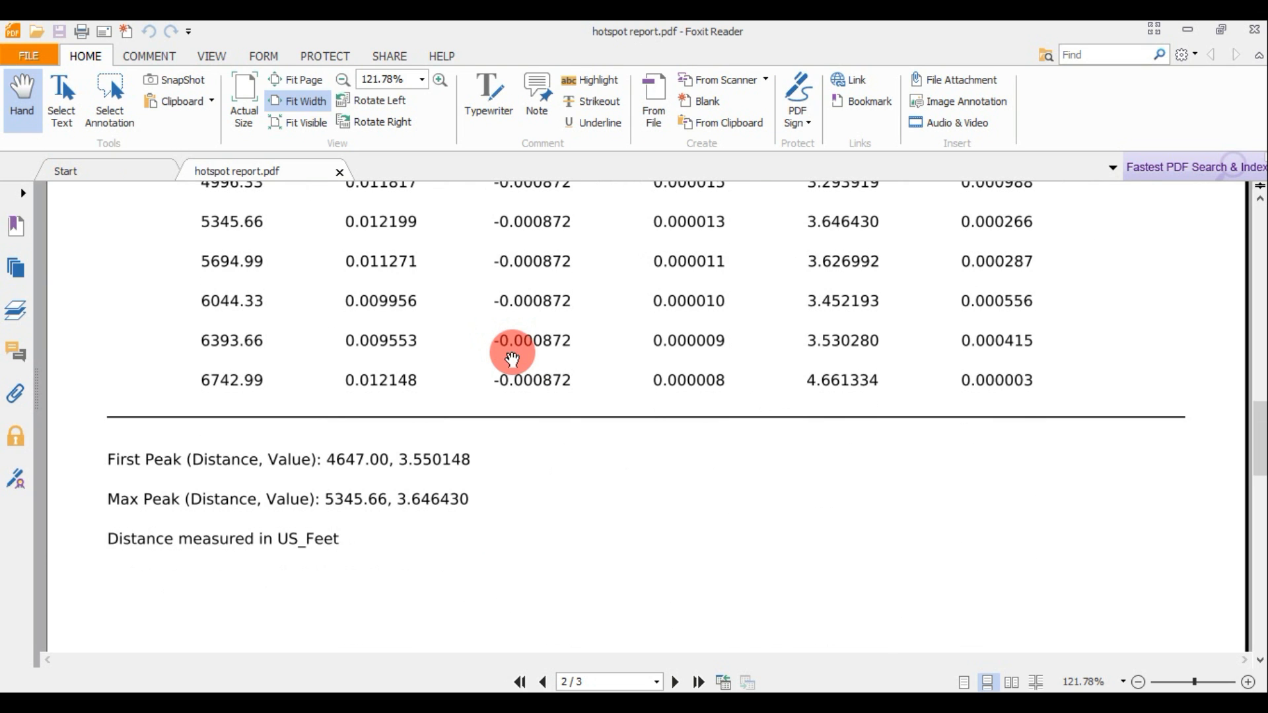
scroll(down, 3)
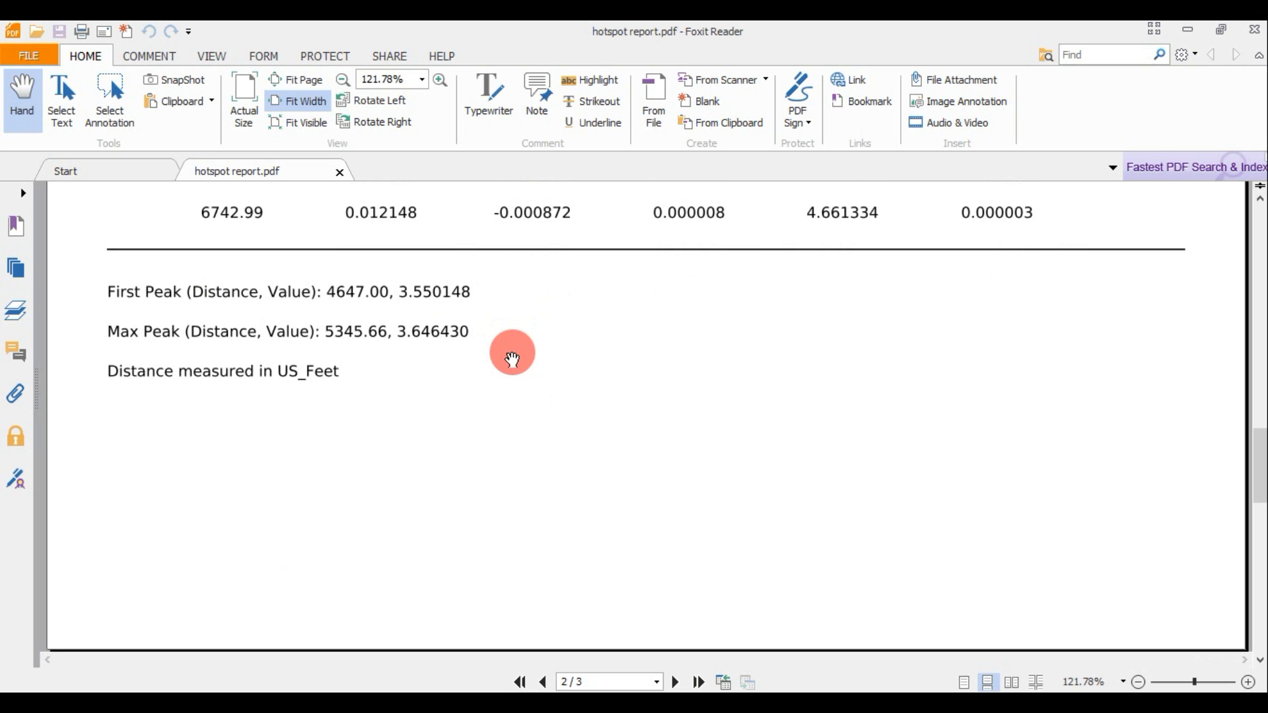
scroll(down, 3)
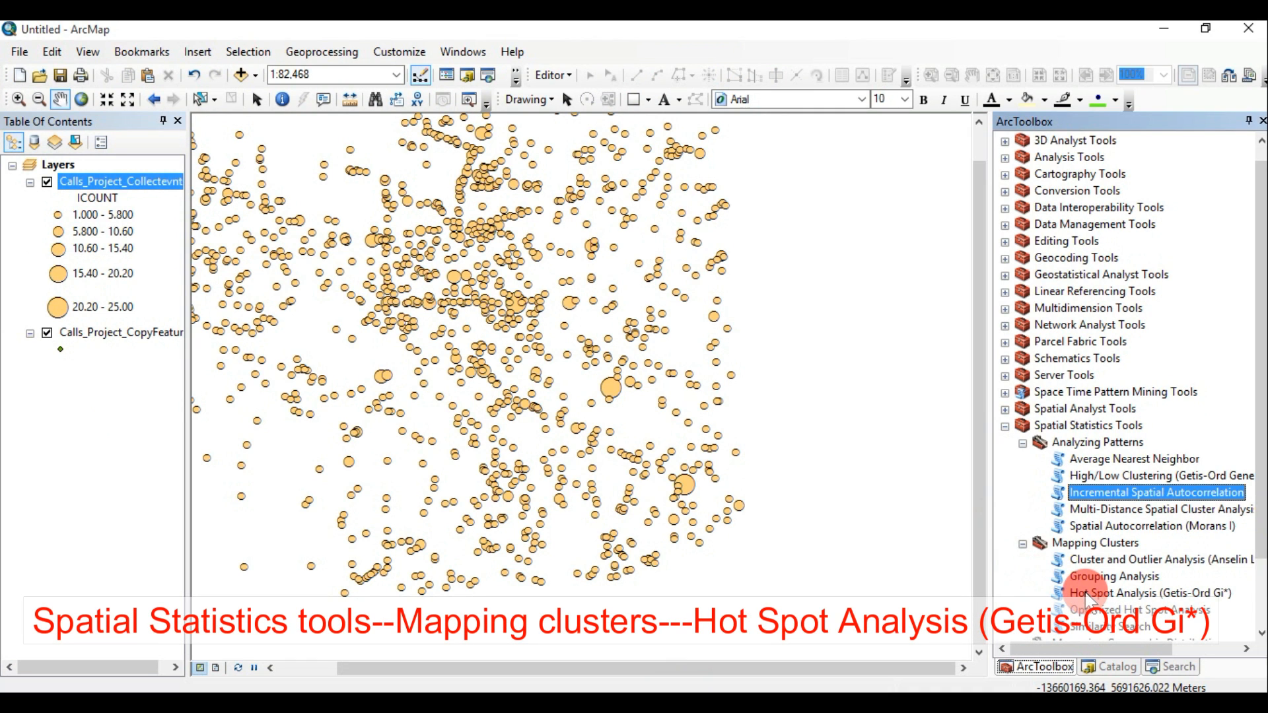
- Start Hot Spot Analysis (Getis-Ord Gi*) with Calls_Project_Collectevnts as input features
double_click(1144, 593)
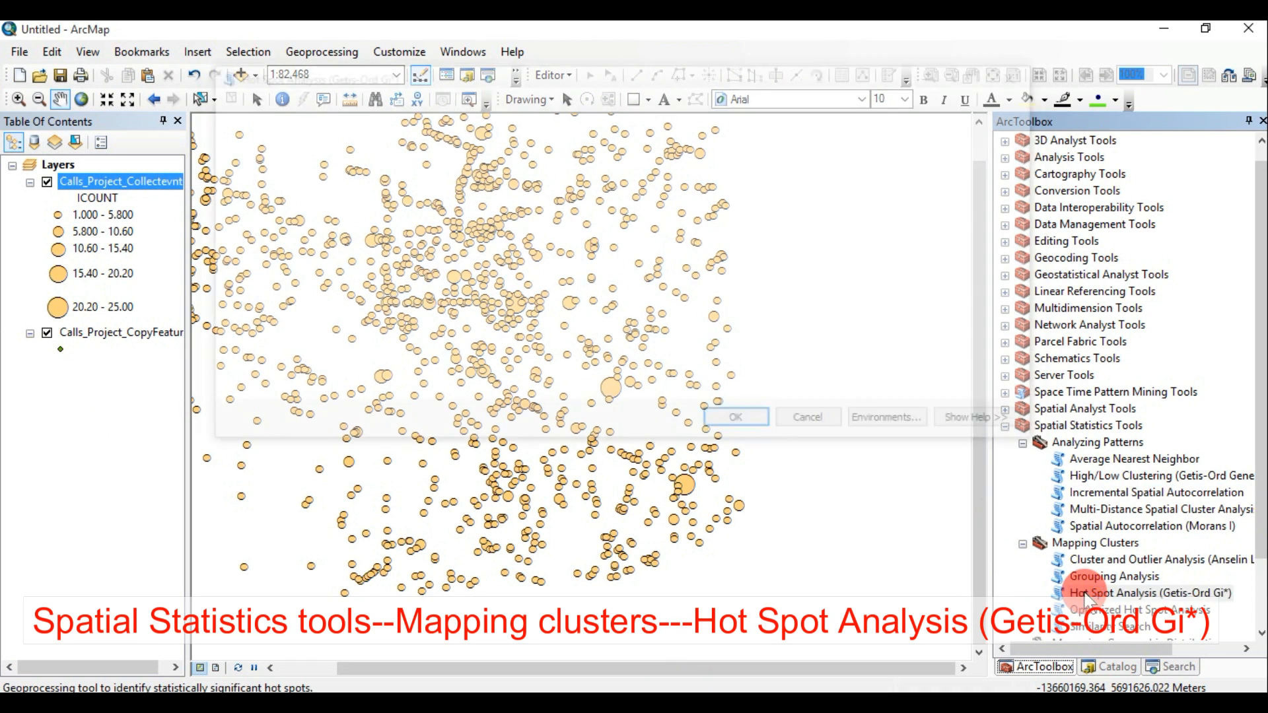
double_click(1147, 593)
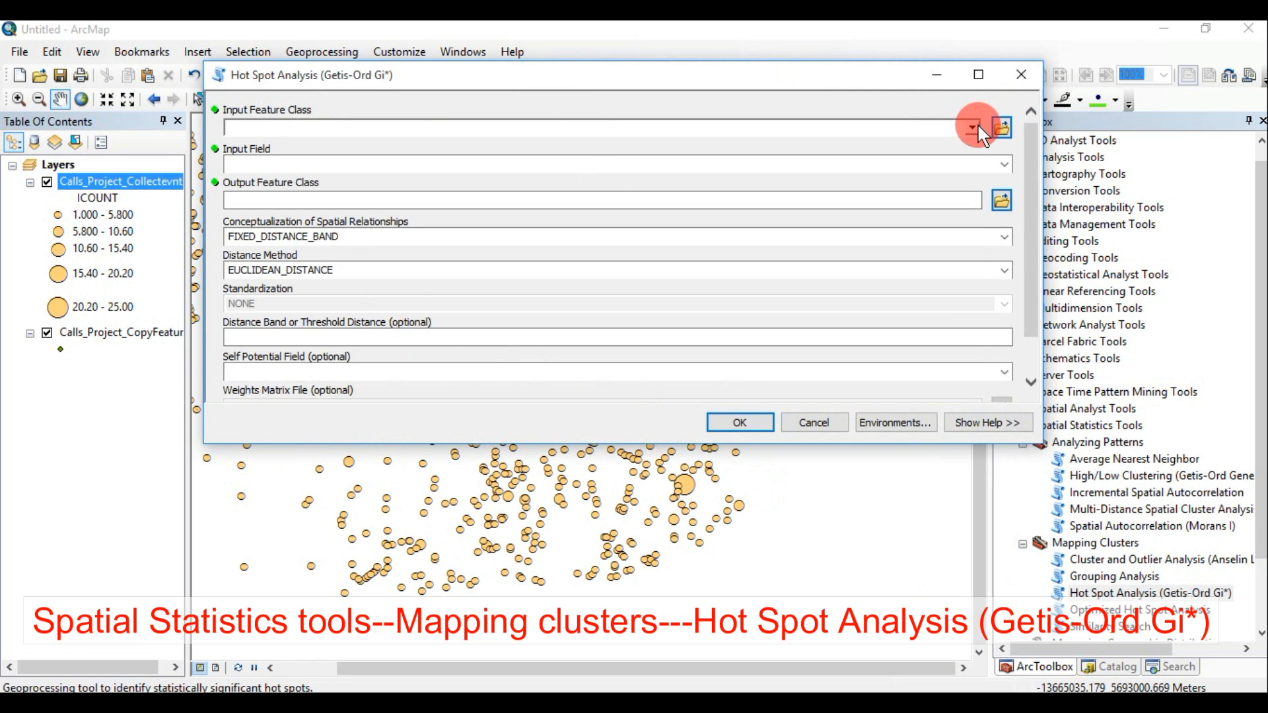
click(972, 127)
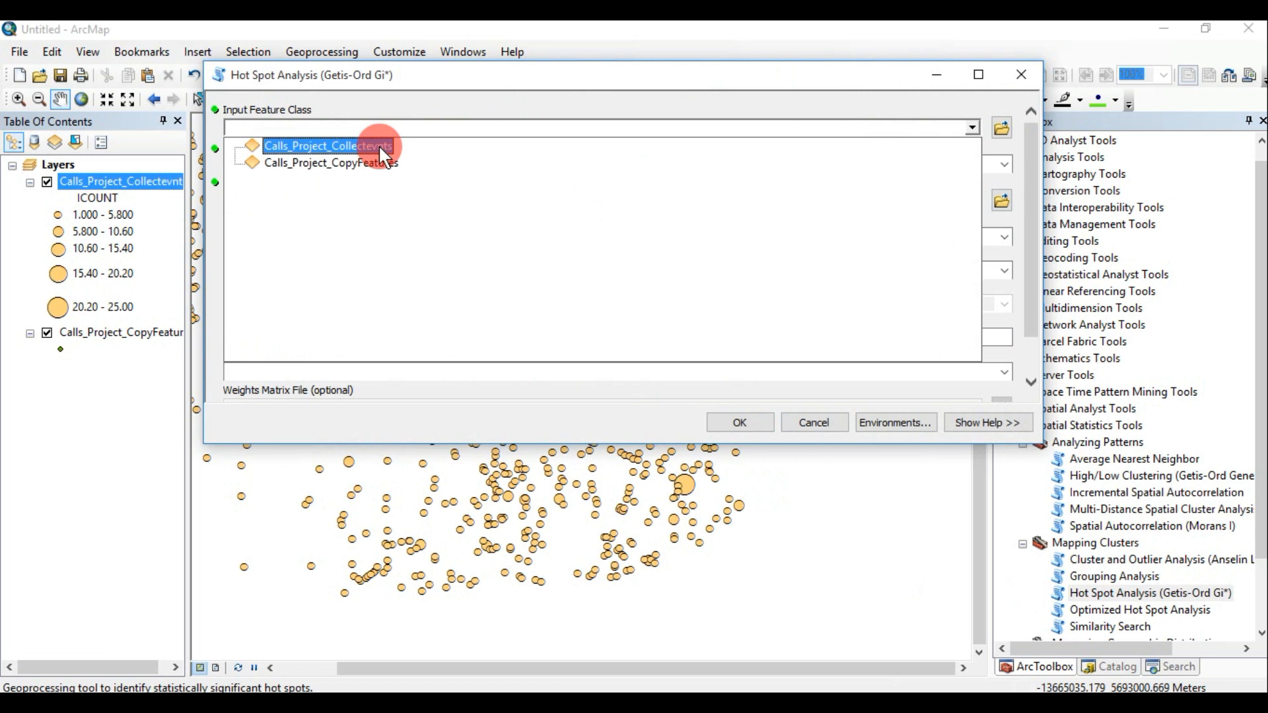
click(328, 145)
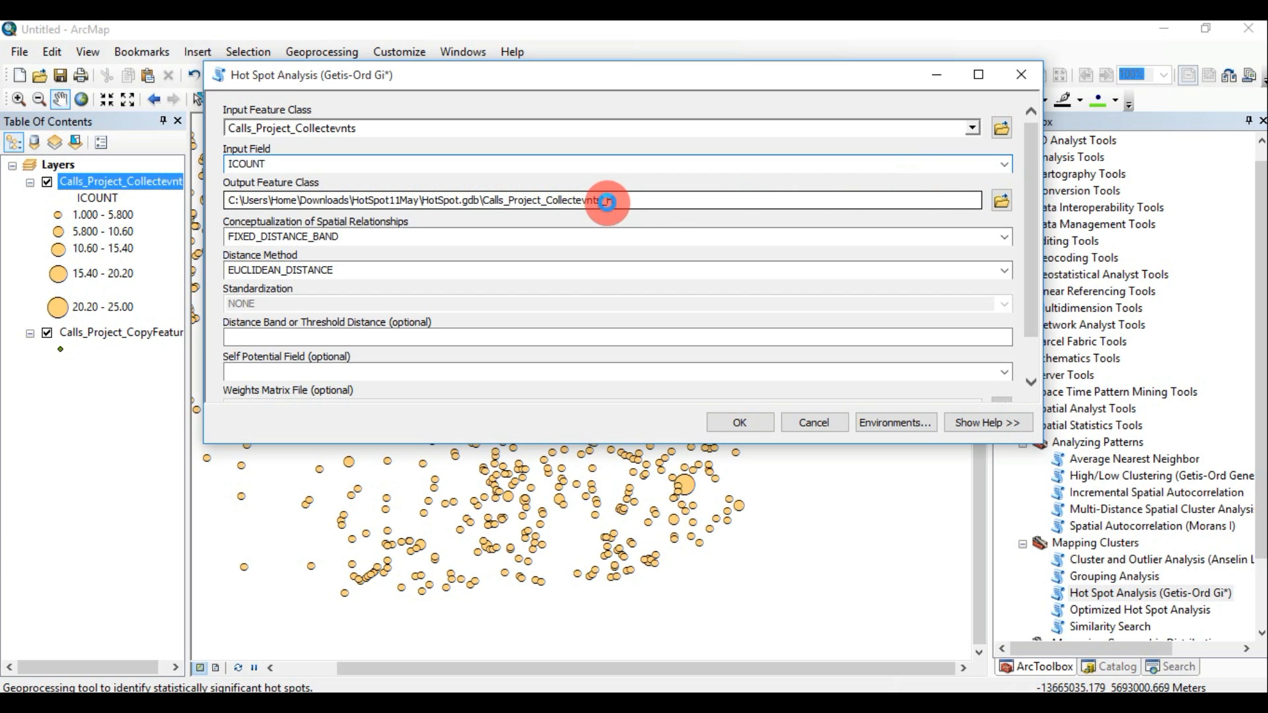
- Name the output Calls_Project_Hotspot and run the hot spot analysis on ICOUNT
text(_H)
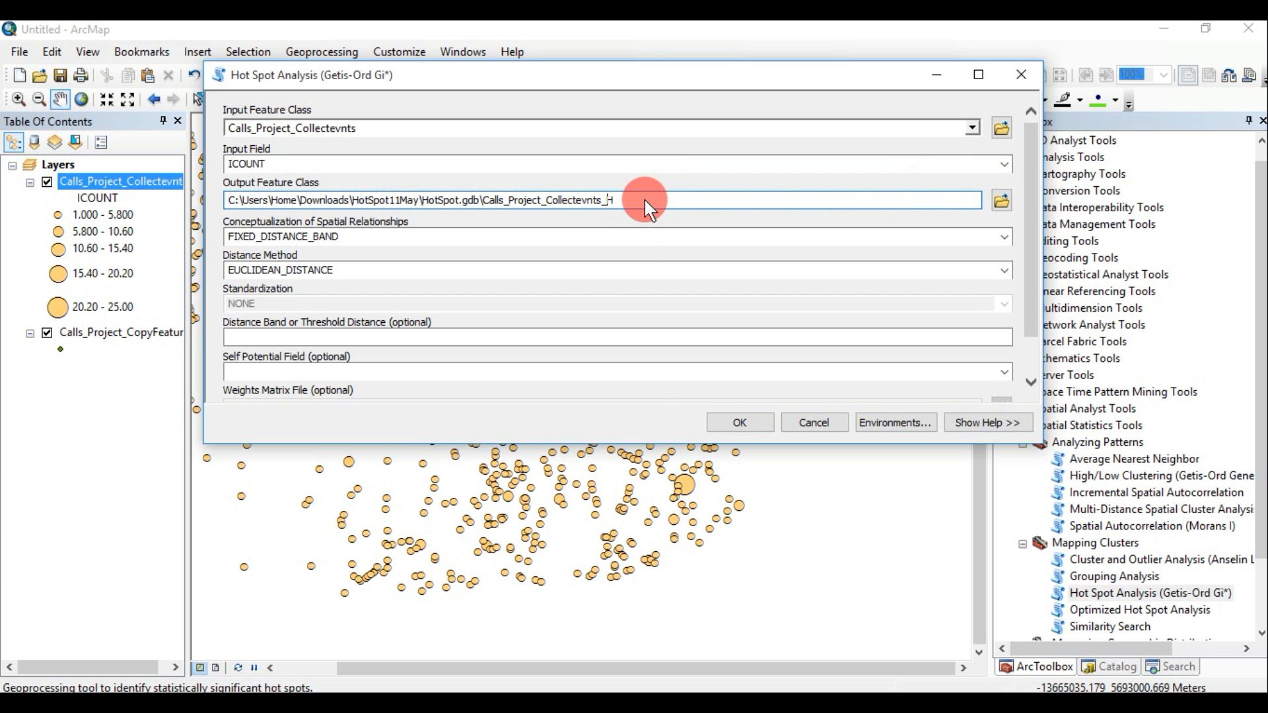
key(BackSpace)
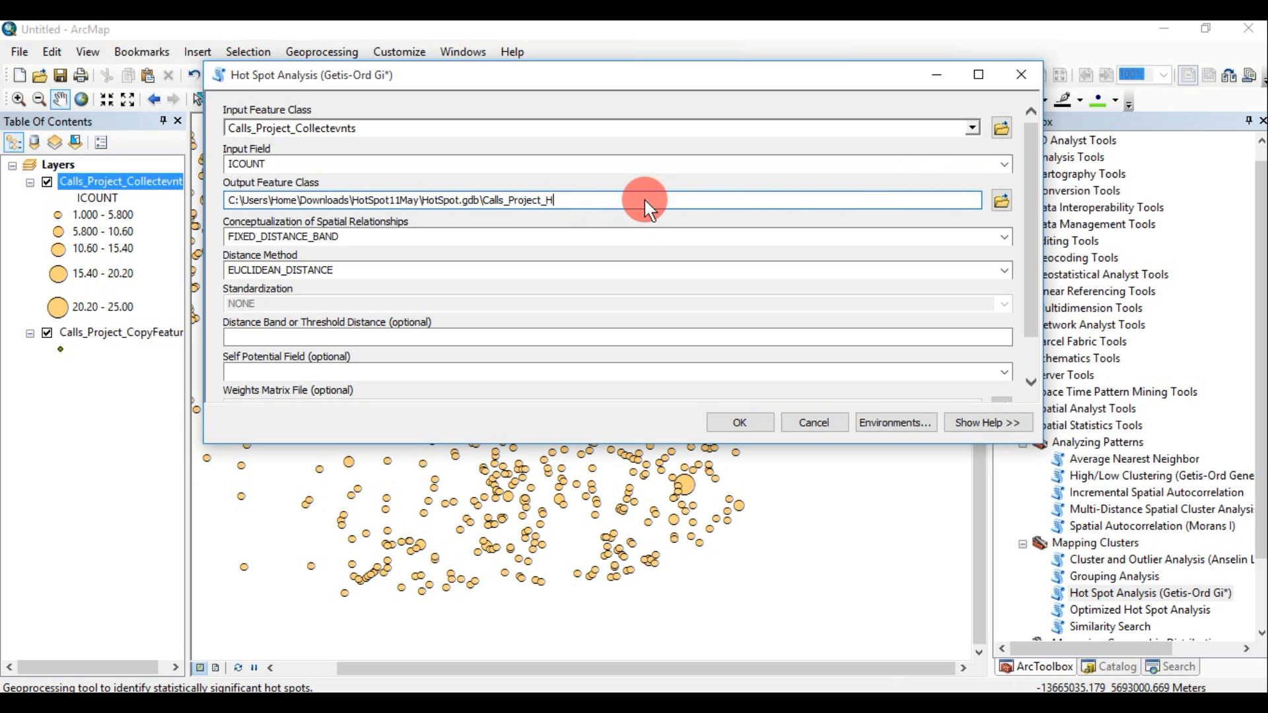
text(otspot)
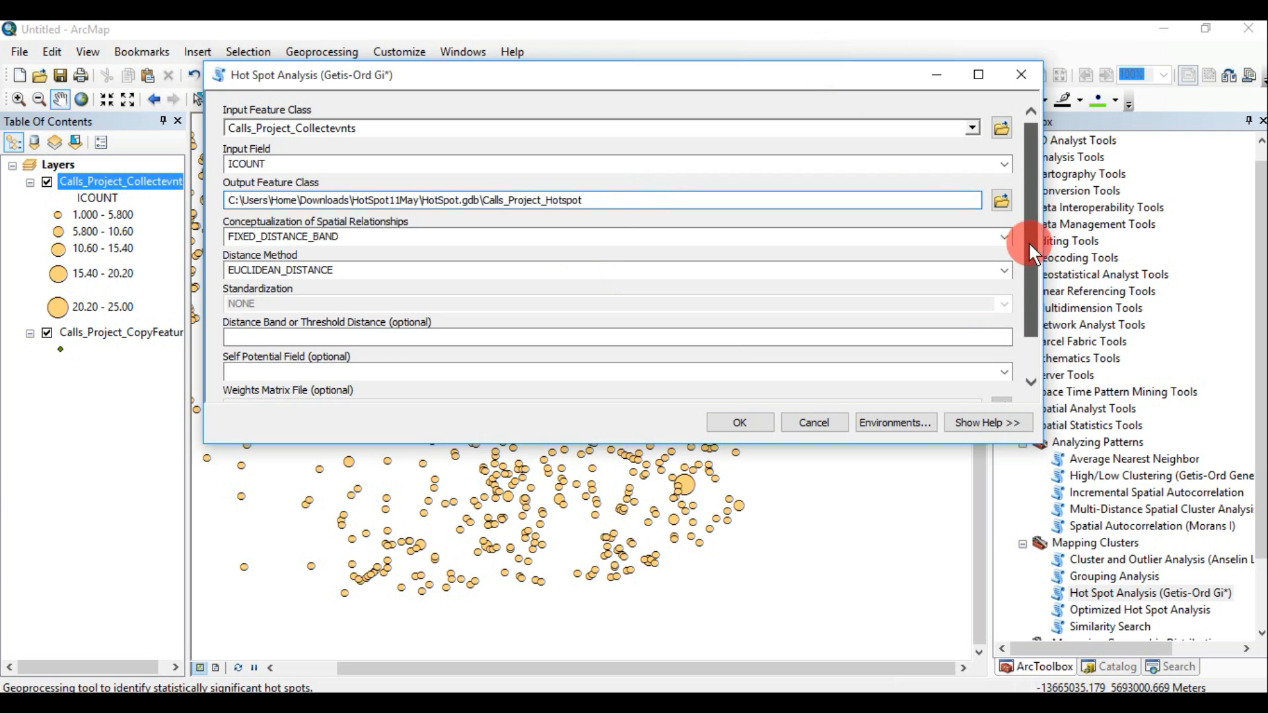
scroll(down, 3)
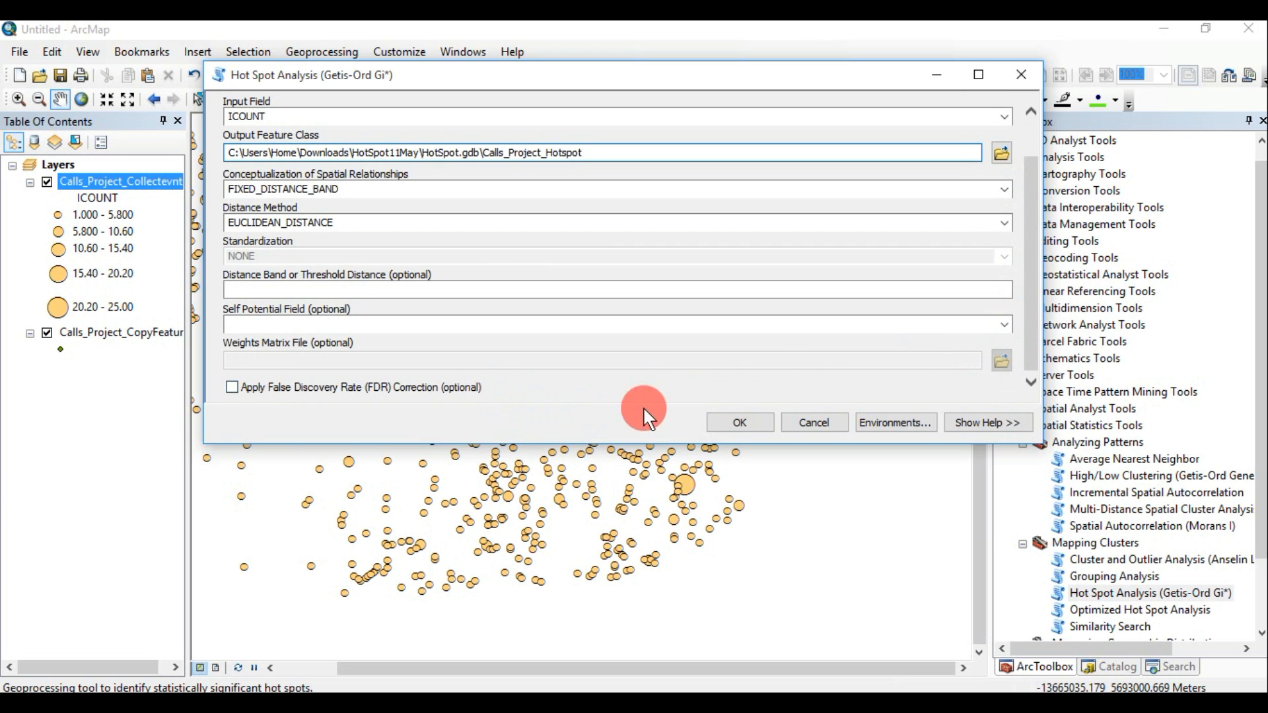
click(737, 423)
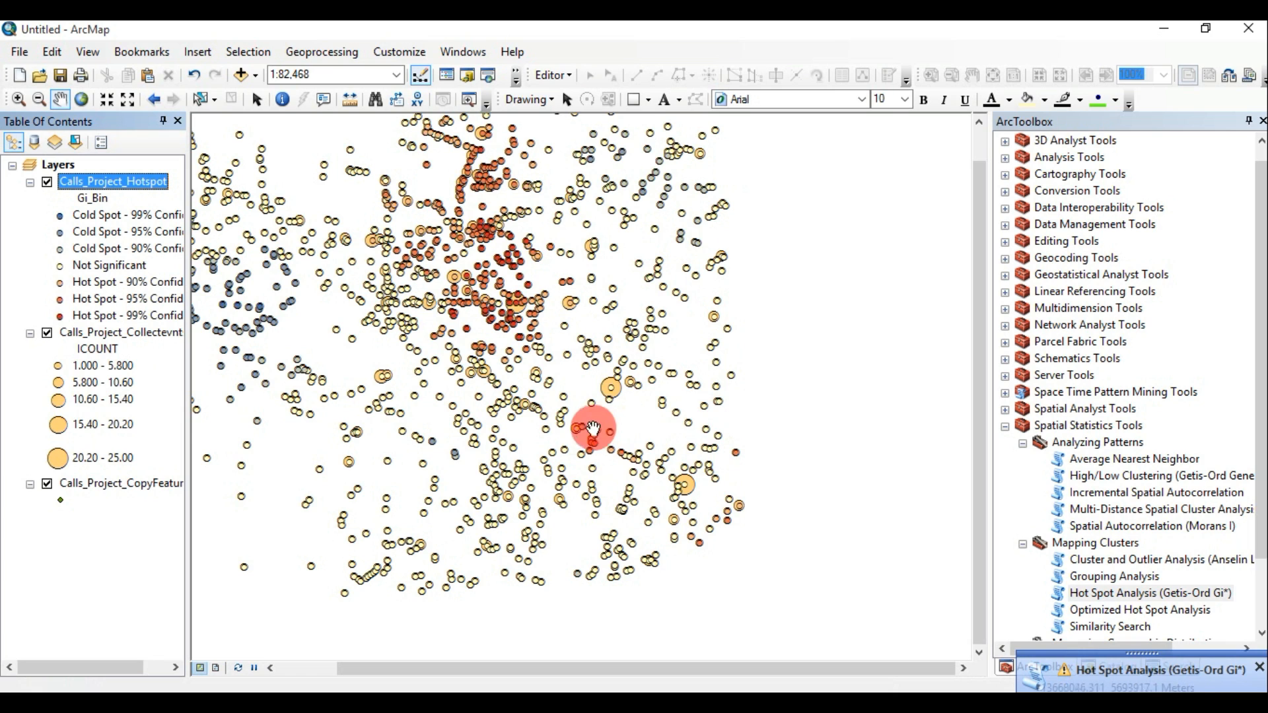
- Hide Calls_Project_Collectevnts and Calls_Project_CopyFeatures, leaving the hotspot layer, and expand Spatial Analyst Tools
click(47, 335)
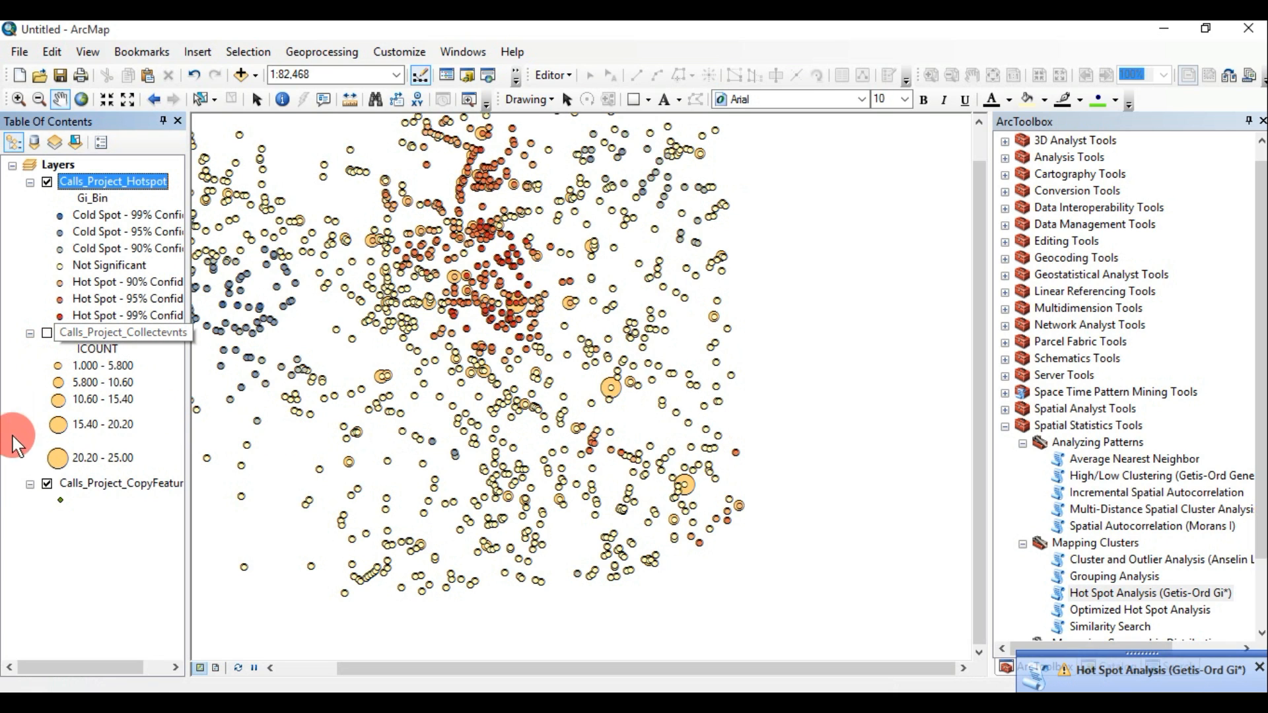
click(47, 483)
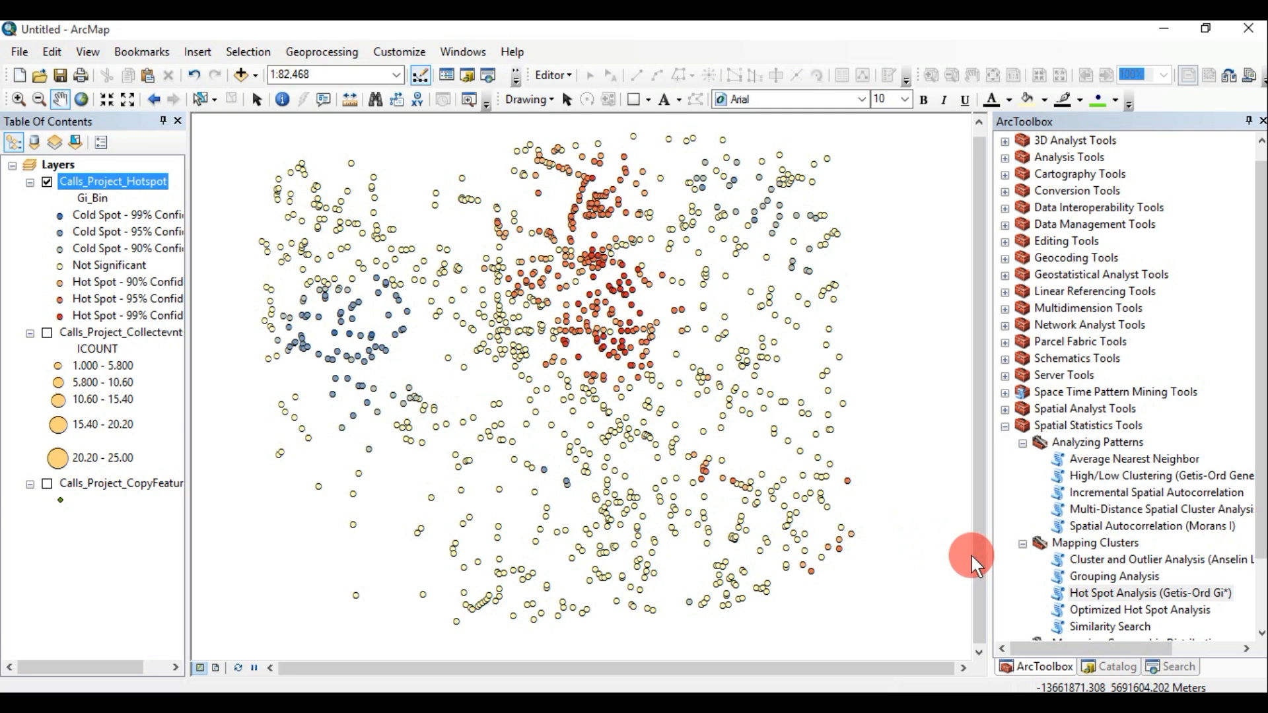
mouse_move(940, 478)
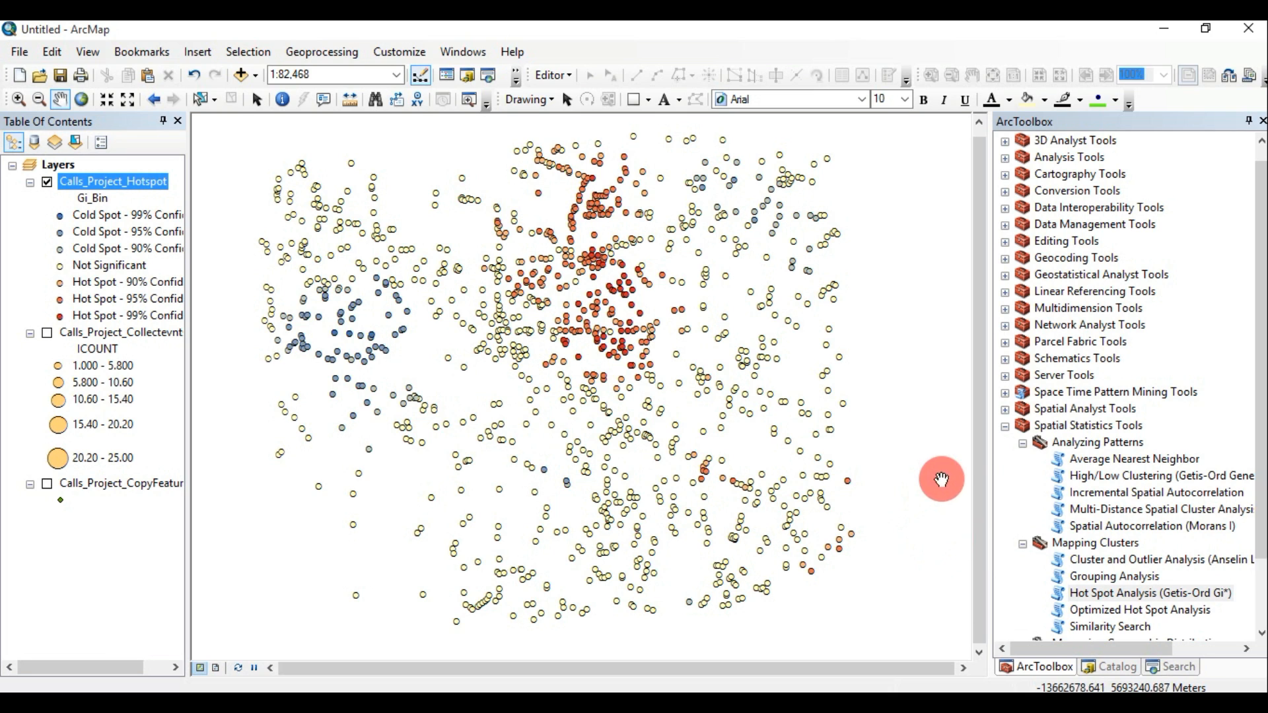
click(1005, 425)
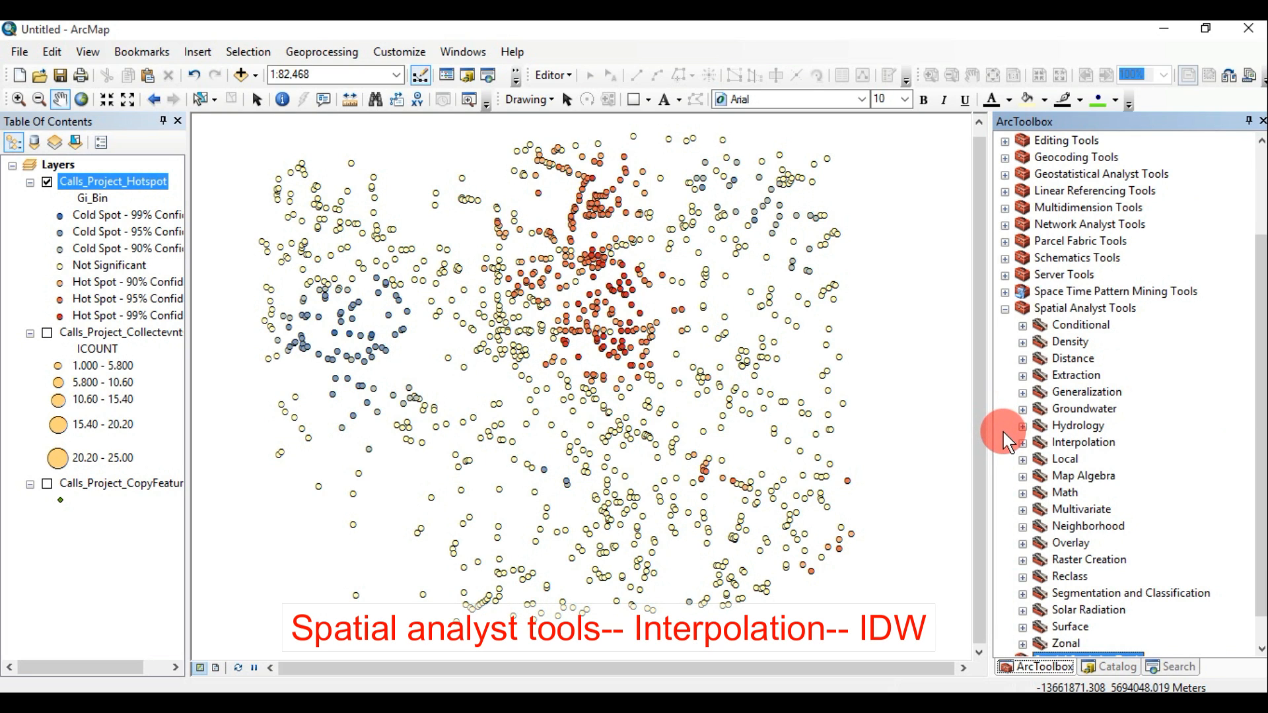
- Start IDW interpolation with Calls_Project_Hotspot as the input point features
click(1021, 443)
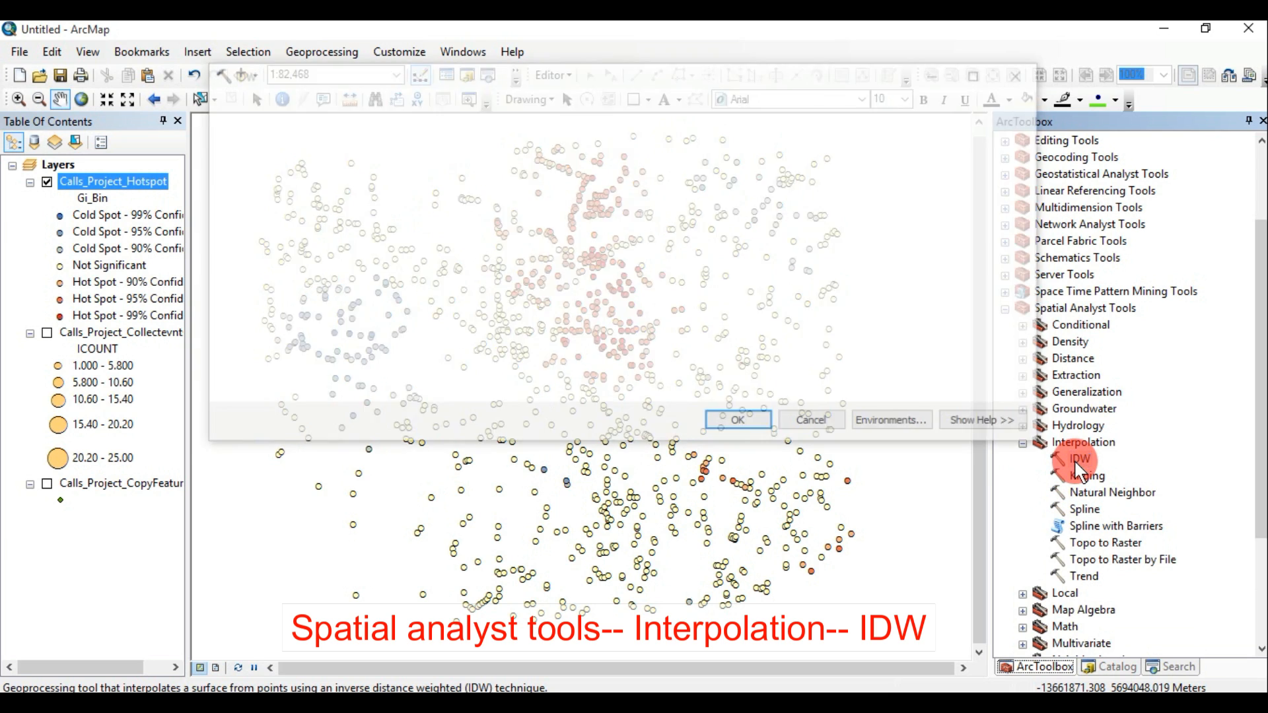
double_click(1080, 458)
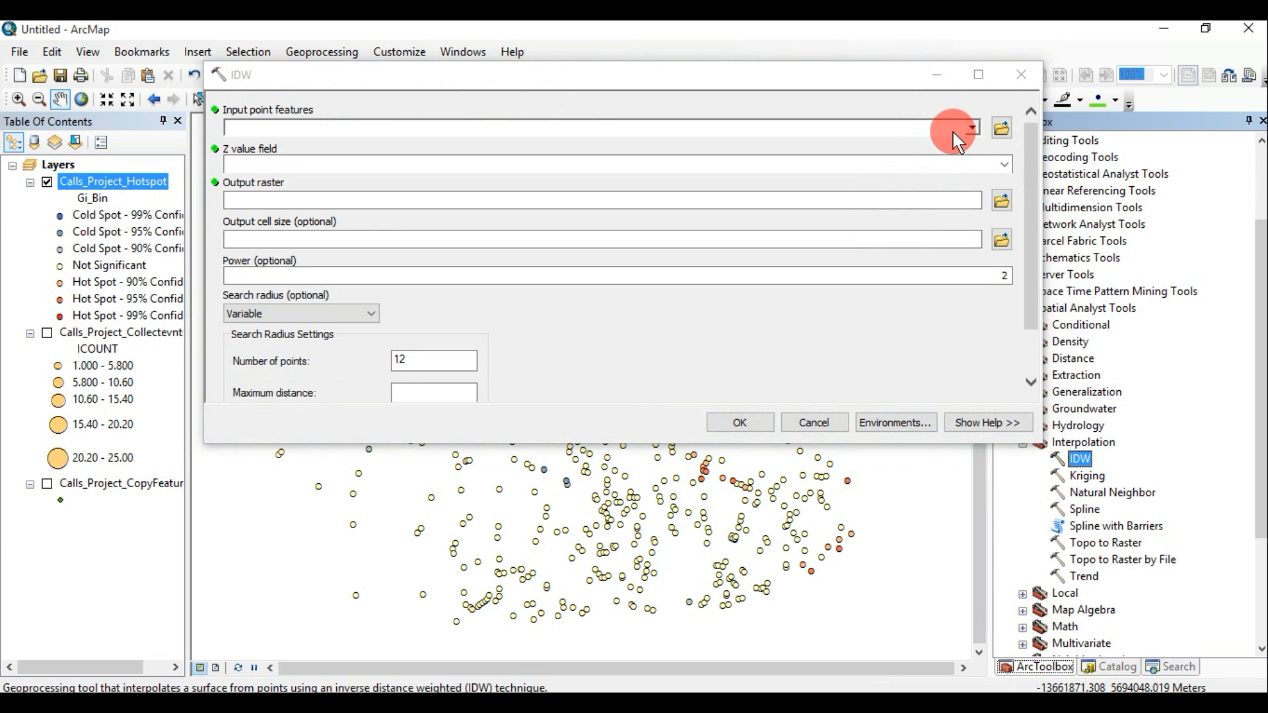
click(971, 128)
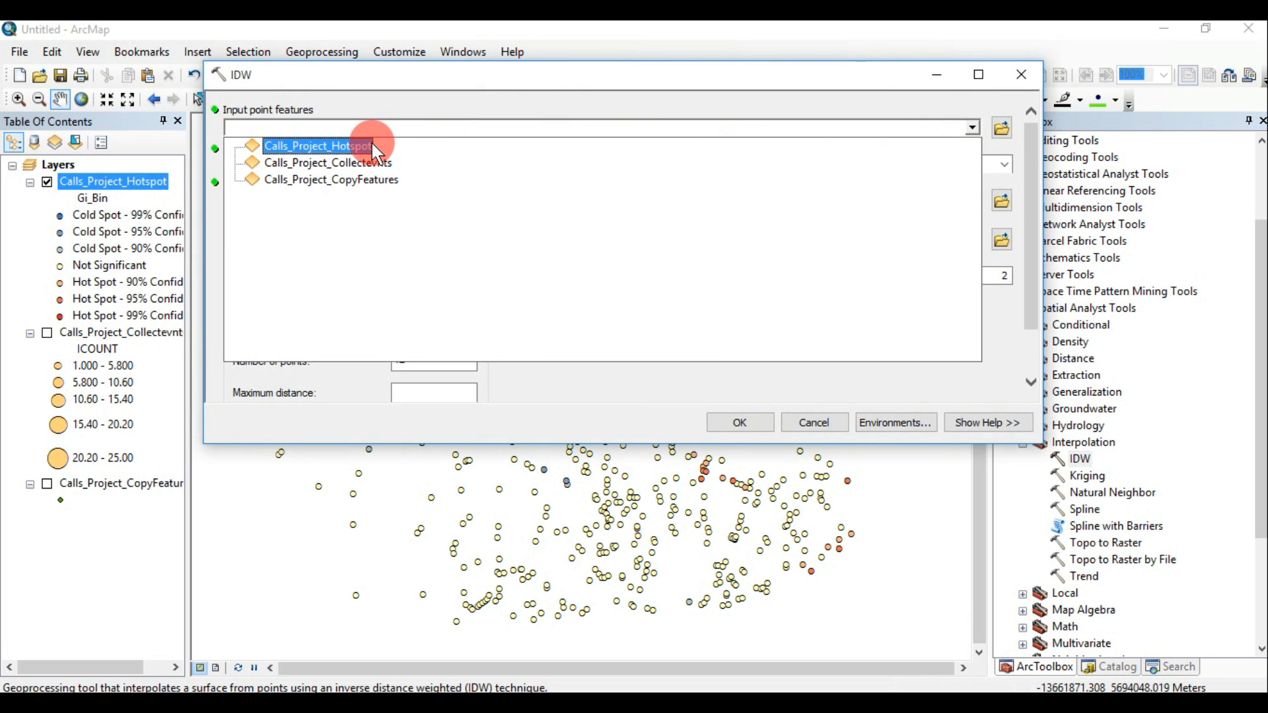
click(318, 145)
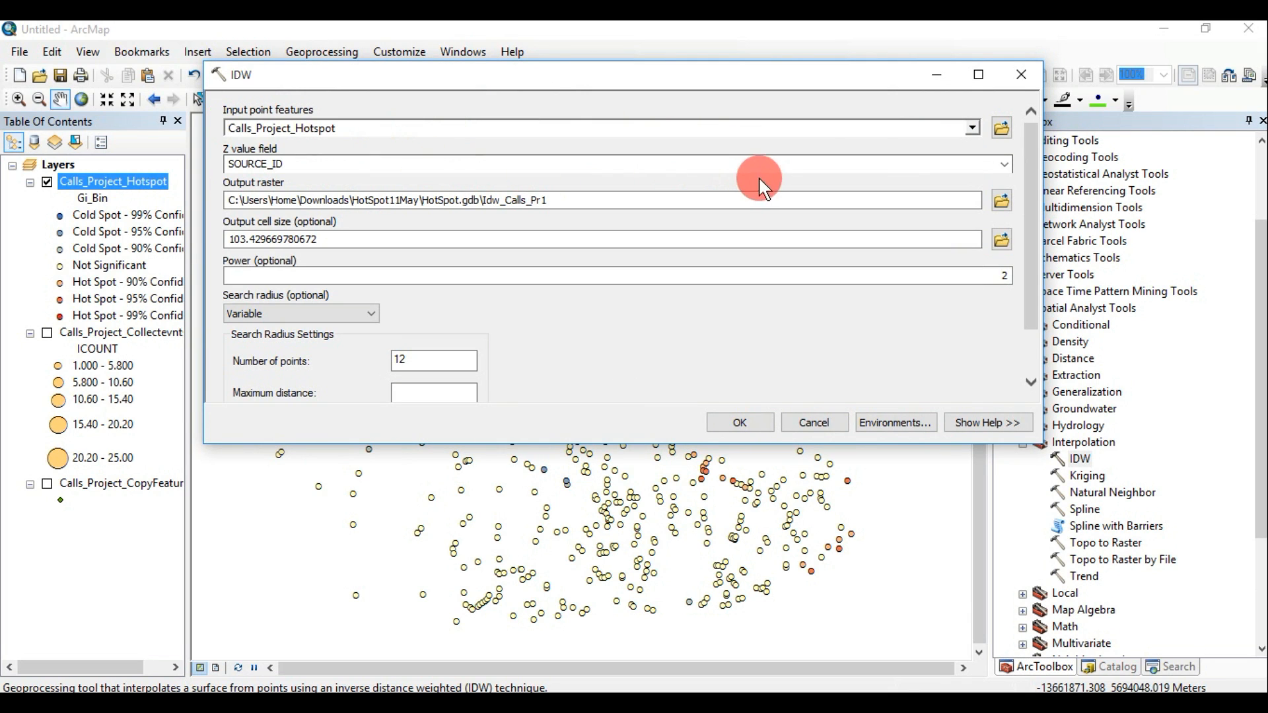
click(1003, 164)
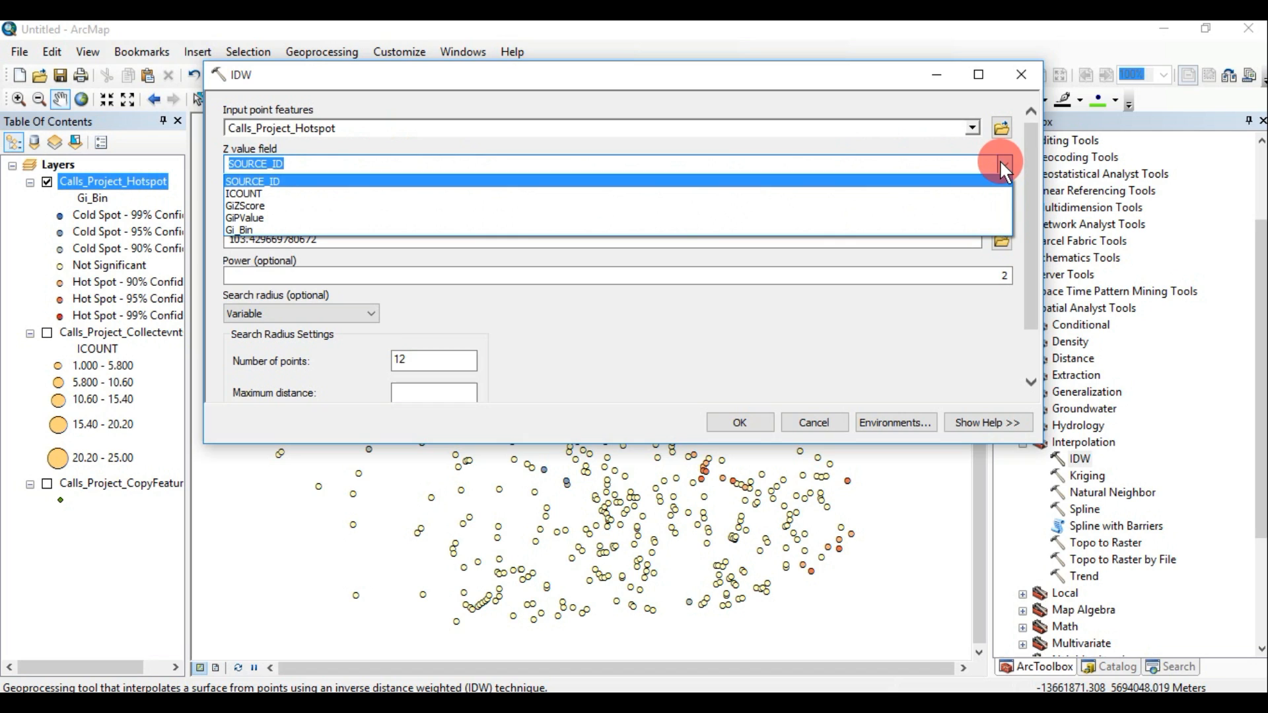